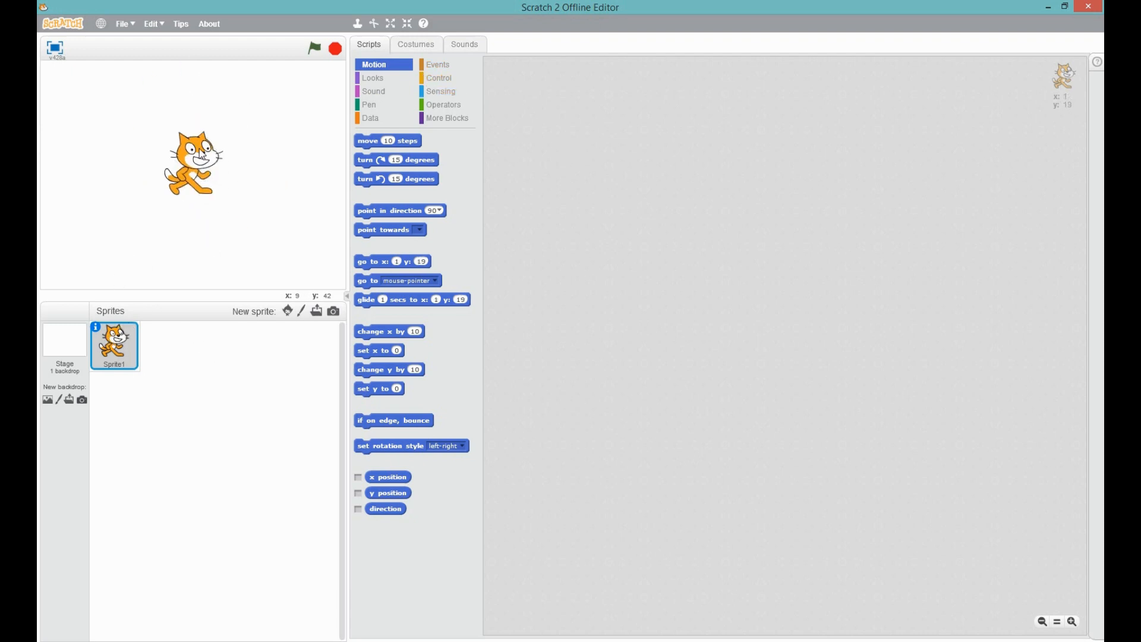
Drag the cat around the stage, then drop it near the stage's left edge.
{"action": "left_click_drag", "start_coordinate": [192, 164], "coordinate": [230, 145]}
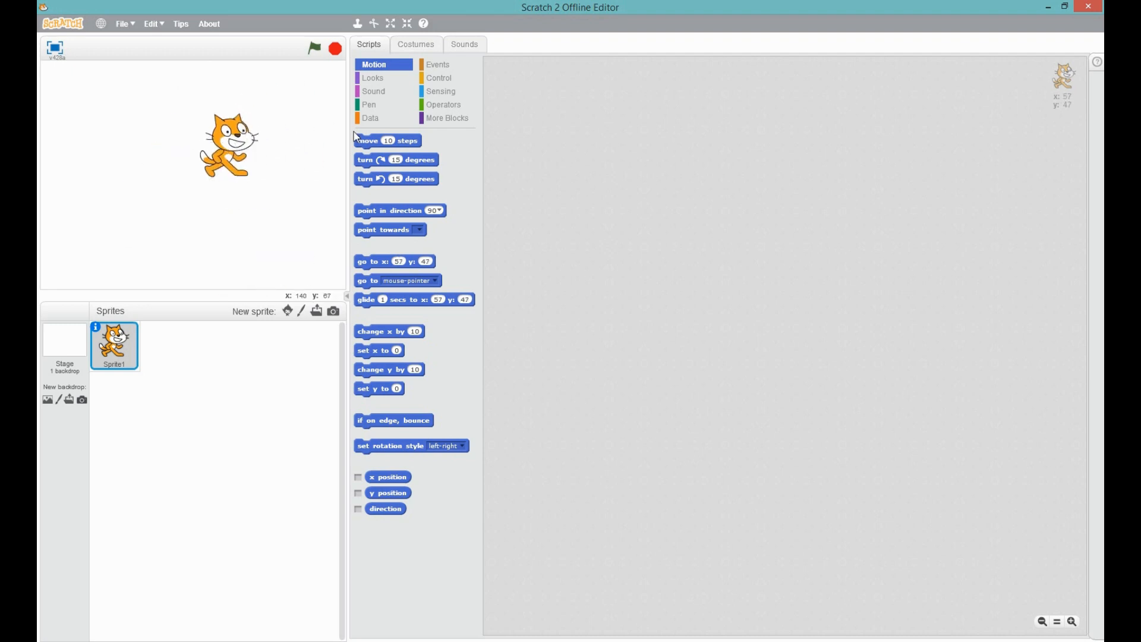
{"action": "left_click_drag", "start_coordinate": [227, 143], "coordinate": [133, 131]}
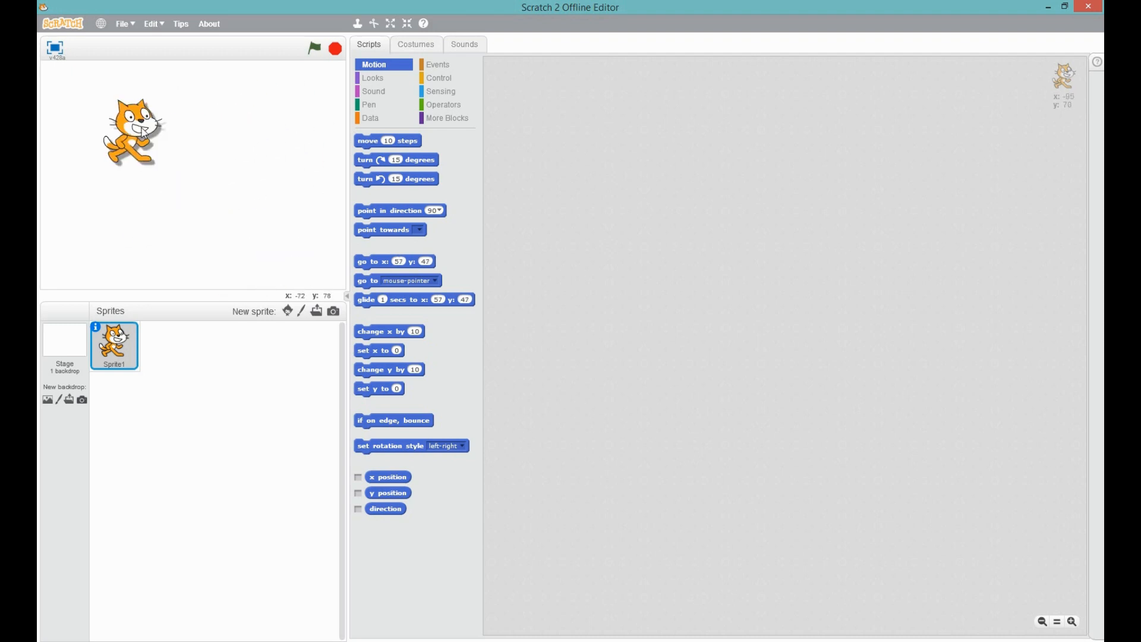
{"action": "left_click_drag", "start_coordinate": [133, 131], "coordinate": [279, 151]}
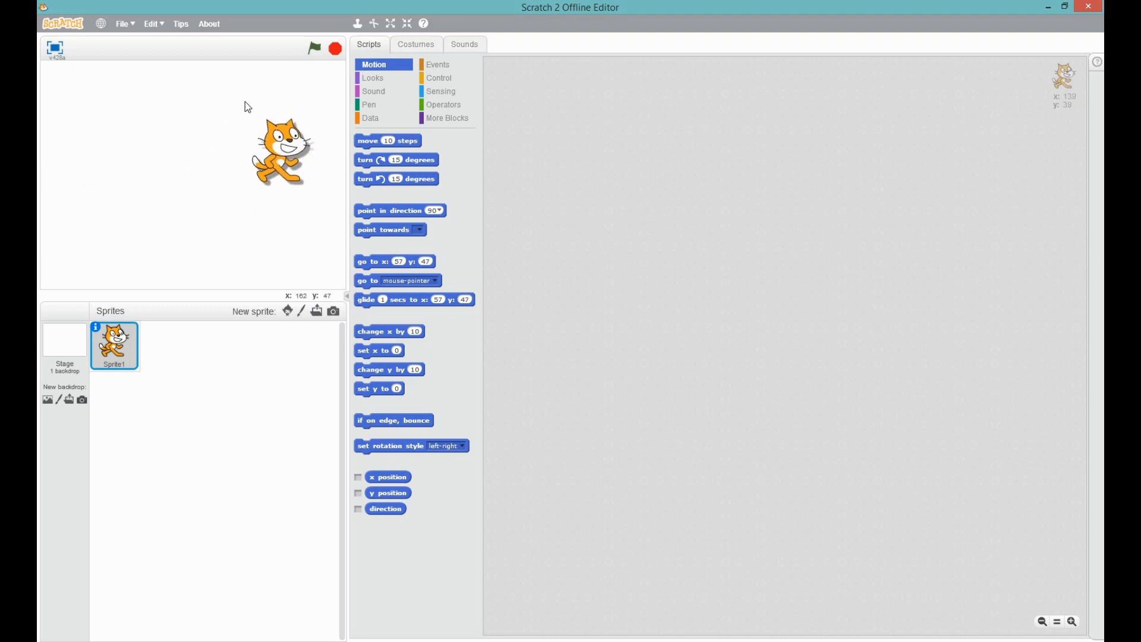
{"action": "left_click_drag", "start_coordinate": [278, 151], "coordinate": [254, 114]}
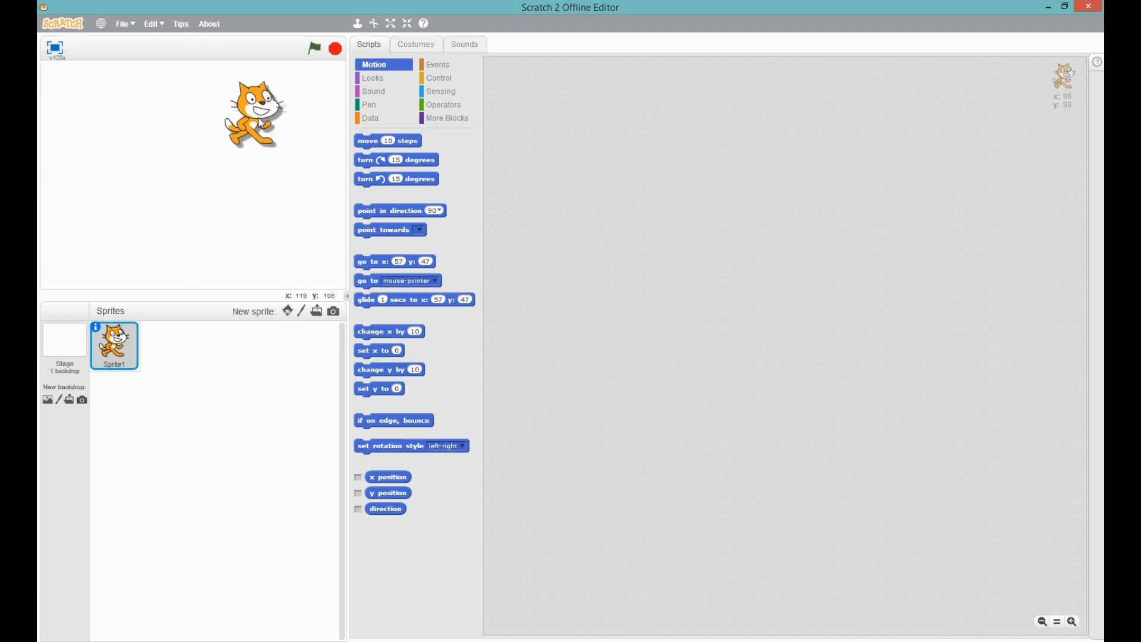
{"action": "left_click_drag", "start_coordinate": [255, 113], "coordinate": [603, 201]}
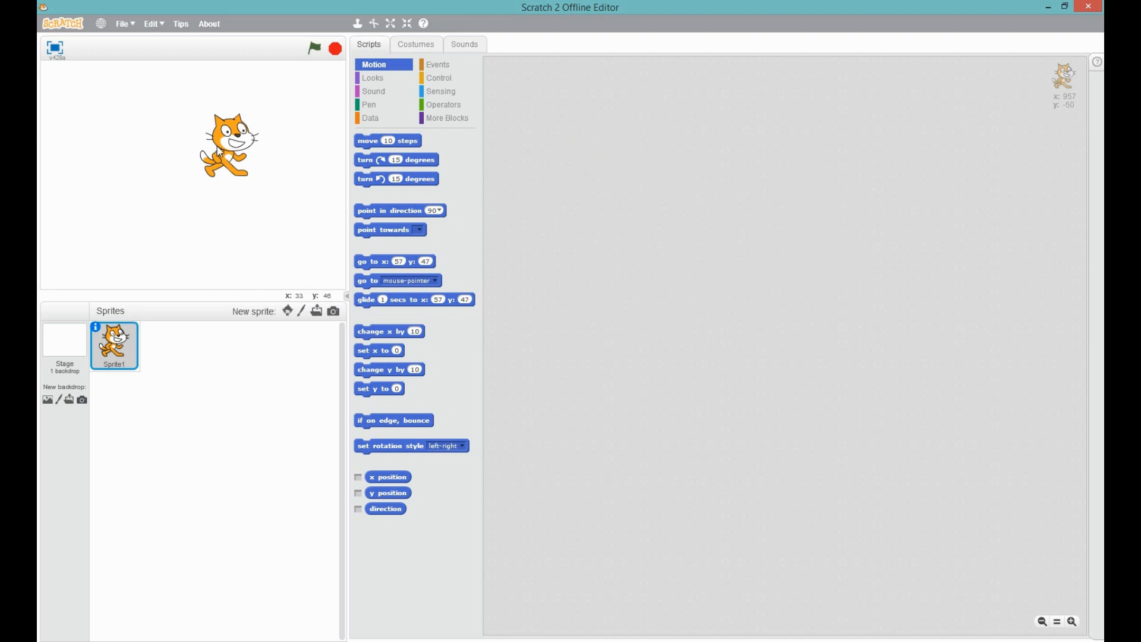
{"action": "left_click_drag", "start_coordinate": [227, 144], "coordinate": [357, 200]}
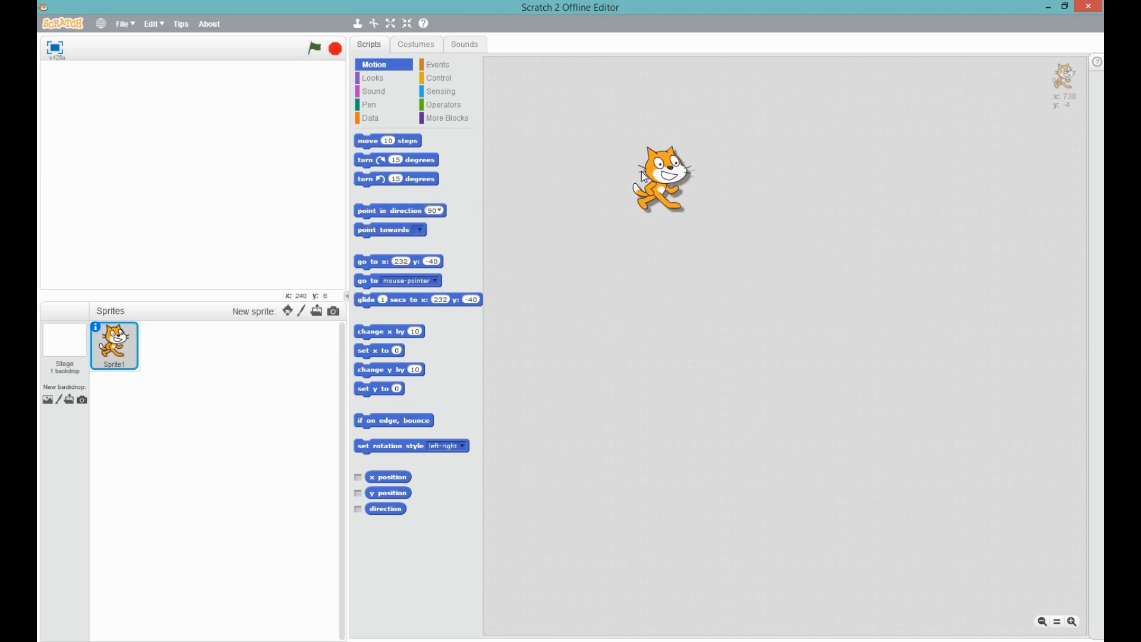
{"action": "left_click_drag", "start_coordinate": [658, 178], "coordinate": [876, 182]}
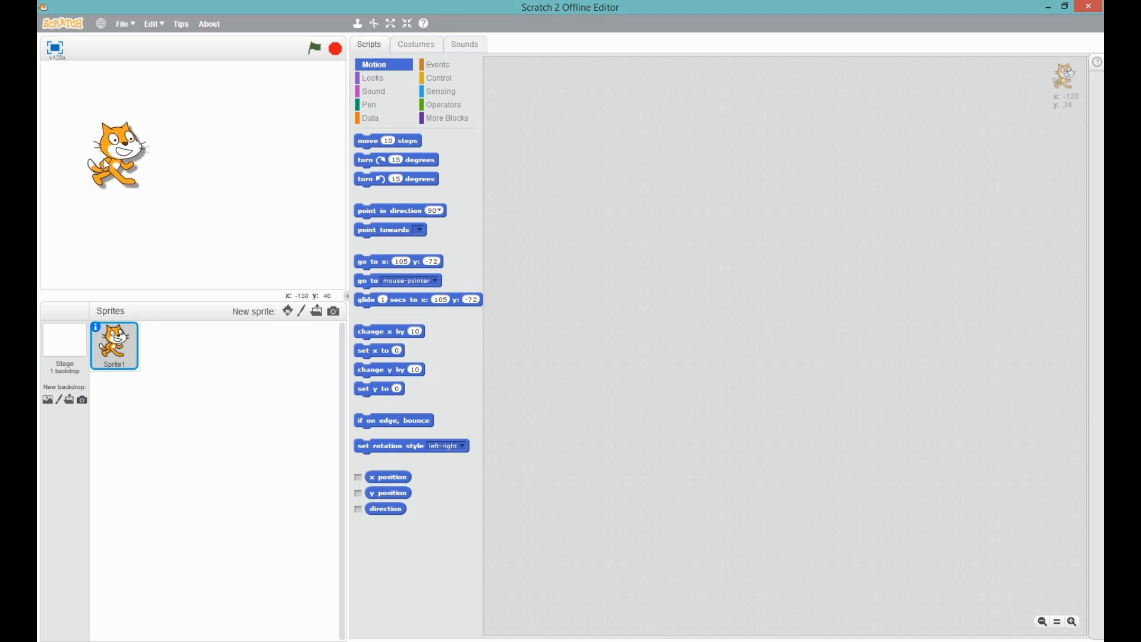
{"action": "left_click_drag", "start_coordinate": [116, 155], "coordinate": [98, 188]}
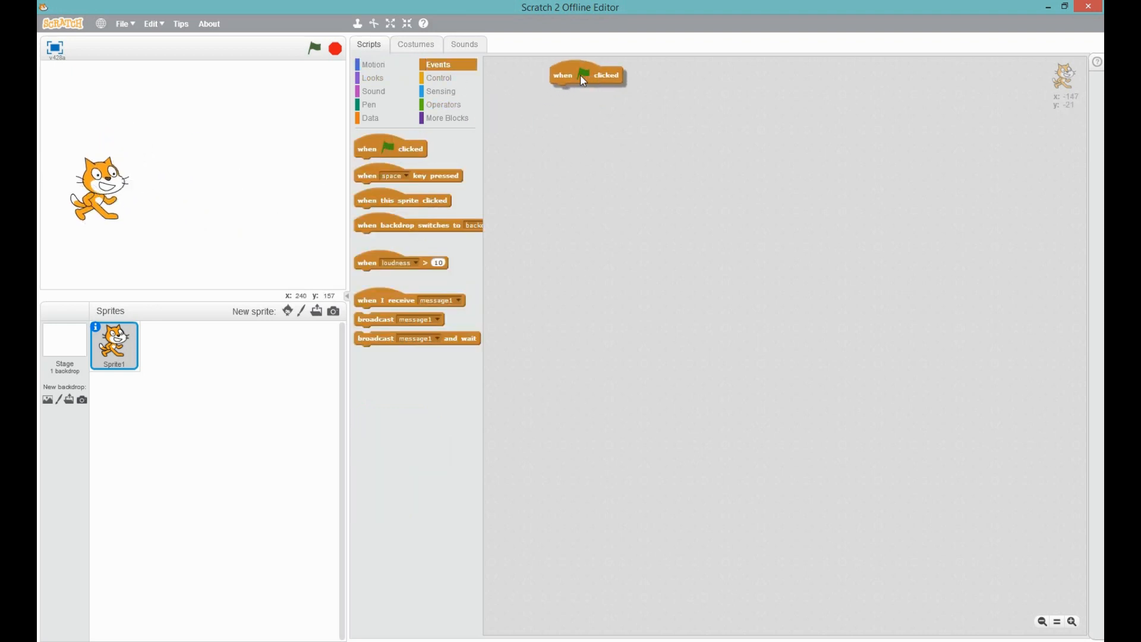
Snap a 'move 10 steps' block under the green-flag hat and run the project.
{"action": "left_click", "coordinate": [372, 77]}
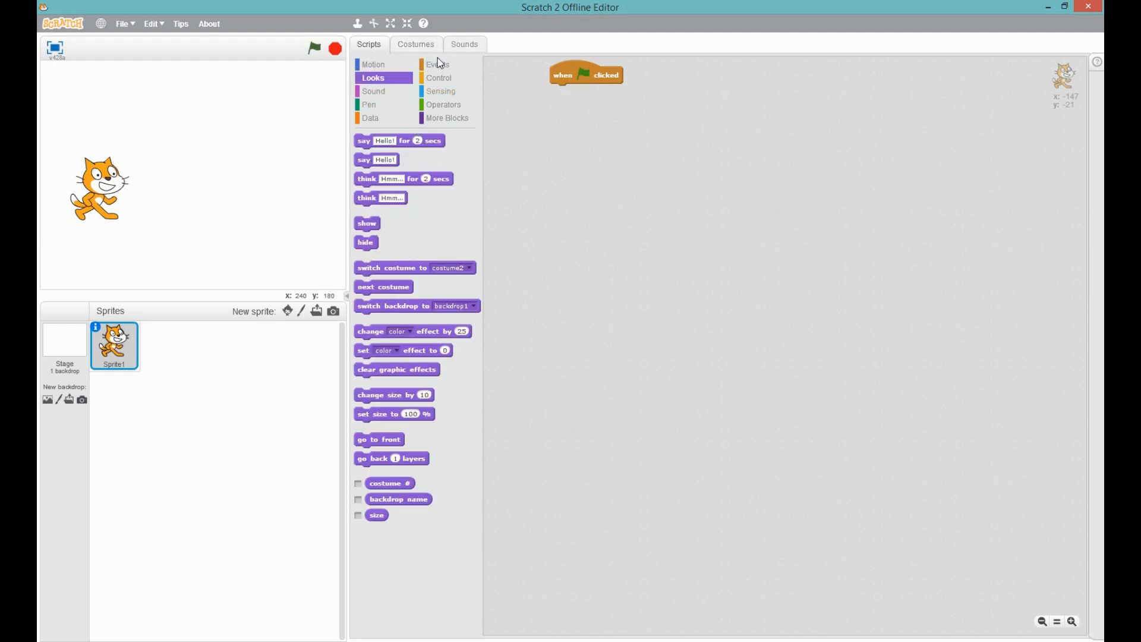
{"action": "left_click", "coordinate": [373, 64]}
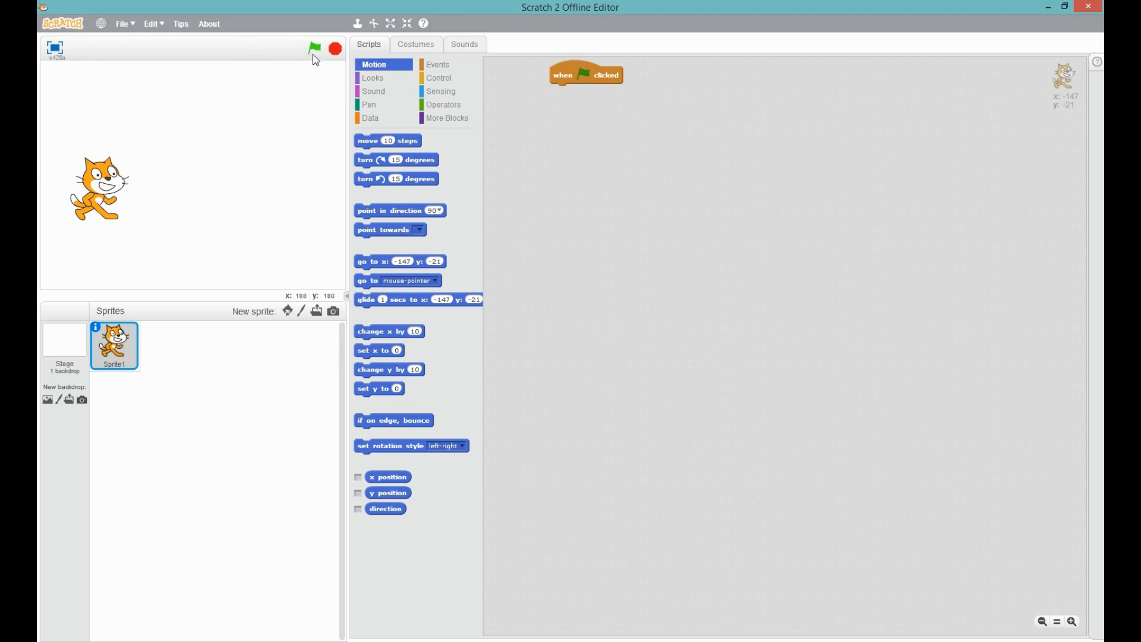
{"action": "left_click_drag", "start_coordinate": [388, 140], "coordinate": [612, 119]}
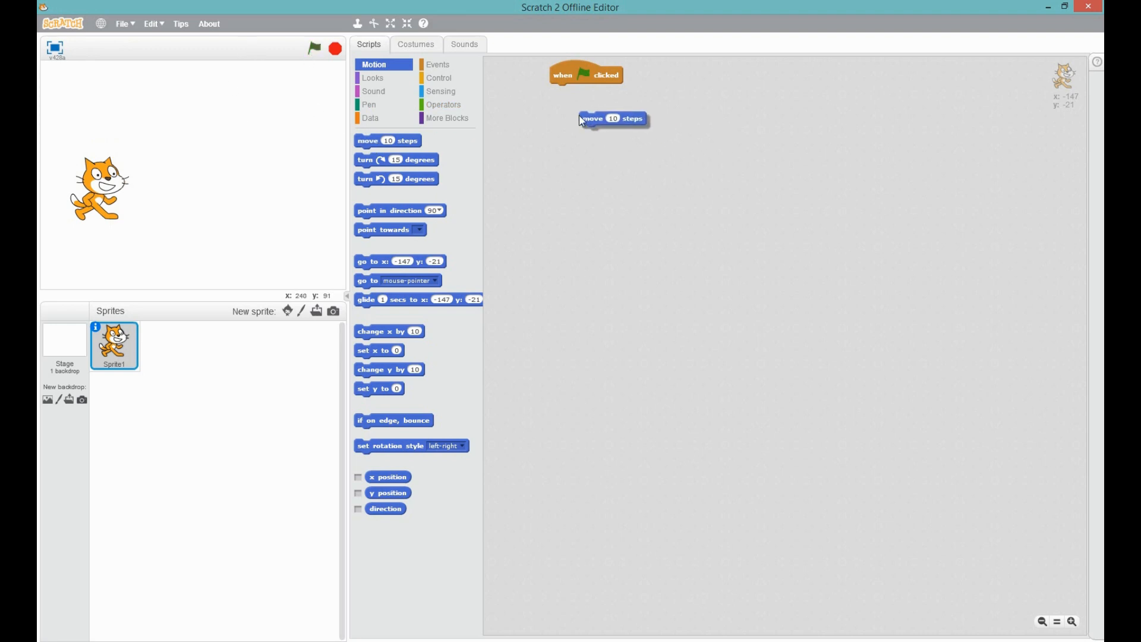
{"action": "left_click_drag", "start_coordinate": [612, 118], "coordinate": [582, 90]}
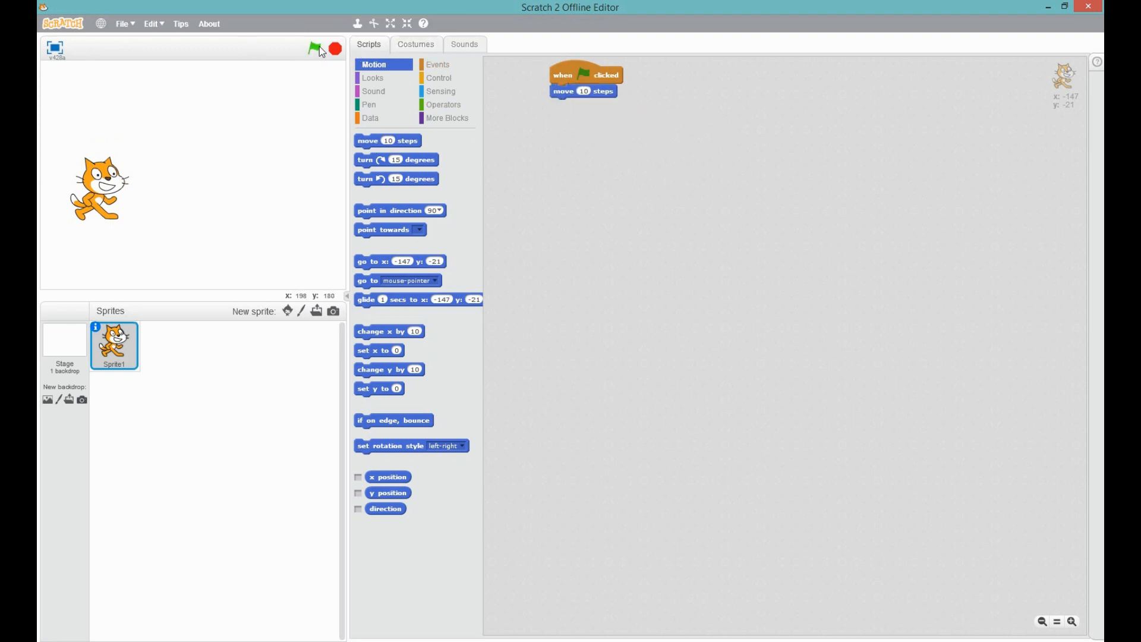
{"action": "left_click", "coordinate": [313, 48]}
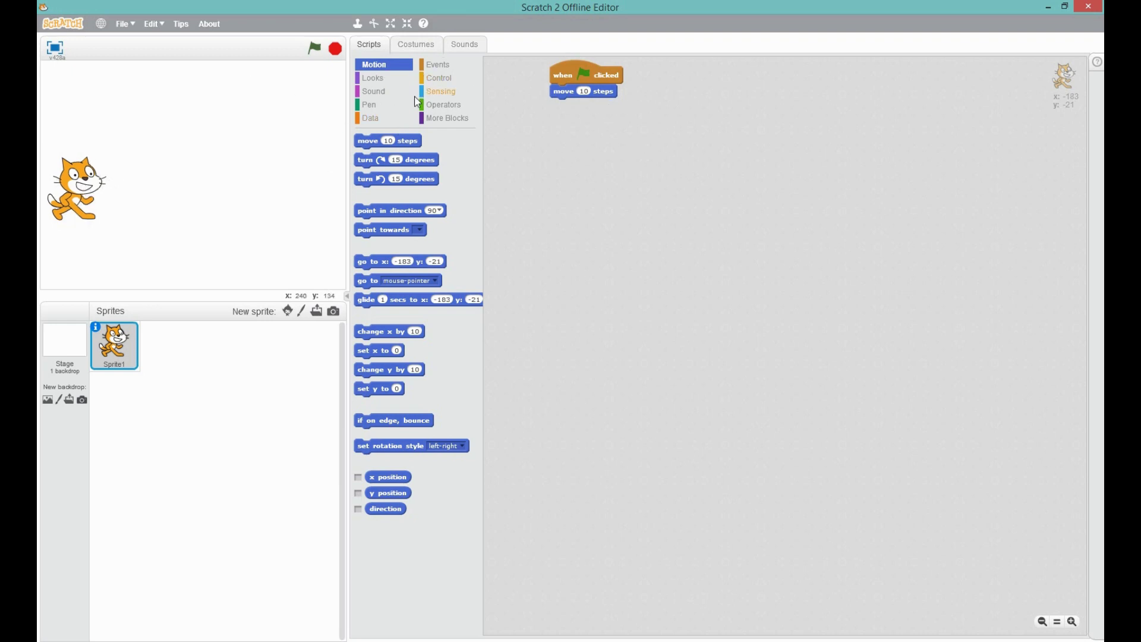
{"action": "mouse_move", "coordinate": [278, 287]}
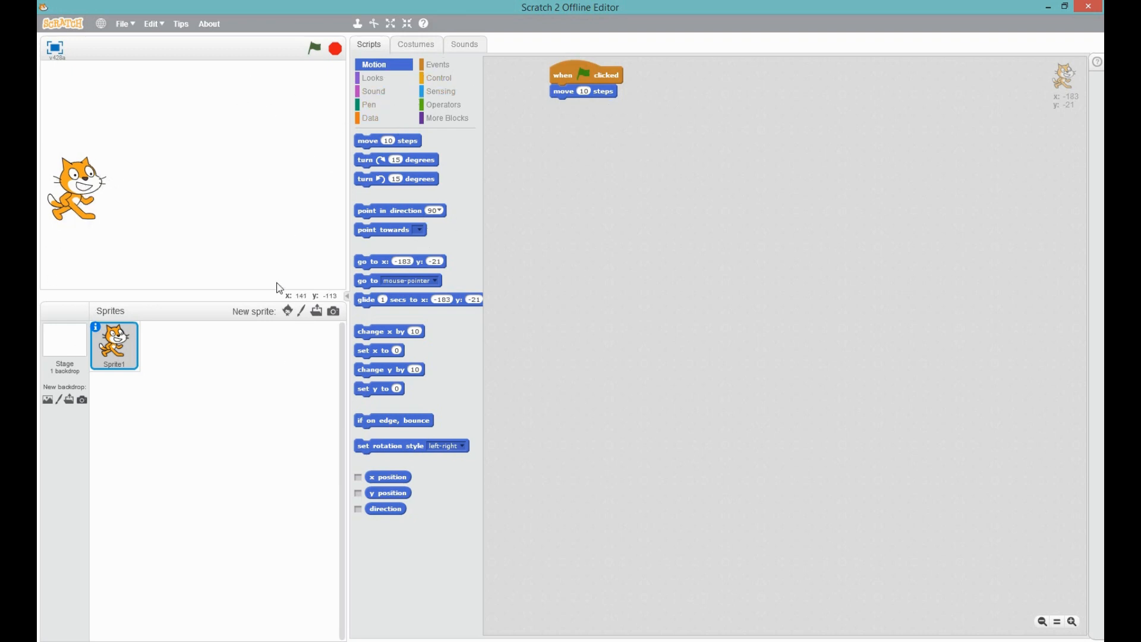
{"action": "mouse_move", "coordinate": [82, 396]}
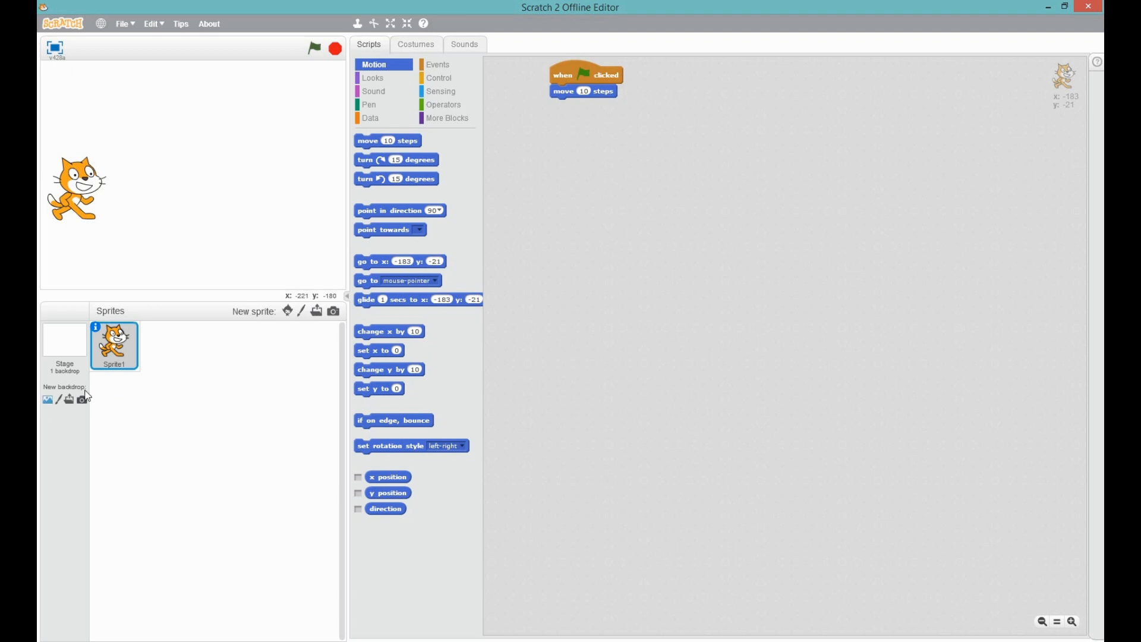
Add the 'space' backdrop from the library to the stage.
{"action": "left_click", "coordinate": [63, 345]}
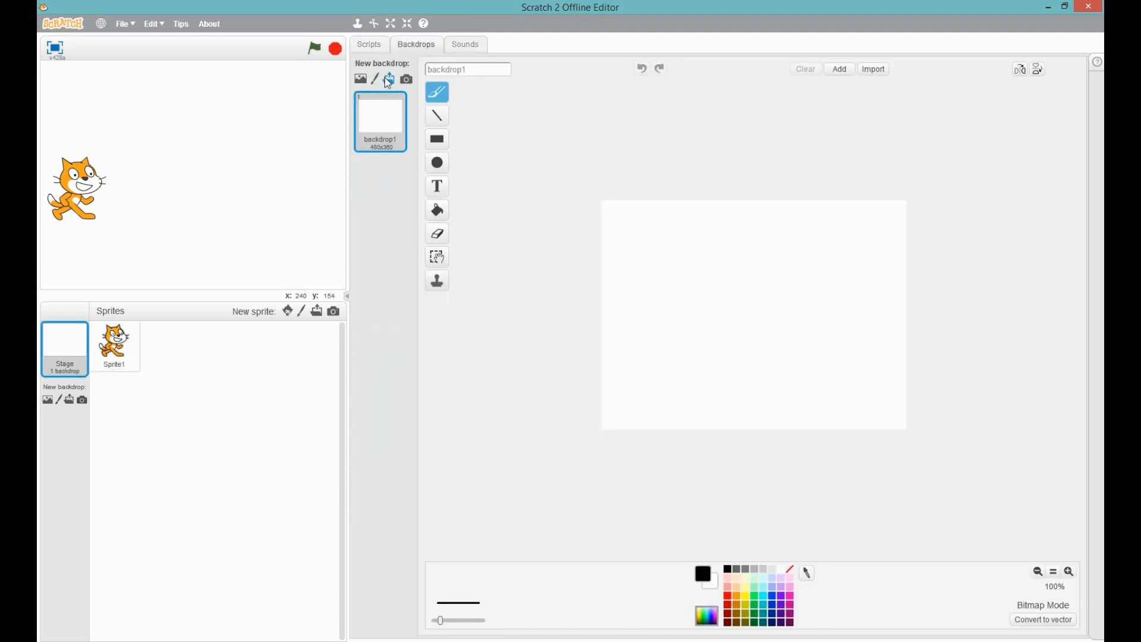
{"action": "mouse_move", "coordinate": [358, 79]}
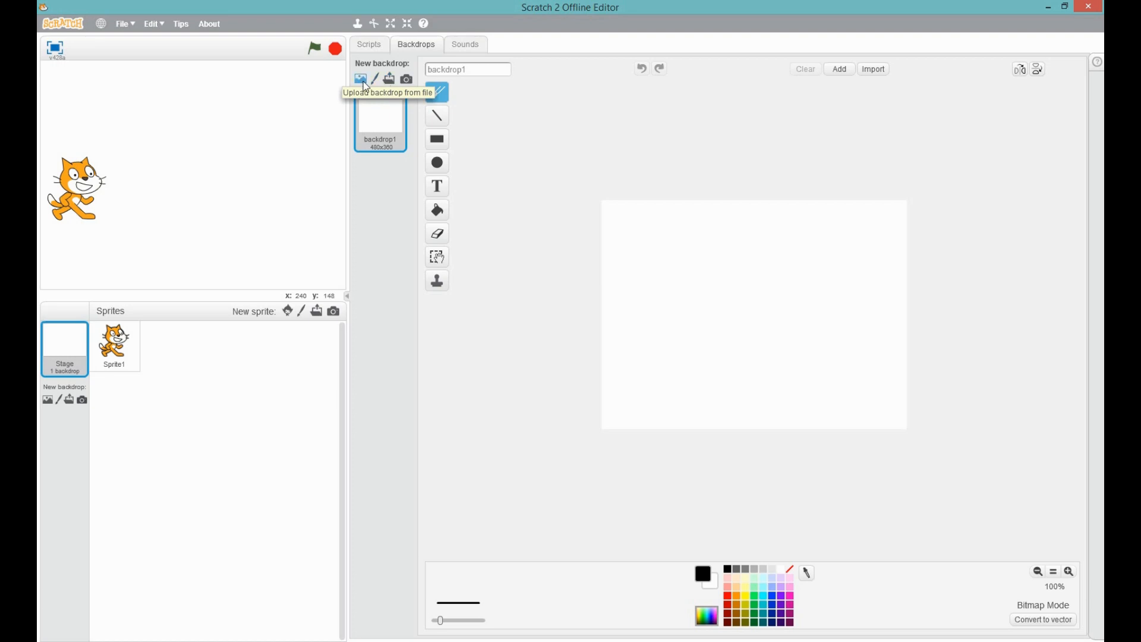
{"action": "left_click", "coordinate": [362, 79]}
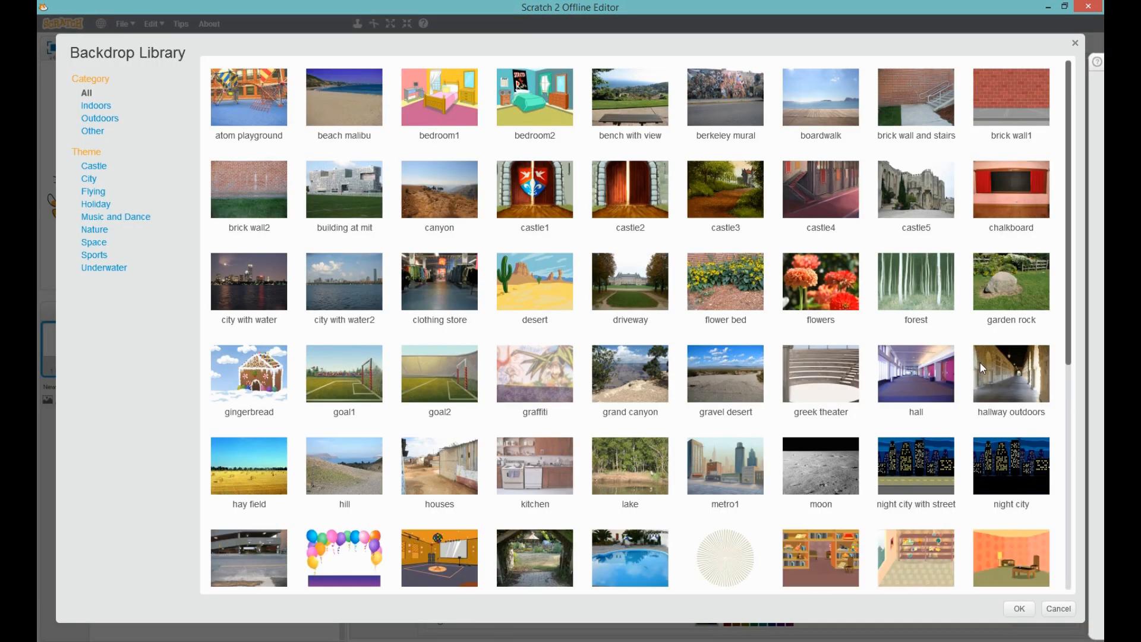
{"action": "scroll", "scroll_direction": "down", "scroll_amount": 3}
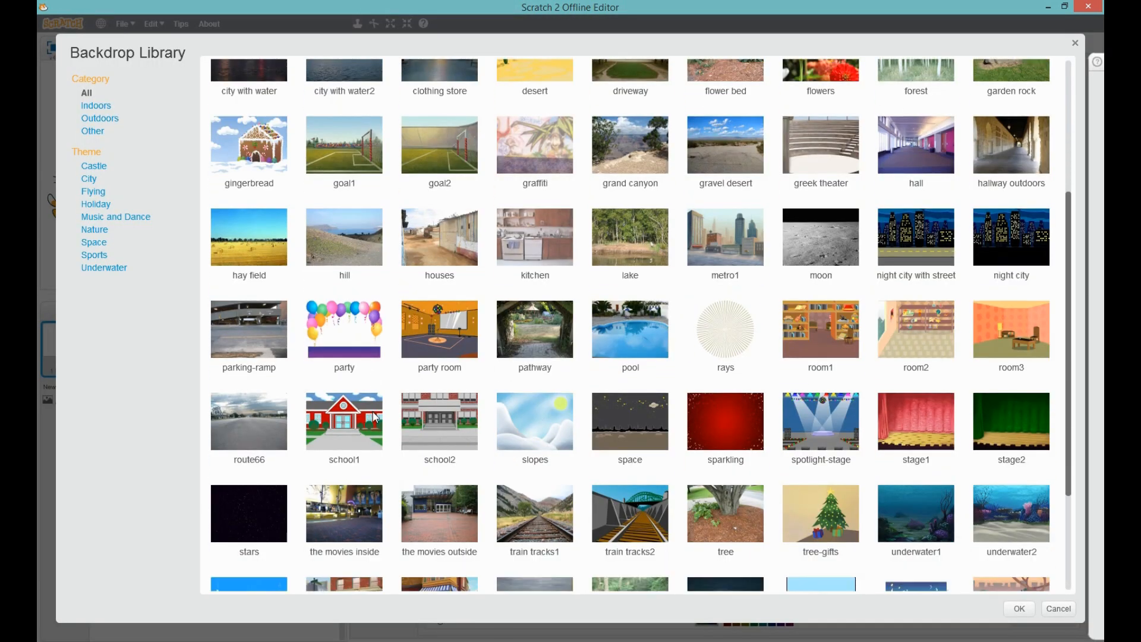
{"action": "scroll", "scroll_direction": "down", "scroll_amount": 3}
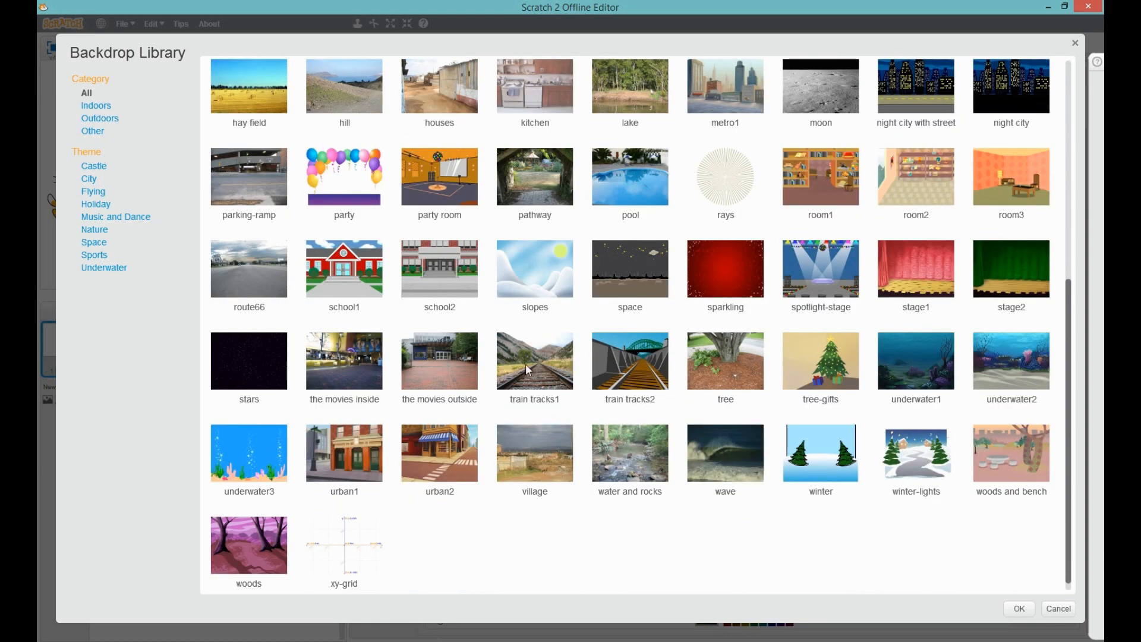
{"action": "mouse_move", "coordinate": [629, 275]}
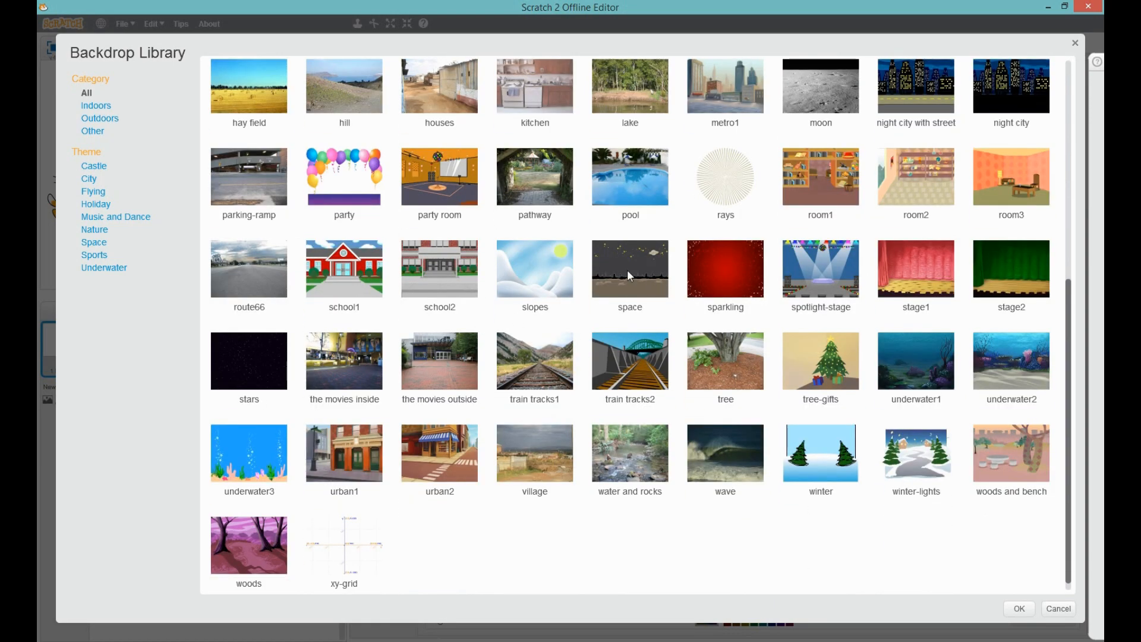
{"action": "left_click", "coordinate": [629, 268]}
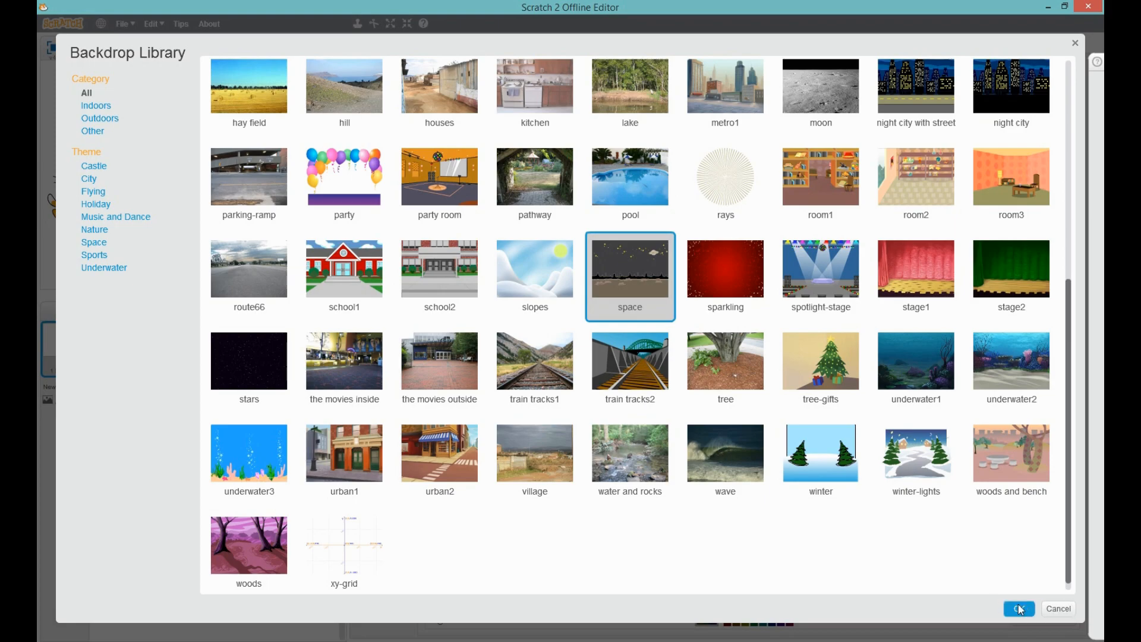
{"action": "left_click", "coordinate": [1021, 609]}
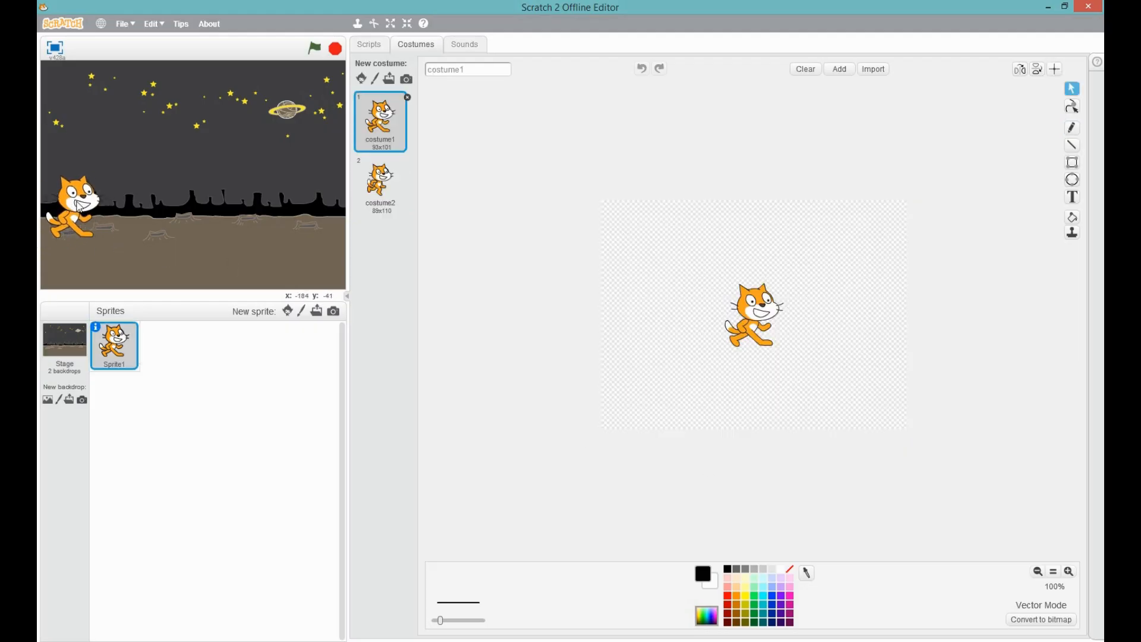
Return to the cat's scripts, place the cat on the left ground, and run the script.
{"action": "left_click", "coordinate": [368, 44]}
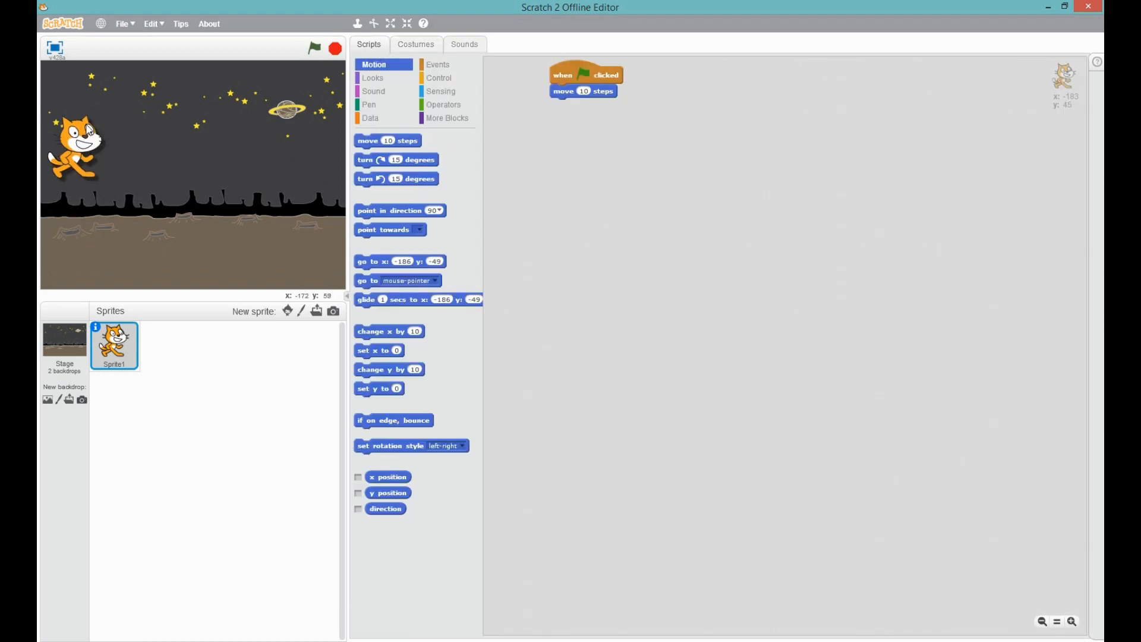
{"action": "left_click_drag", "start_coordinate": [88, 149], "coordinate": [72, 197]}
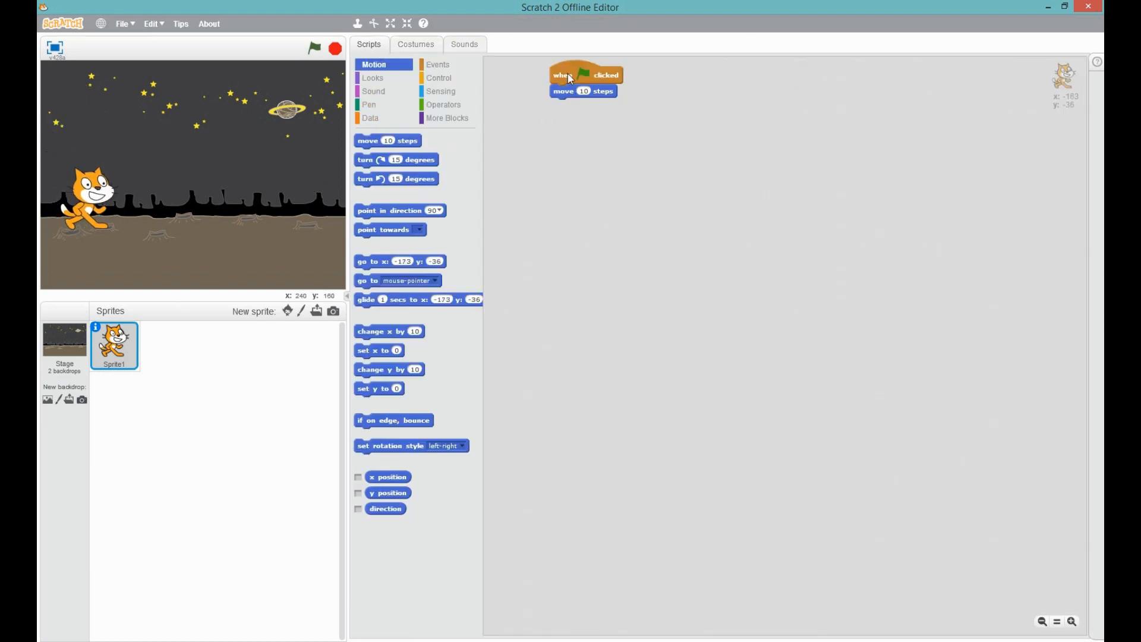
{"action": "left_click", "coordinate": [584, 90]}
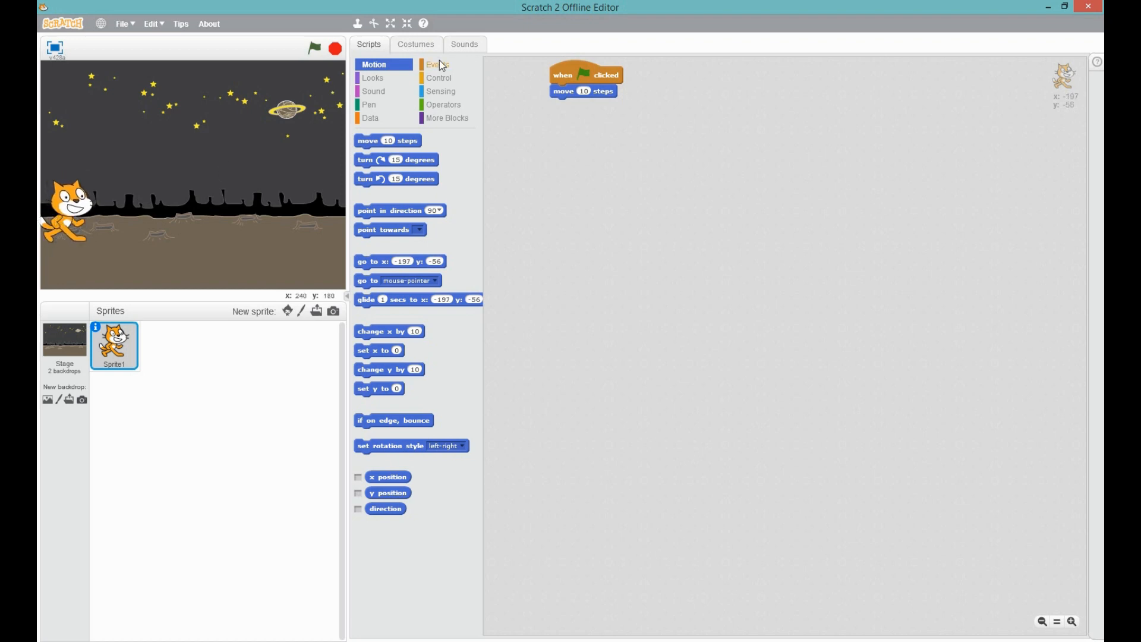
Attach a forever loop under the green-flag block and add an if-then check.
{"action": "left_click", "coordinate": [436, 64]}
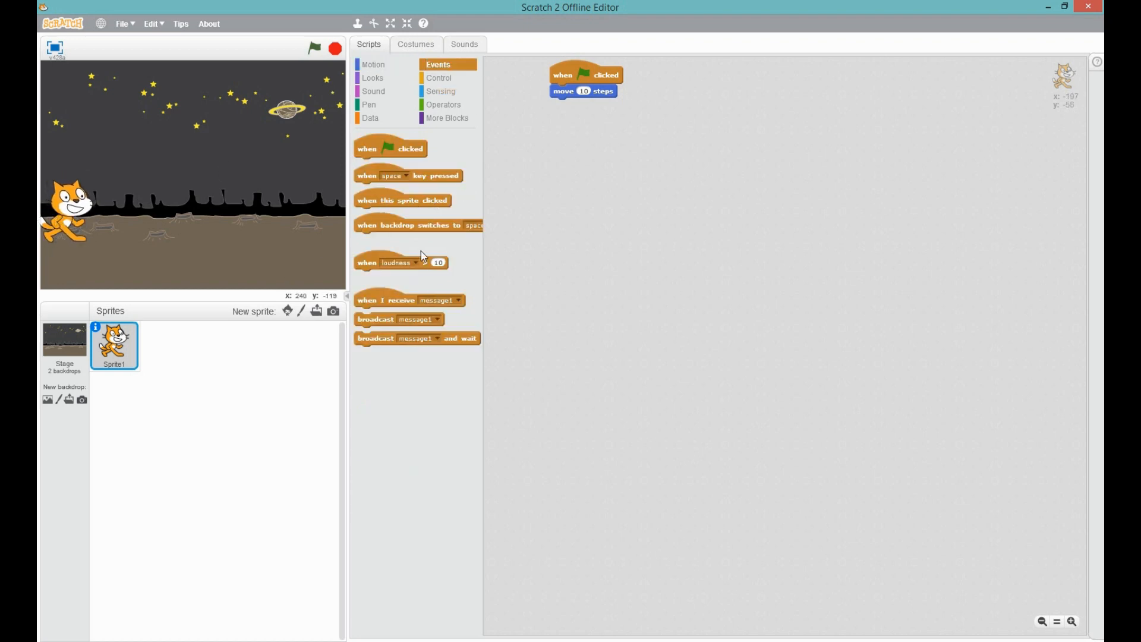
{"action": "left_click", "coordinate": [438, 77]}
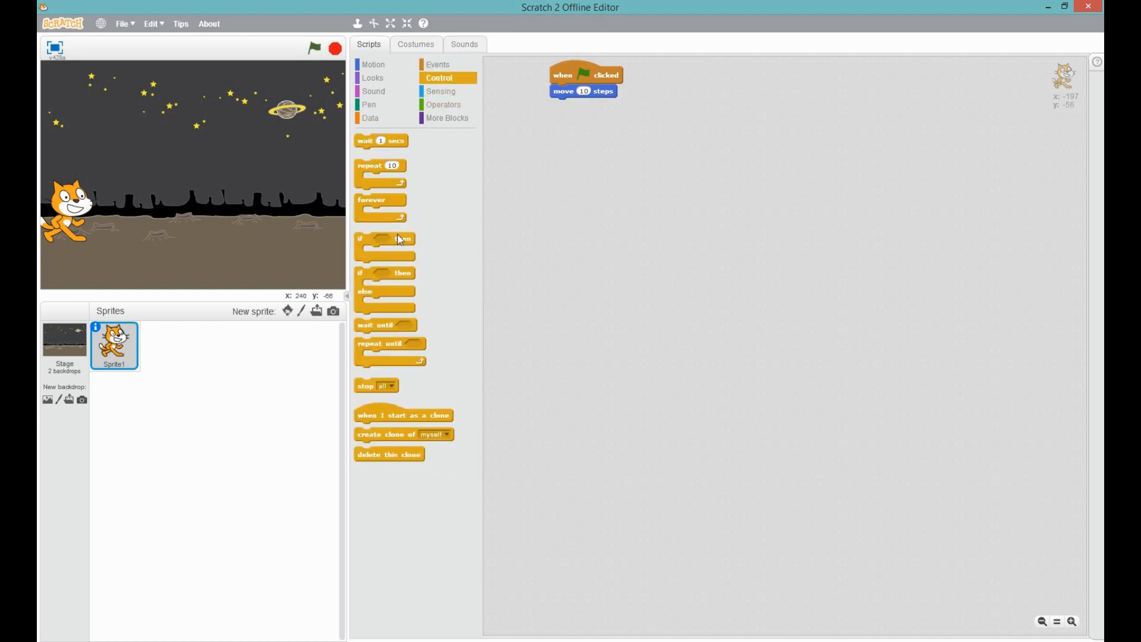
{"action": "left_click_drag", "start_coordinate": [379, 205], "coordinate": [578, 107]}
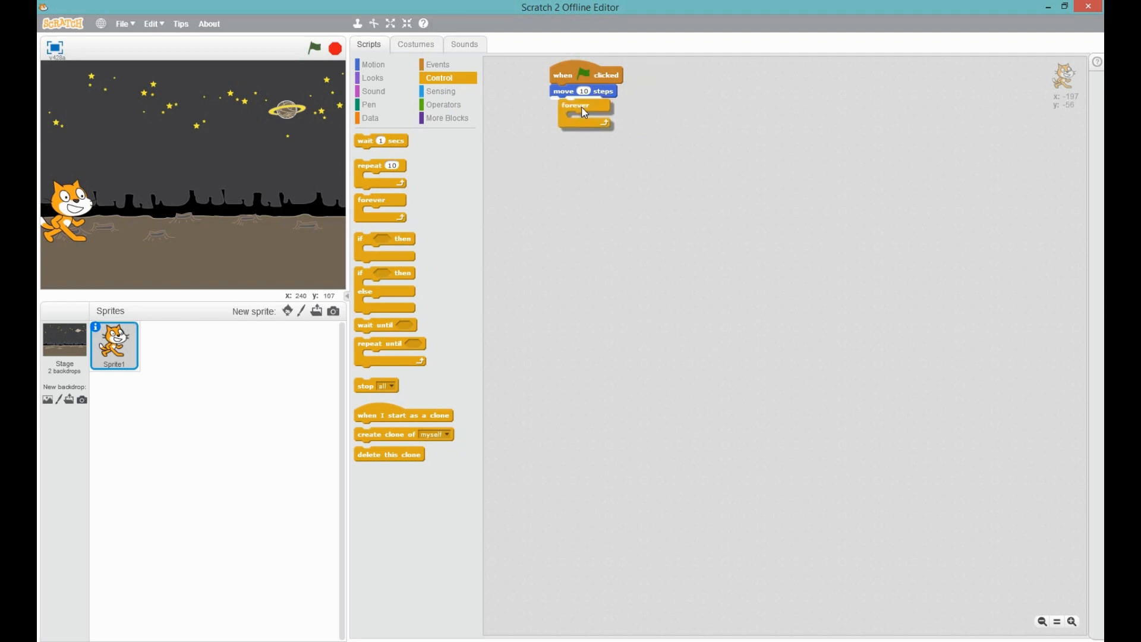
{"action": "left_click_drag", "start_coordinate": [582, 91], "coordinate": [672, 109]}
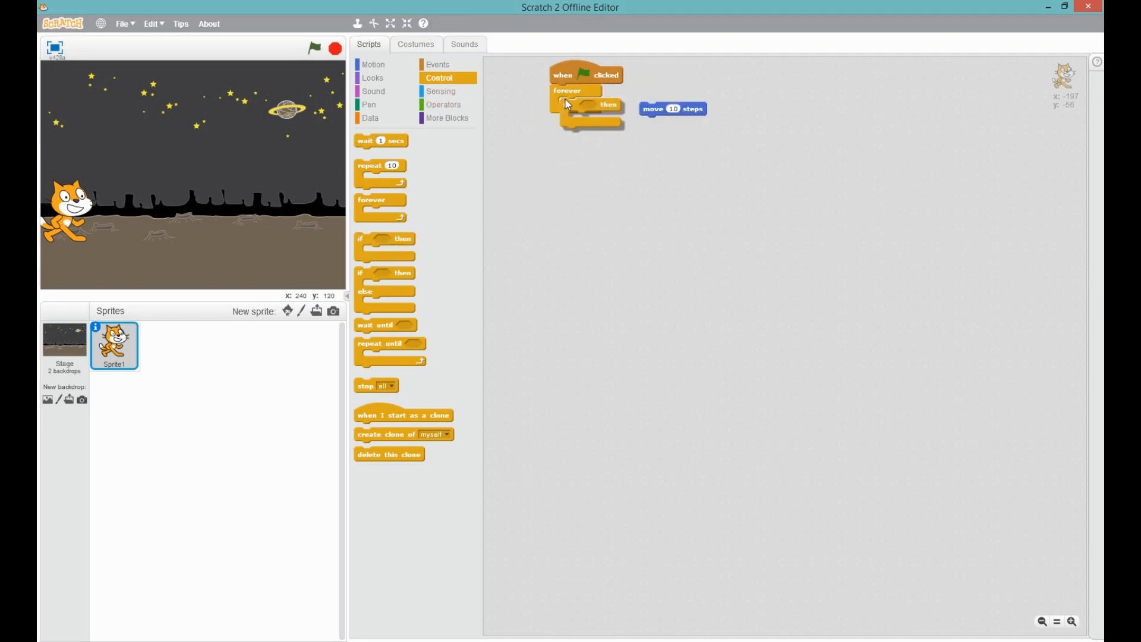
Give the if-then a 'key right arrow pressed?' sensing condition.
{"action": "left_click", "coordinate": [372, 78]}
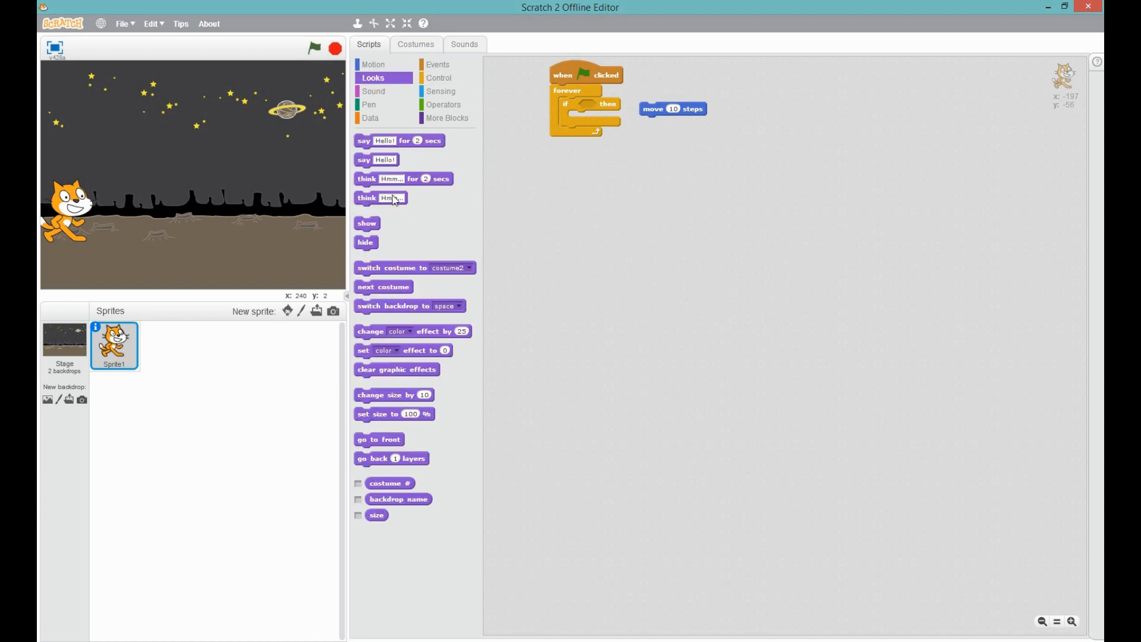
{"action": "left_click", "coordinate": [442, 91]}
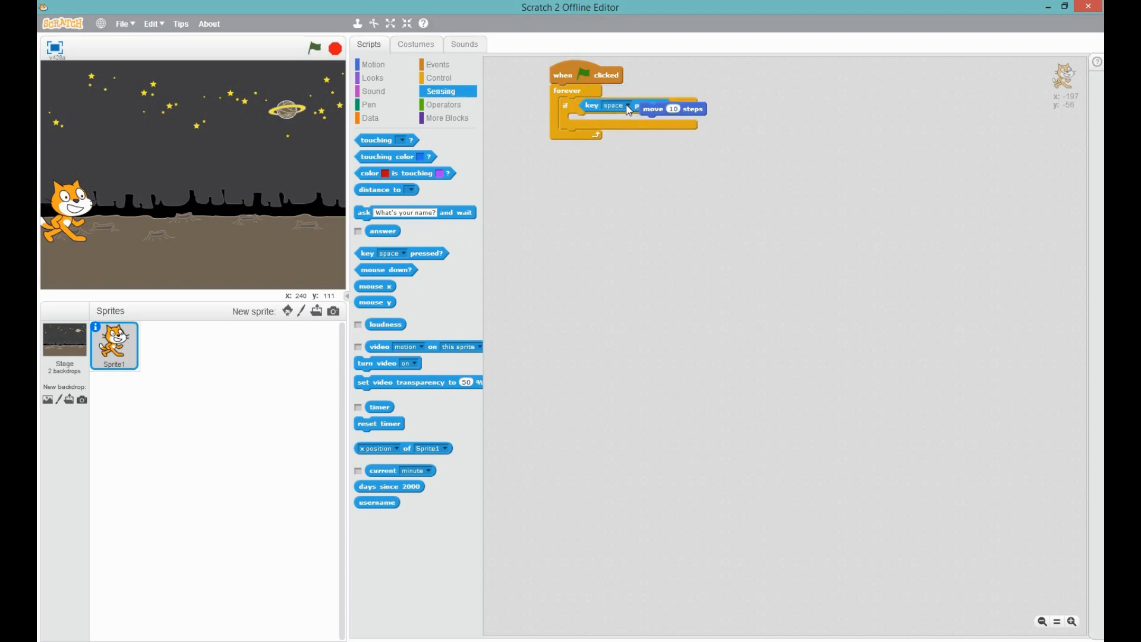
{"action": "left_click", "coordinate": [613, 106]}
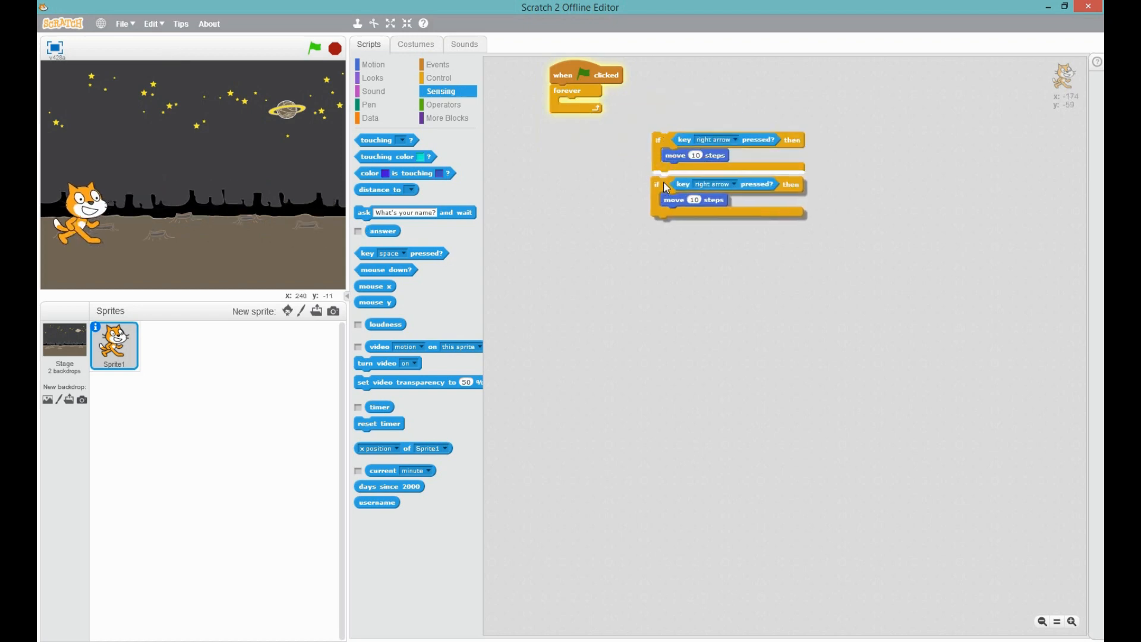
Make the second check test the left arrow and move both checks into the forever loop.
{"action": "left_click", "coordinate": [732, 183]}
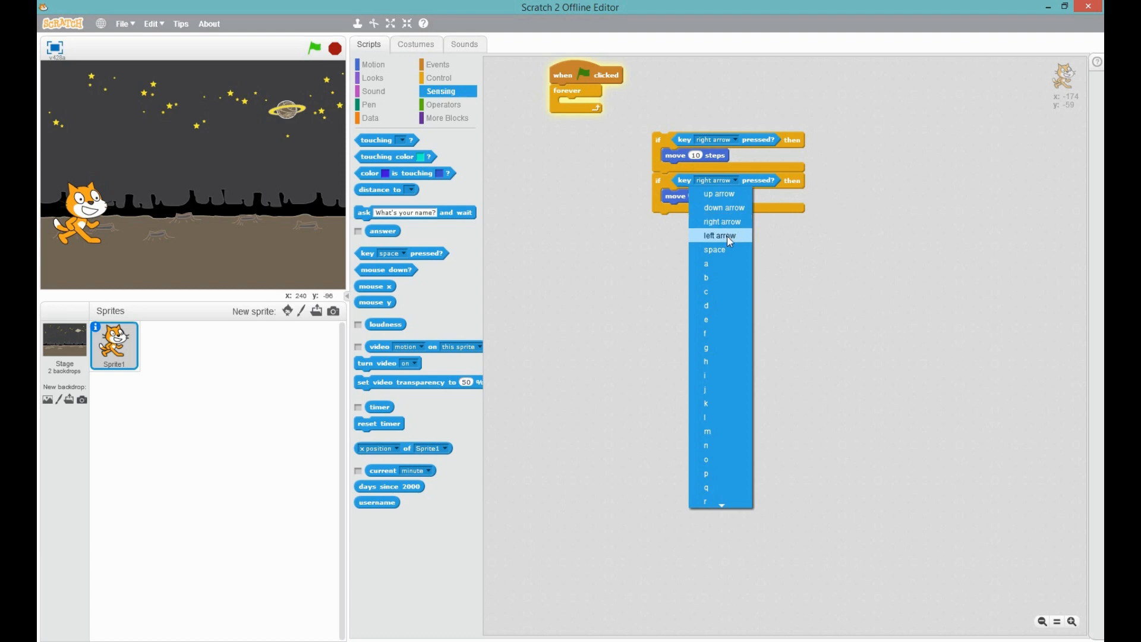
{"action": "left_click", "coordinate": [718, 236]}
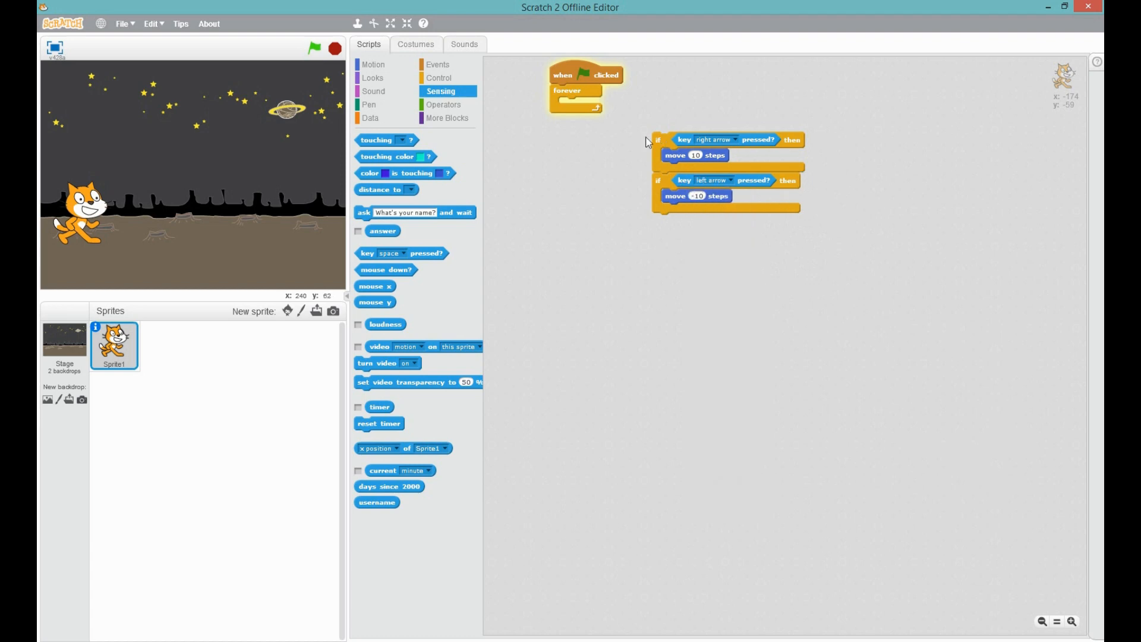
{"action": "left_click_drag", "start_coordinate": [649, 140], "coordinate": [577, 102]}
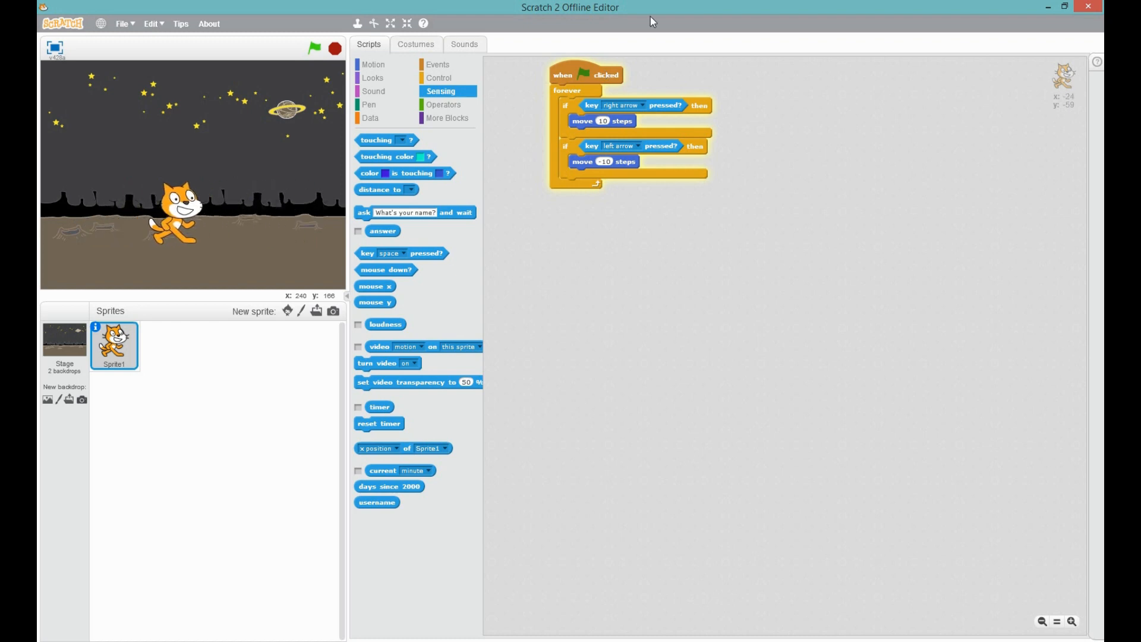
{"action": "mouse_move", "coordinate": [468, 80]}
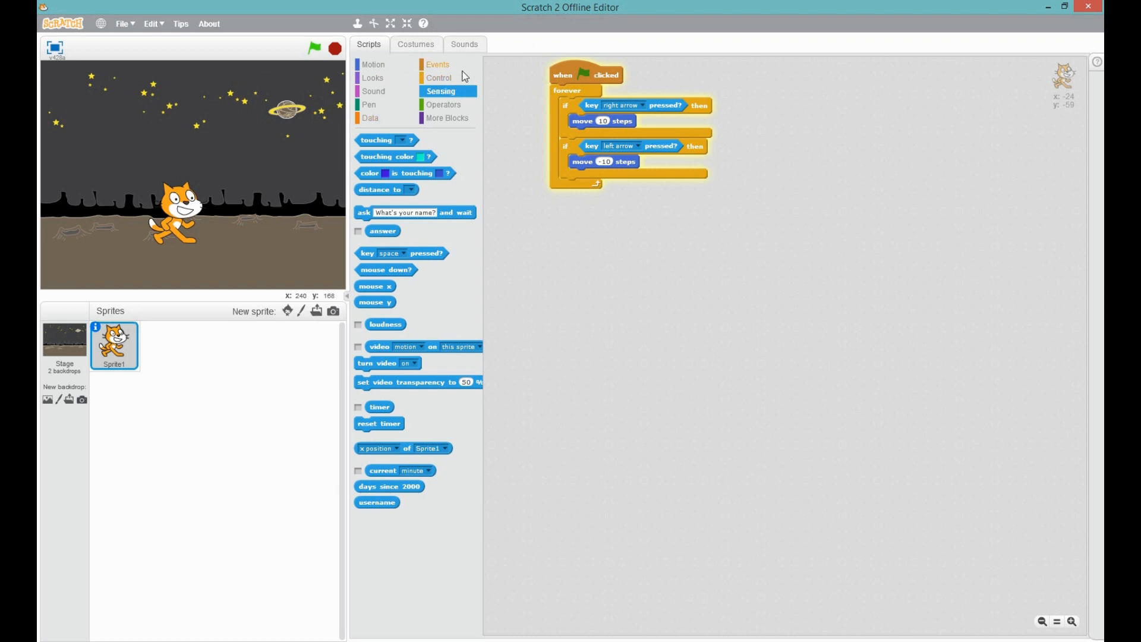
{"action": "mouse_move", "coordinate": [282, 144]}
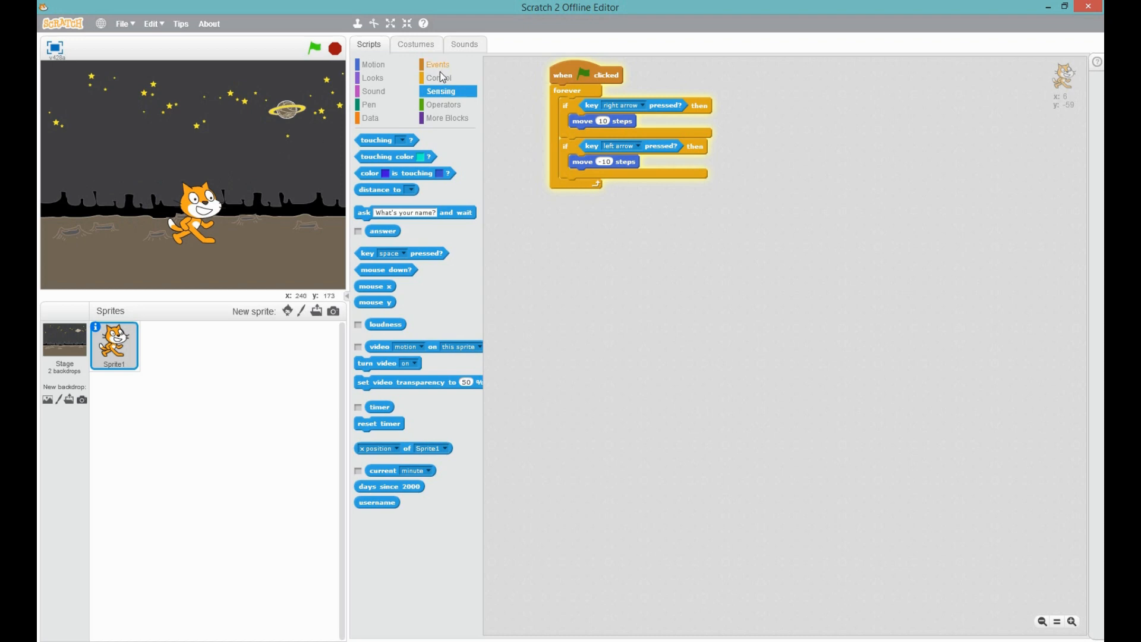
{"action": "left_click", "coordinate": [437, 78]}
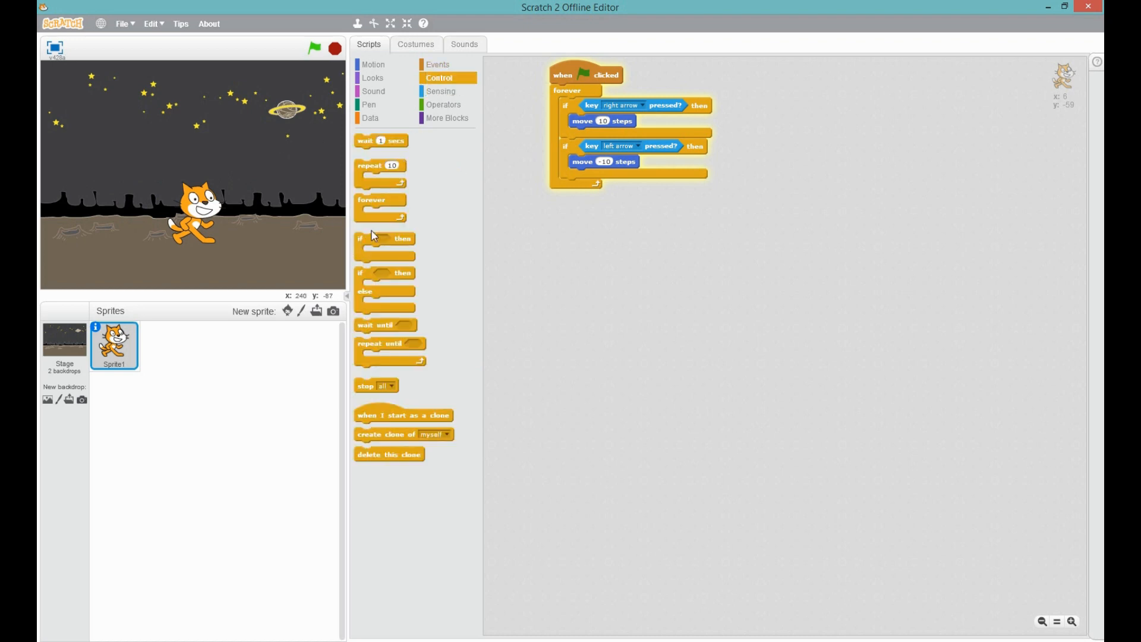
{"action": "left_click", "coordinate": [415, 44]}
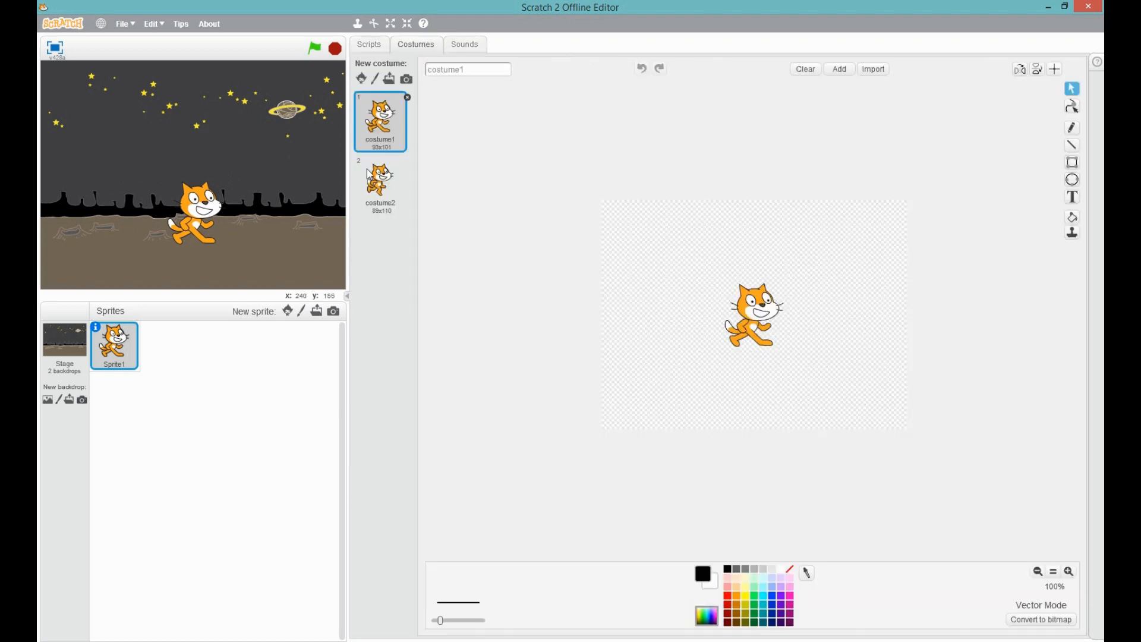
{"action": "left_click", "coordinate": [380, 181]}
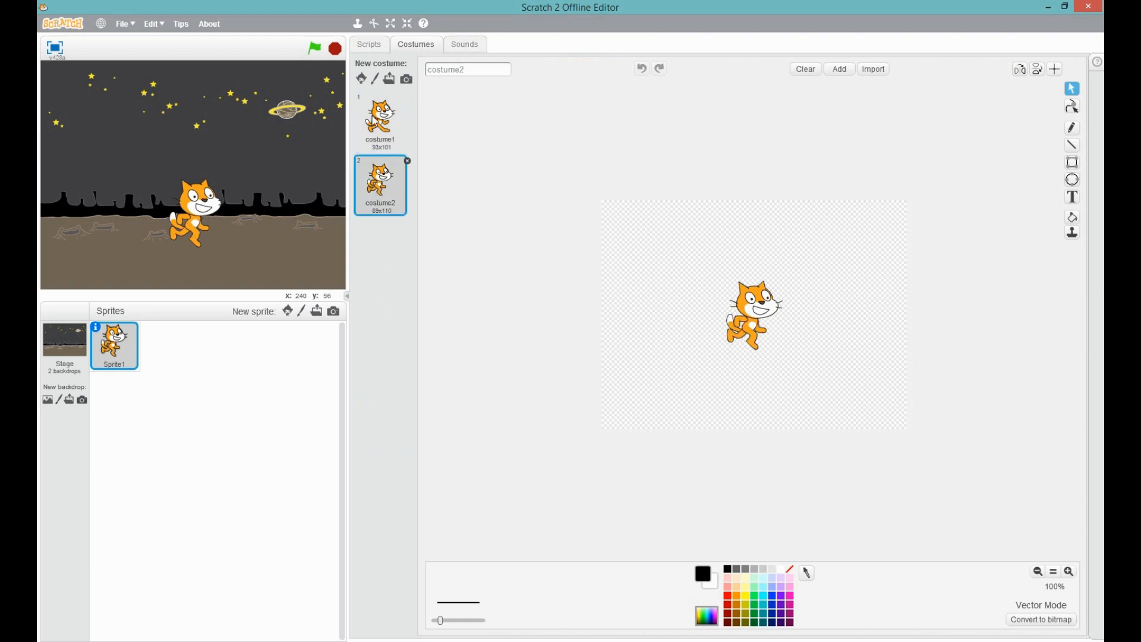
{"action": "left_click", "coordinate": [380, 118]}
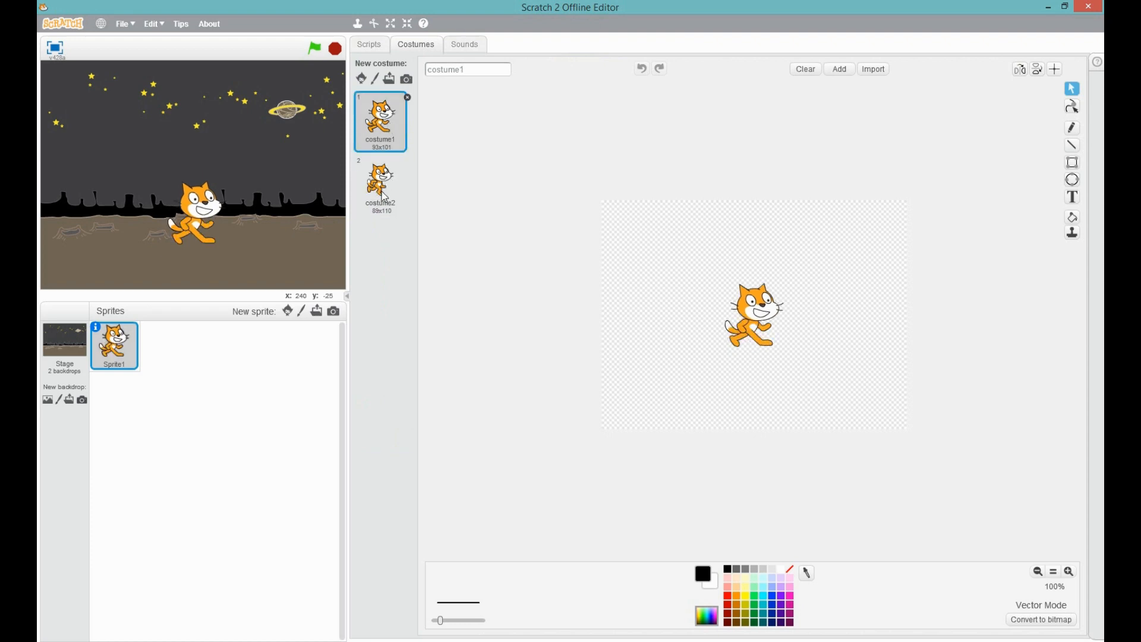
{"action": "left_click", "coordinate": [380, 181]}
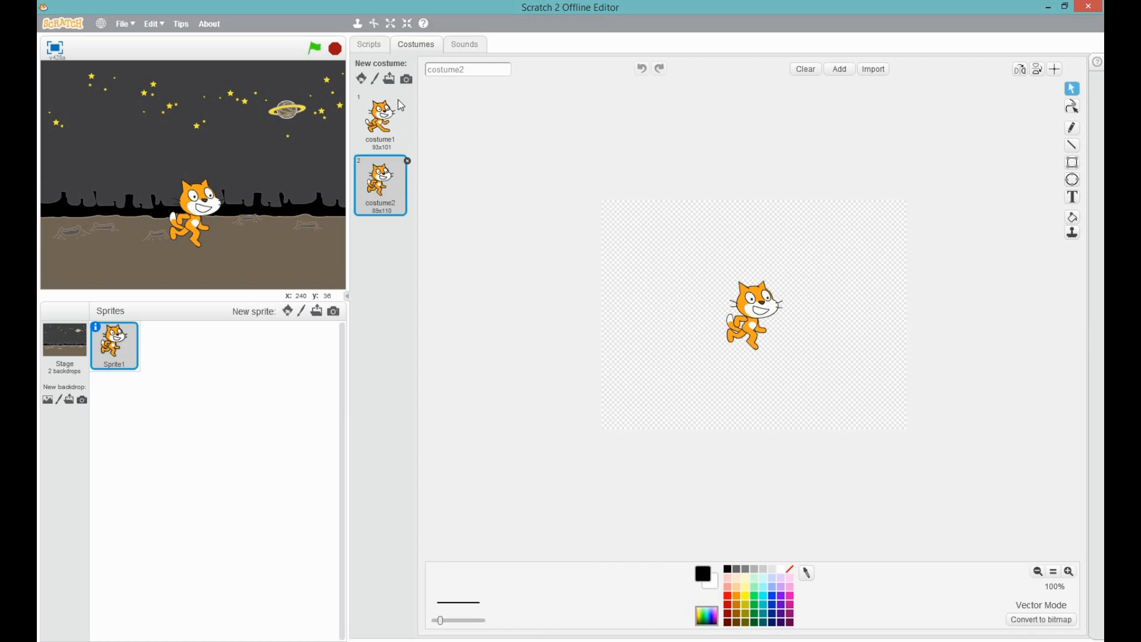
{"action": "left_click", "coordinate": [380, 119]}
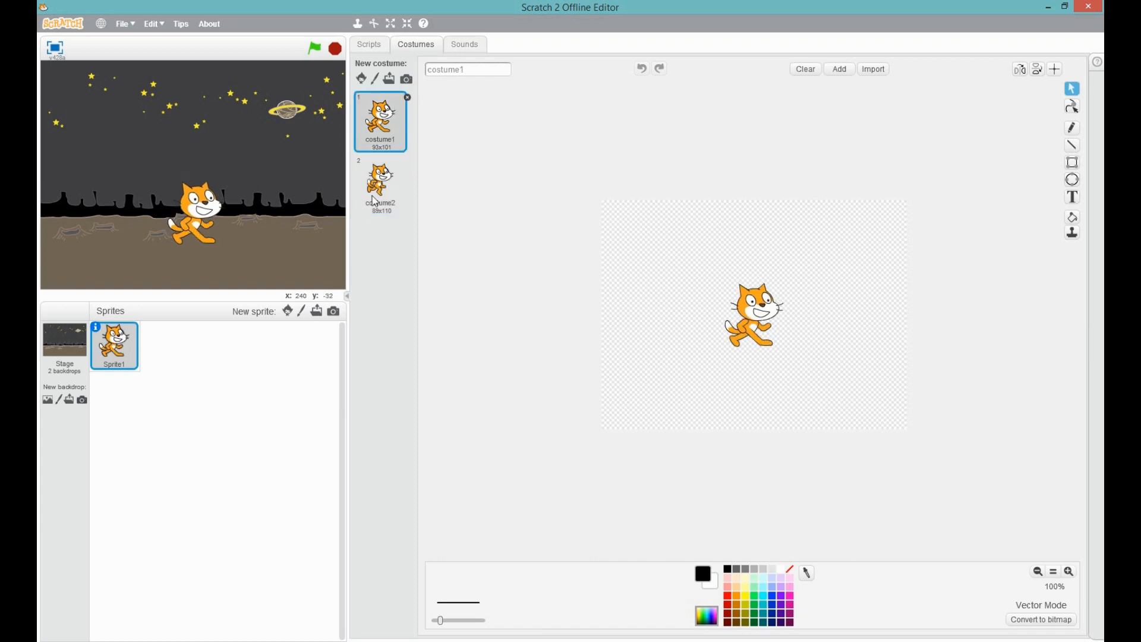
{"action": "left_click", "coordinate": [368, 44]}
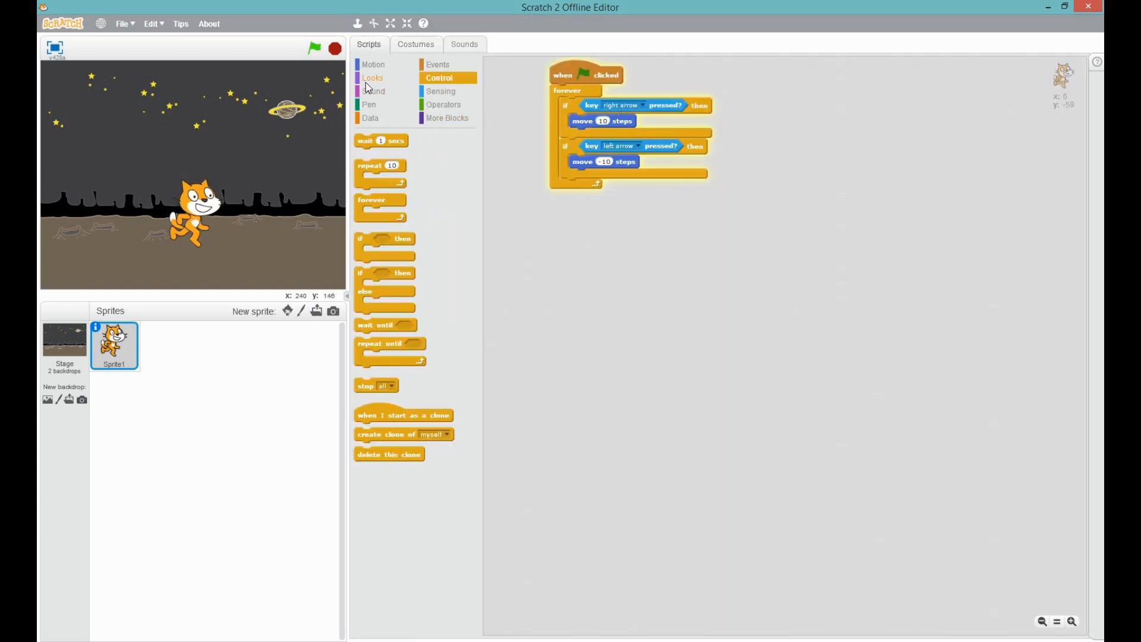
Insert 'wait 0.05 secs' and next costume after the move in both arrow branches.
{"action": "left_click", "coordinate": [372, 78]}
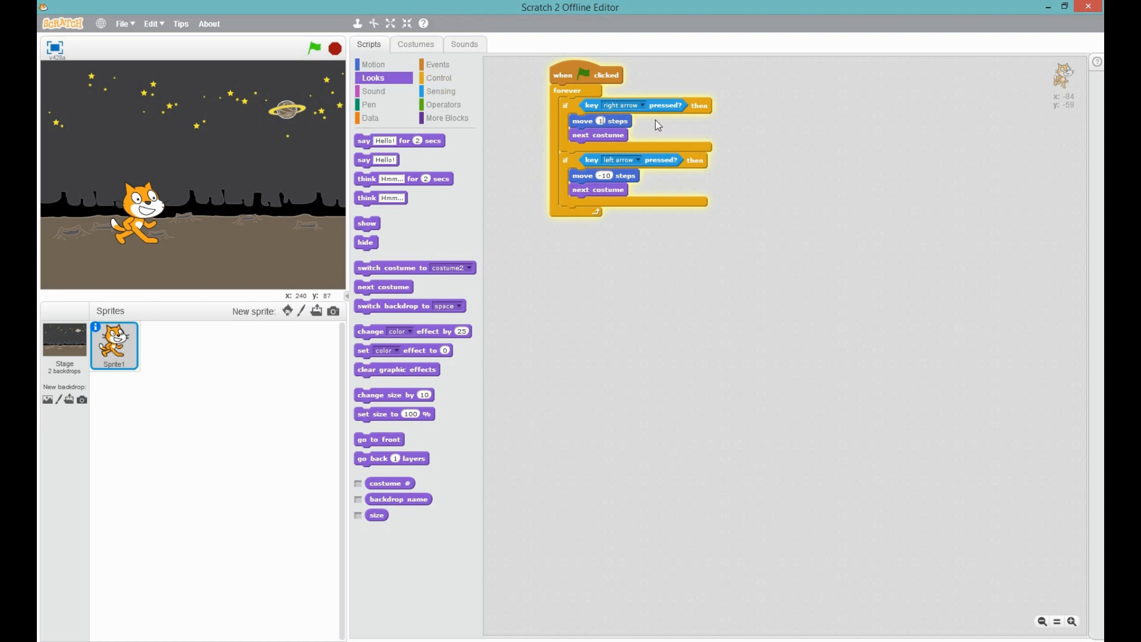
{"action": "left_click", "coordinate": [438, 78]}
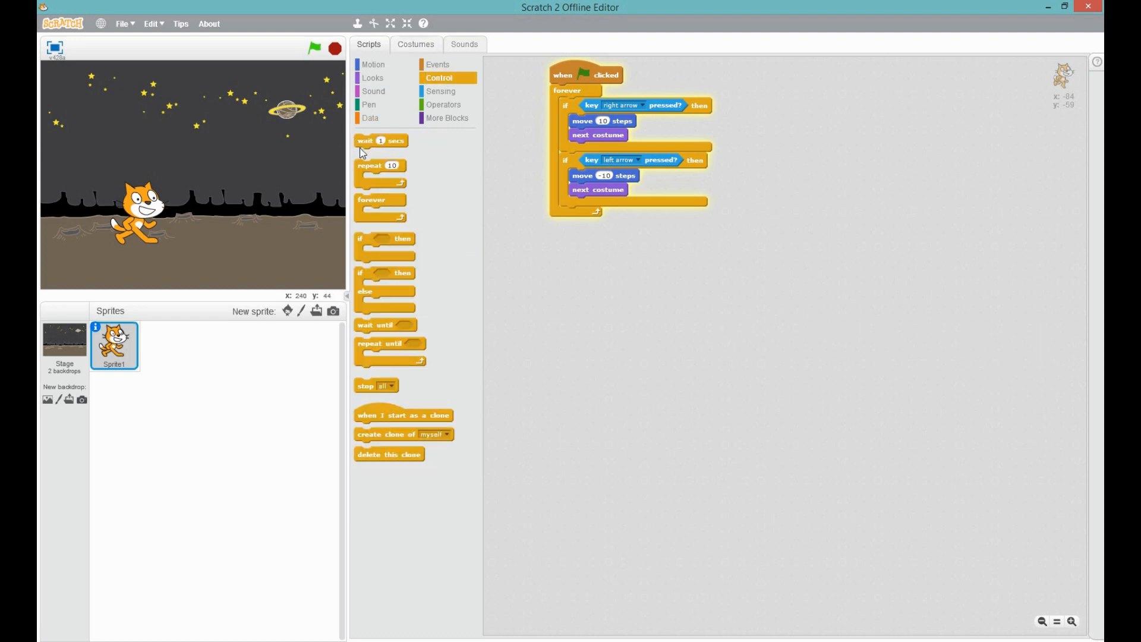
{"action": "left_click_drag", "start_coordinate": [380, 140], "coordinate": [596, 135]}
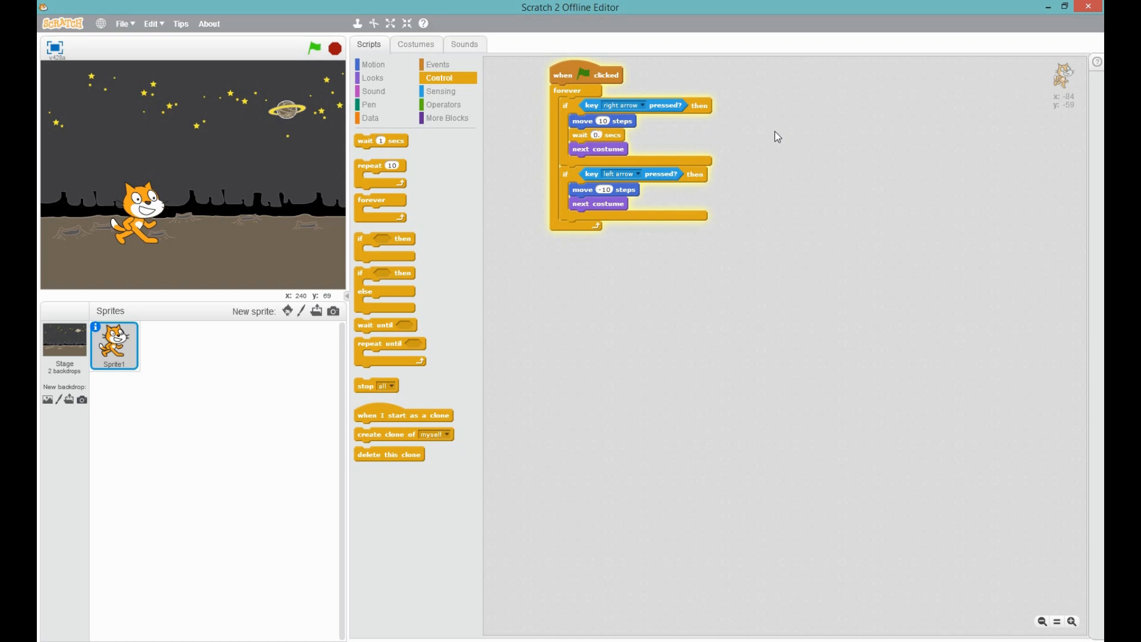
{"action": "type", "text": "0.05"}
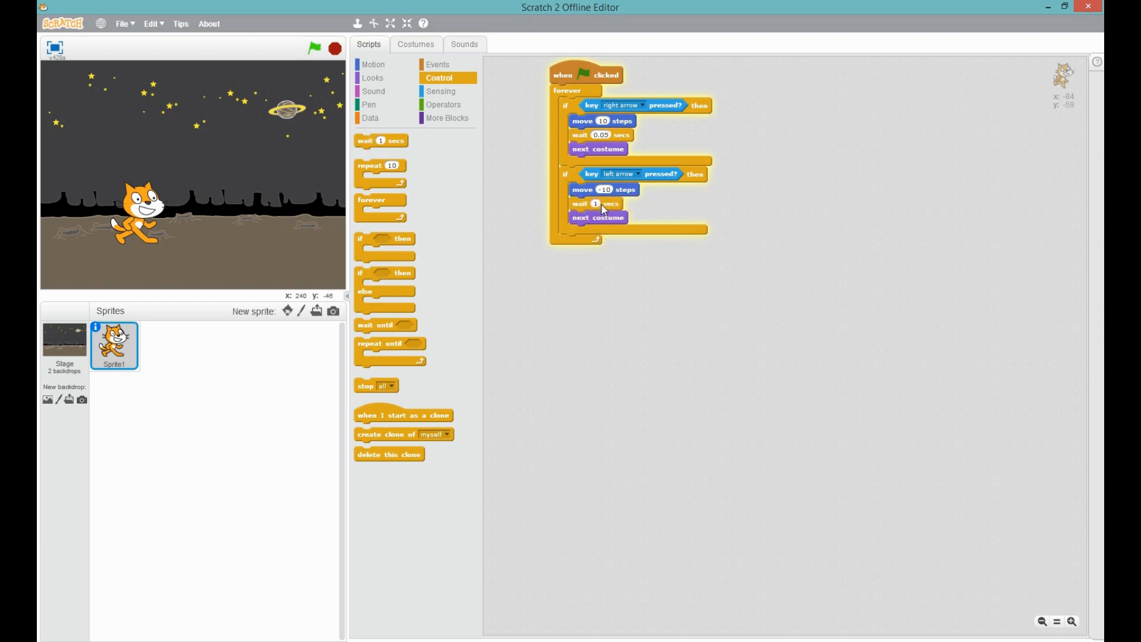
{"action": "left_click", "coordinate": [597, 203]}
{"action": "type", "text": "0.05"}
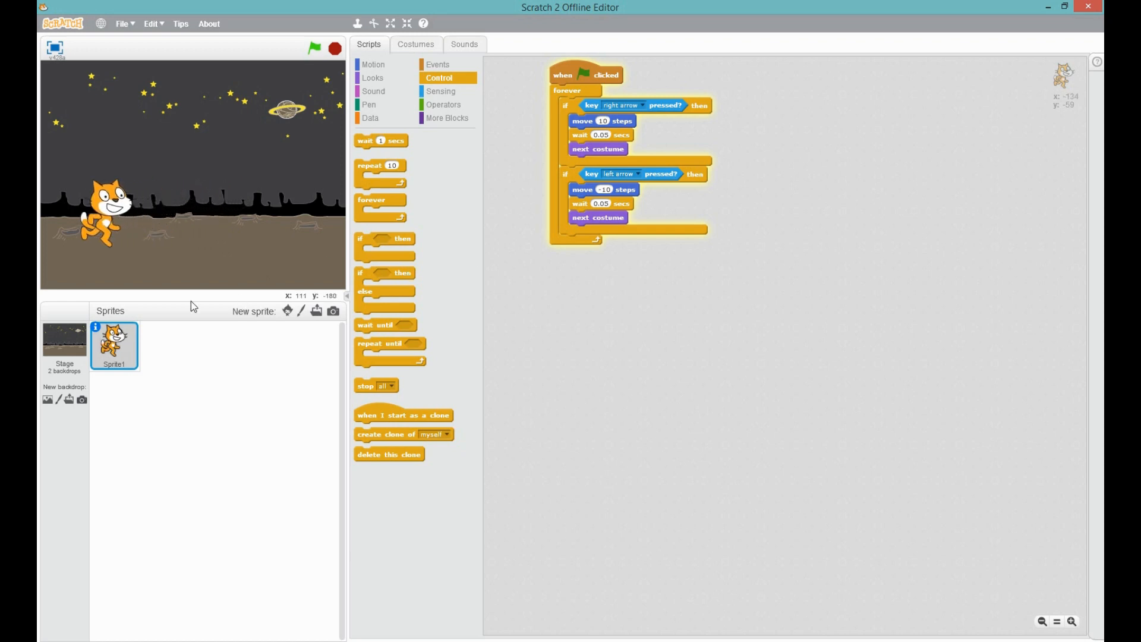
Set the cat's rotation style to left-right, then run and walk it with the Left arrow.
{"action": "left_click", "coordinate": [97, 328]}
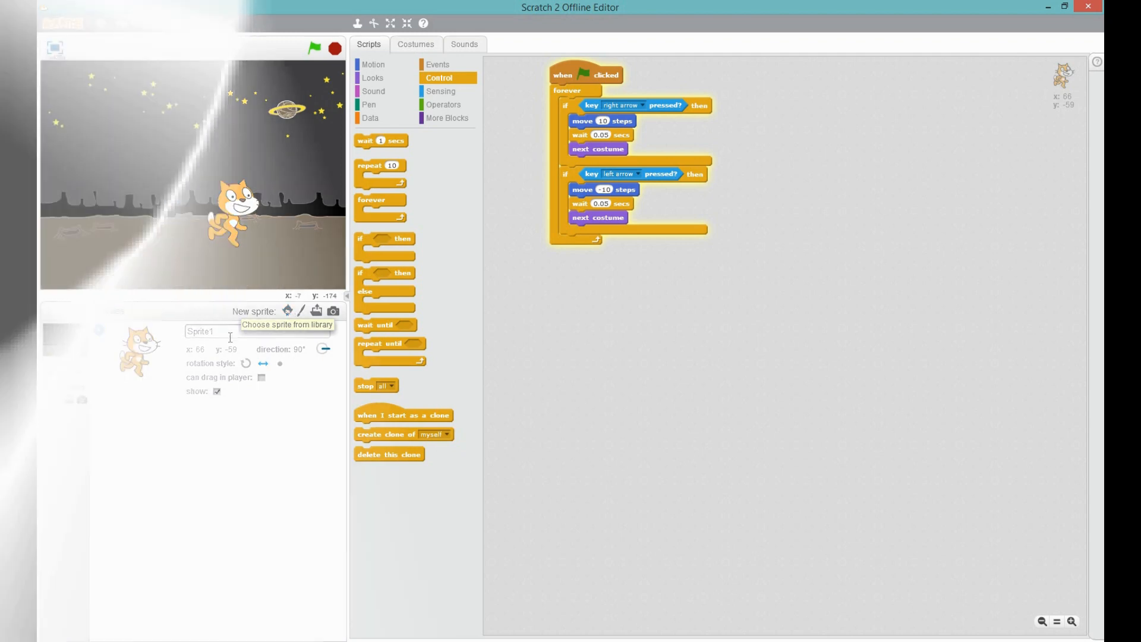
{"action": "left_click", "coordinate": [374, 64]}
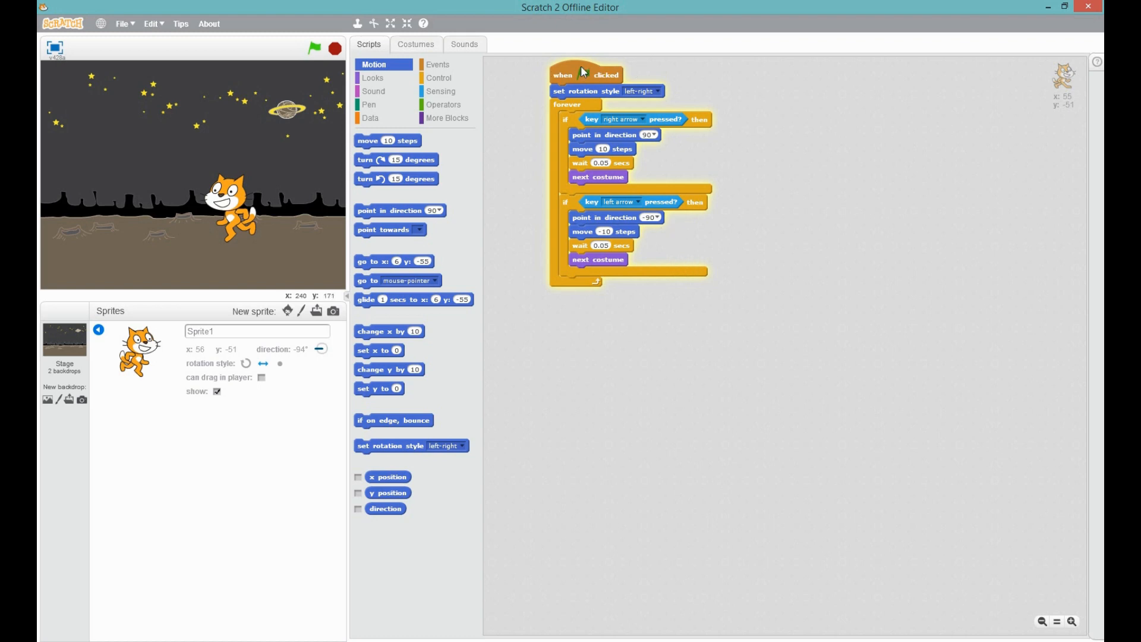
{"action": "left_click", "coordinate": [313, 49]}
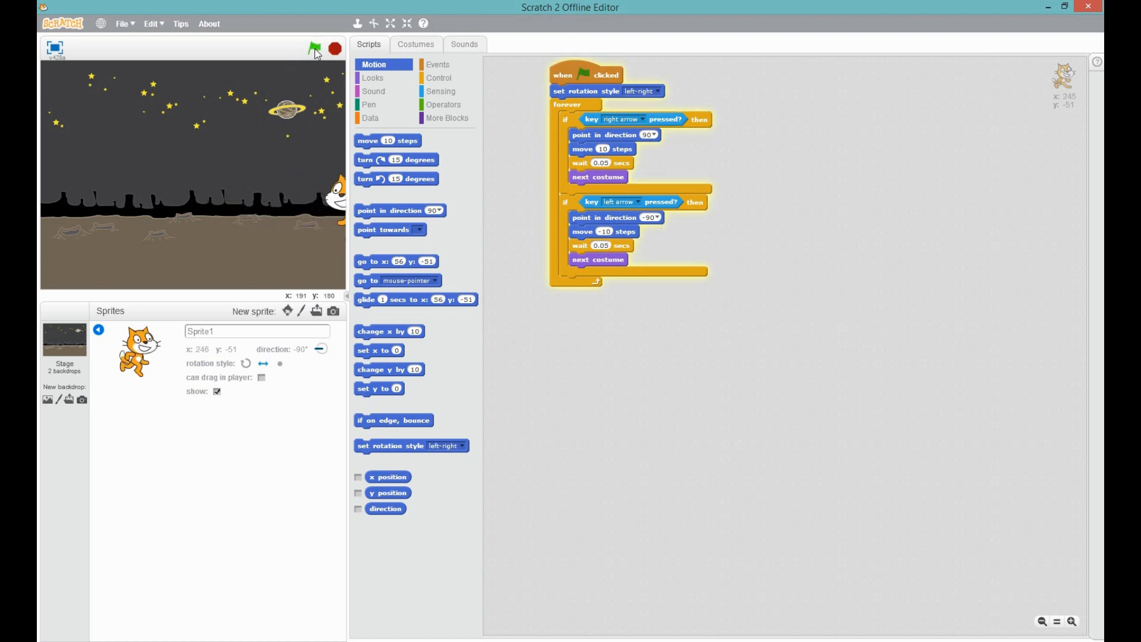
{"action": "left_click", "coordinate": [314, 46]}
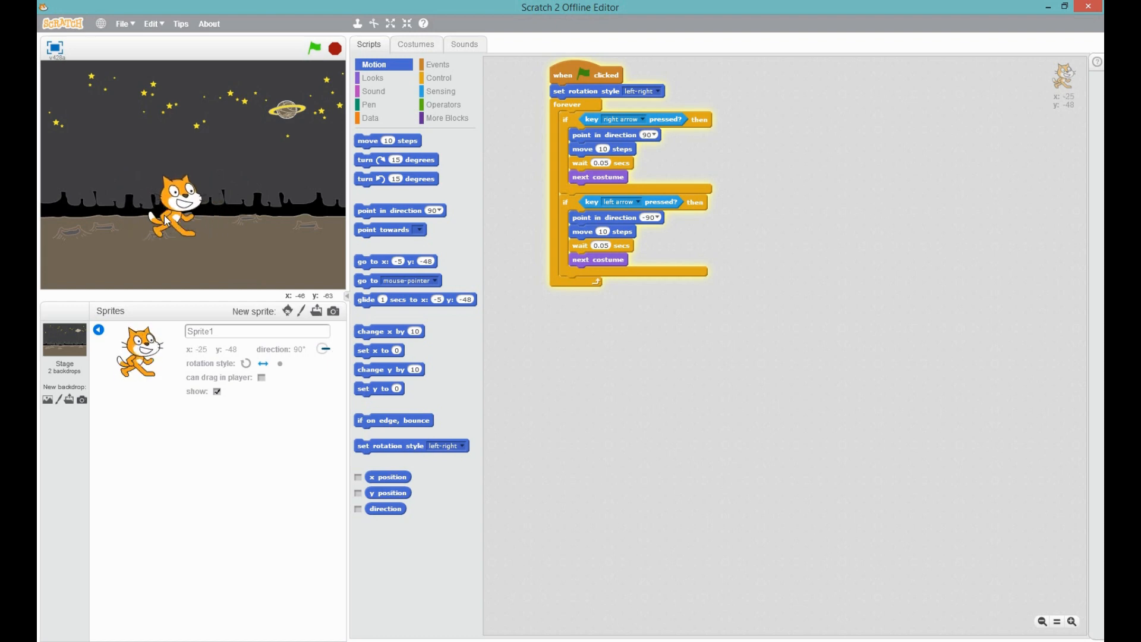
{"action": "key", "text": "Left"}
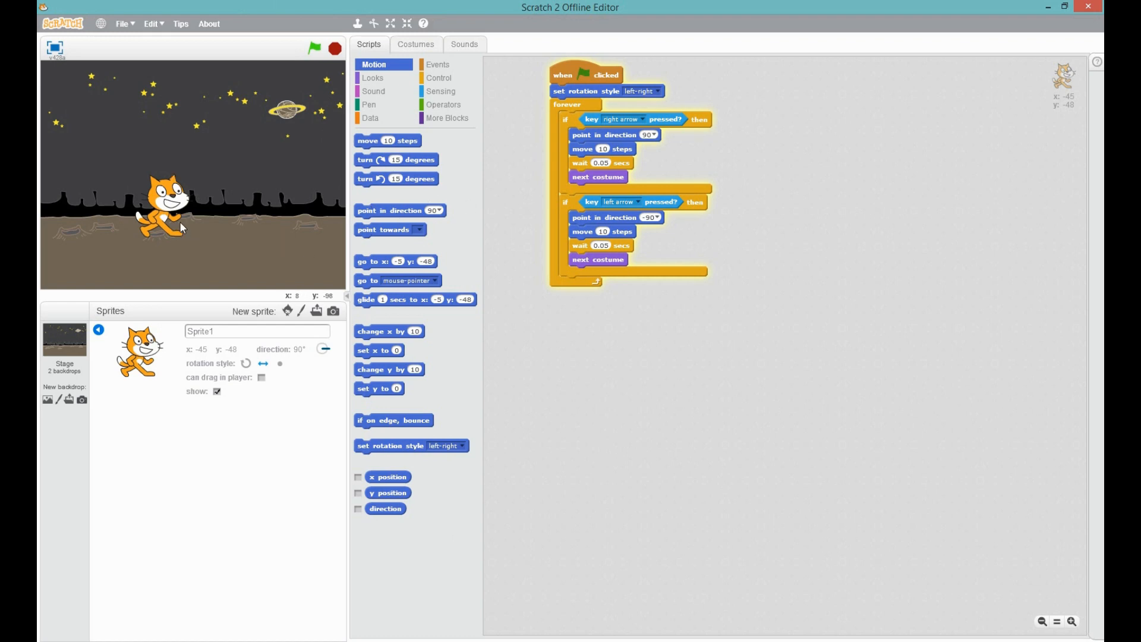
{"action": "mouse_move", "coordinate": [225, 225]}
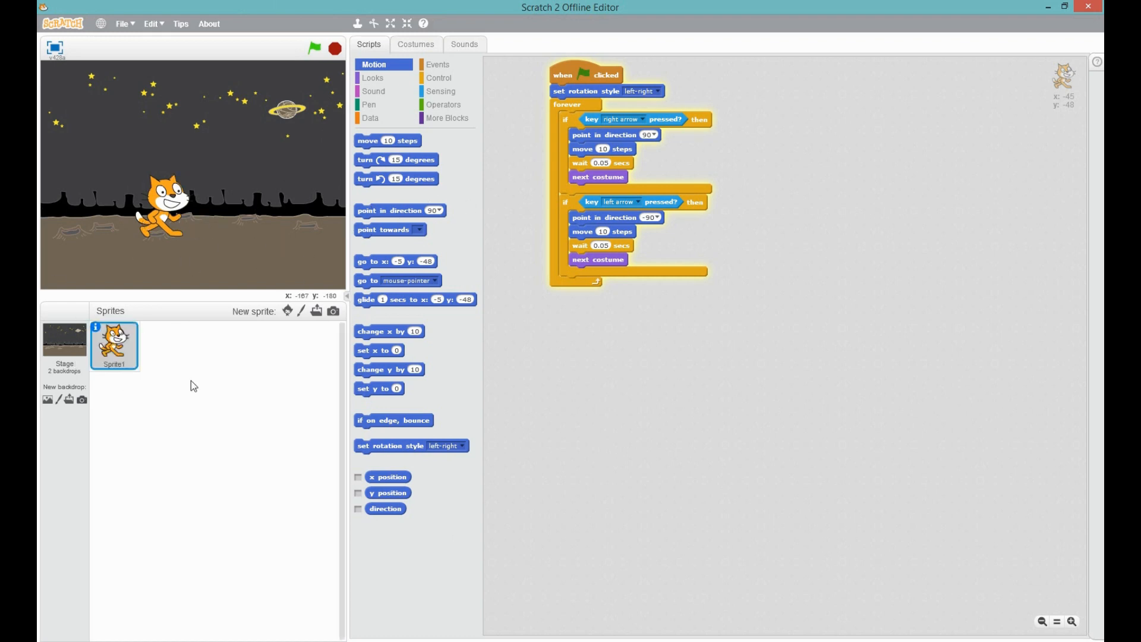
Zoom into costume1 and draw an L-shaped gun at the cat's hand with lines.
{"action": "left_click", "coordinate": [416, 44]}
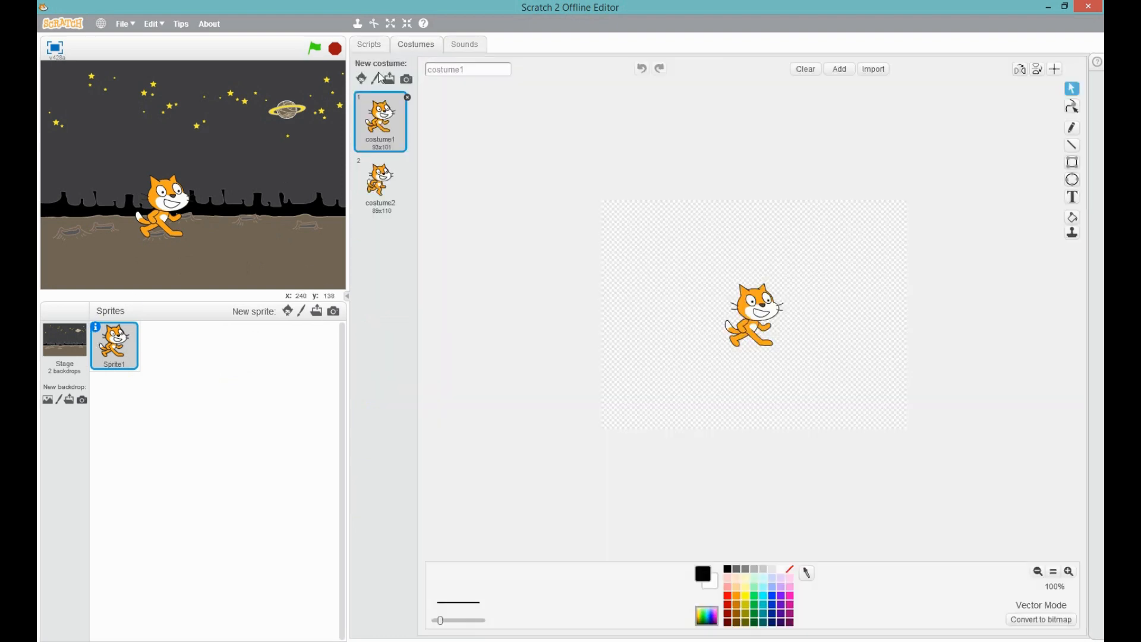
{"action": "mouse_move", "coordinate": [996, 448]}
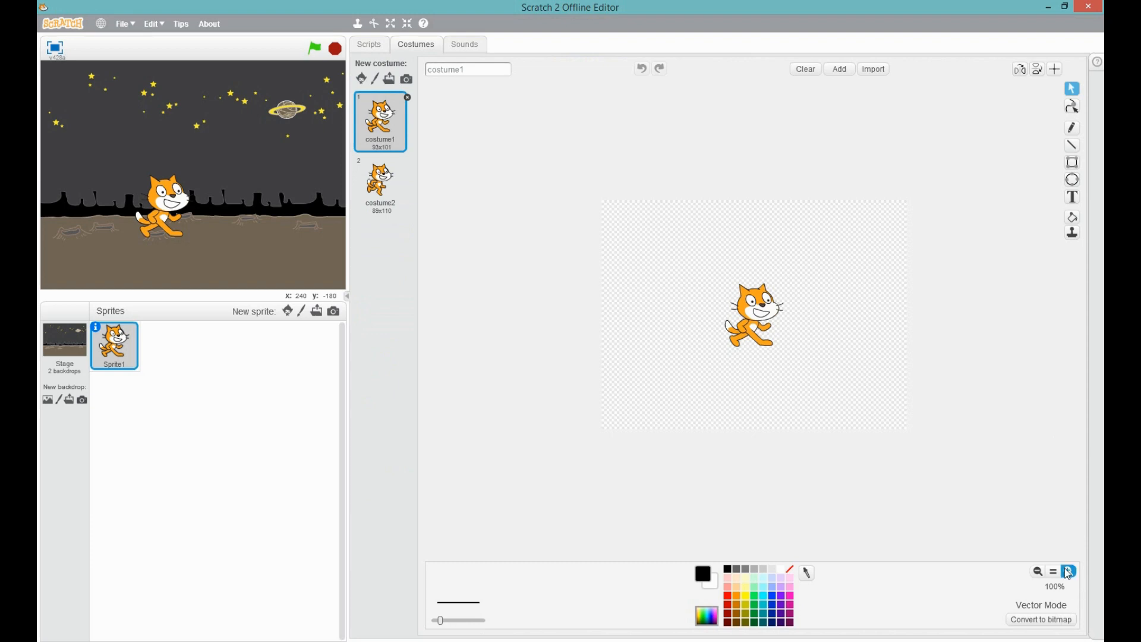
{"action": "left_click", "coordinate": [1071, 571]}
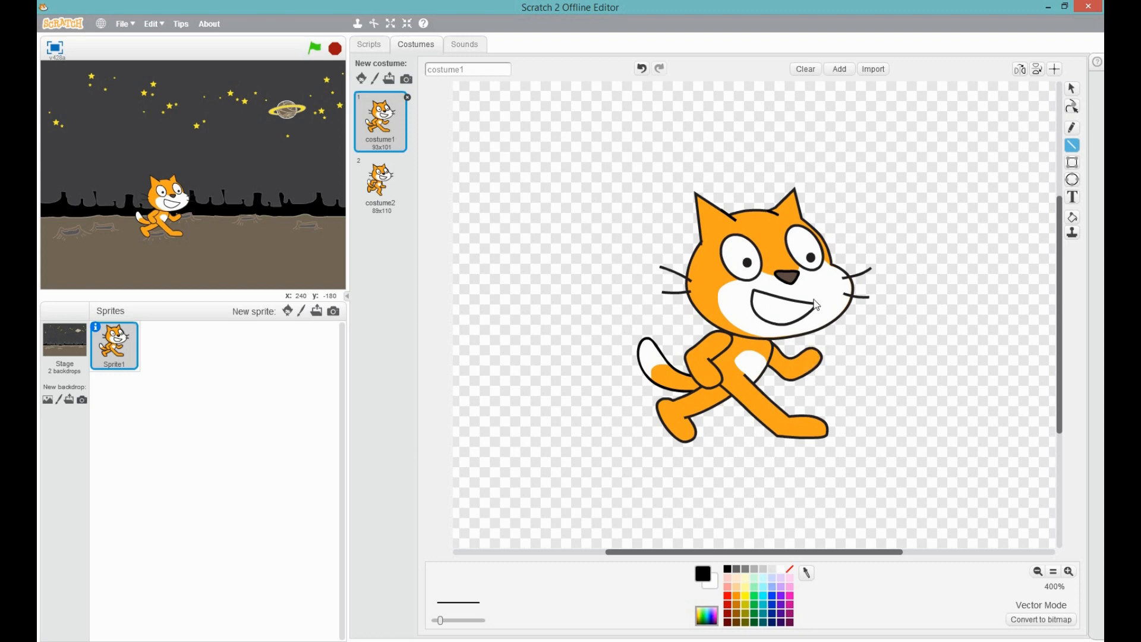
{"action": "mouse_move", "coordinate": [1073, 145]}
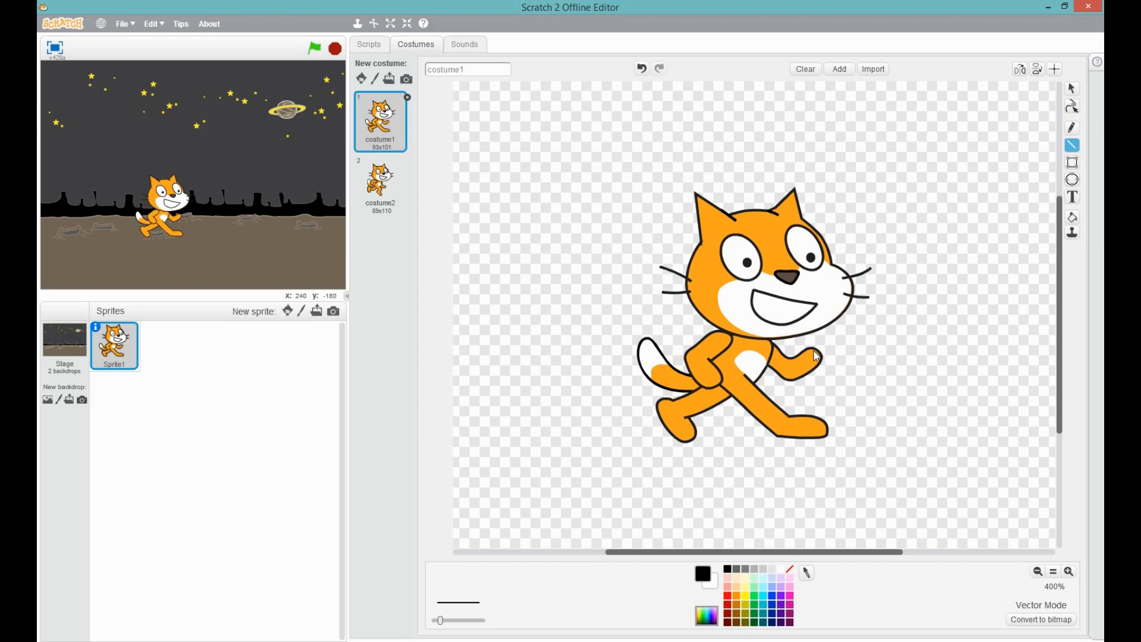
{"action": "left_click_drag", "start_coordinate": [804, 318], "coordinate": [813, 342]}
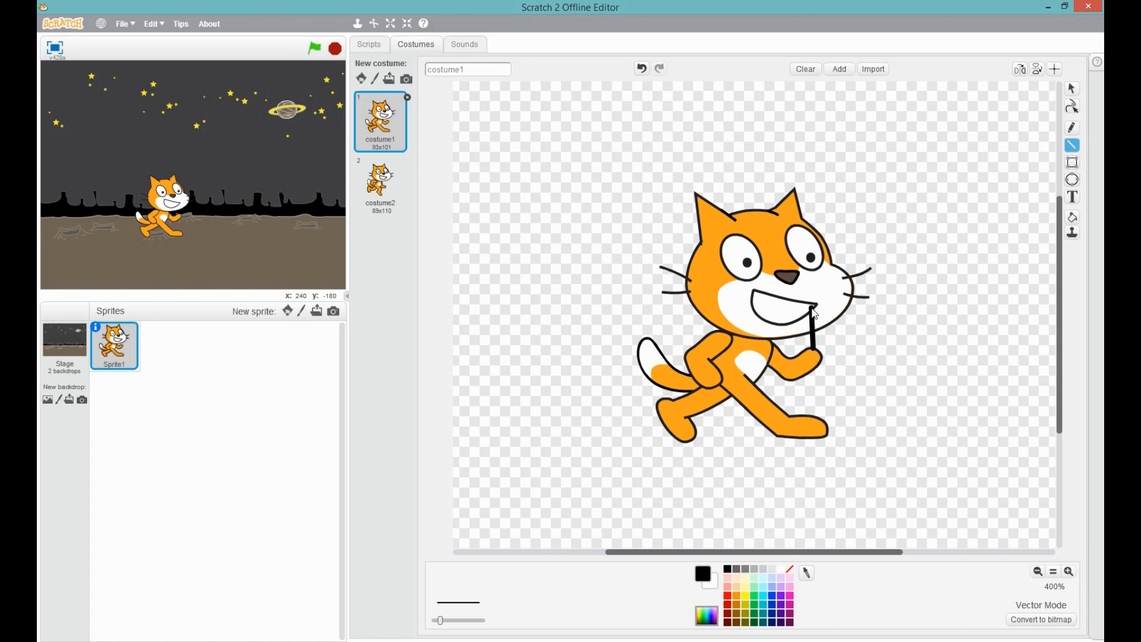
{"action": "left_click_drag", "start_coordinate": [811, 313], "coordinate": [871, 309]}
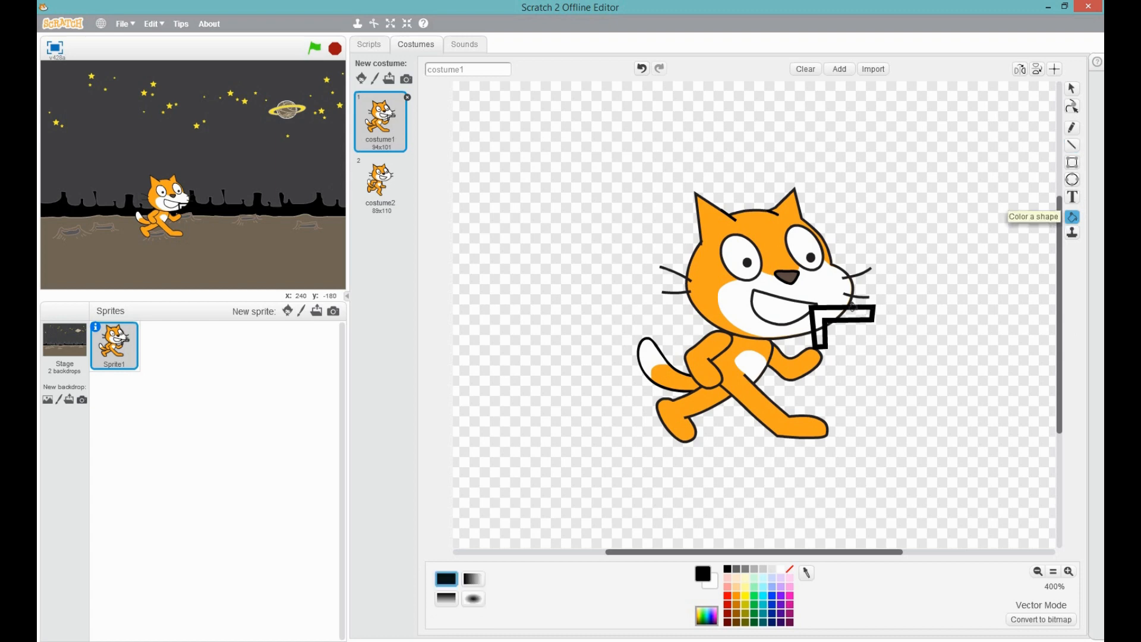
Colour the gun's outline yellow with Color a shape.
{"action": "left_click", "coordinate": [751, 236]}
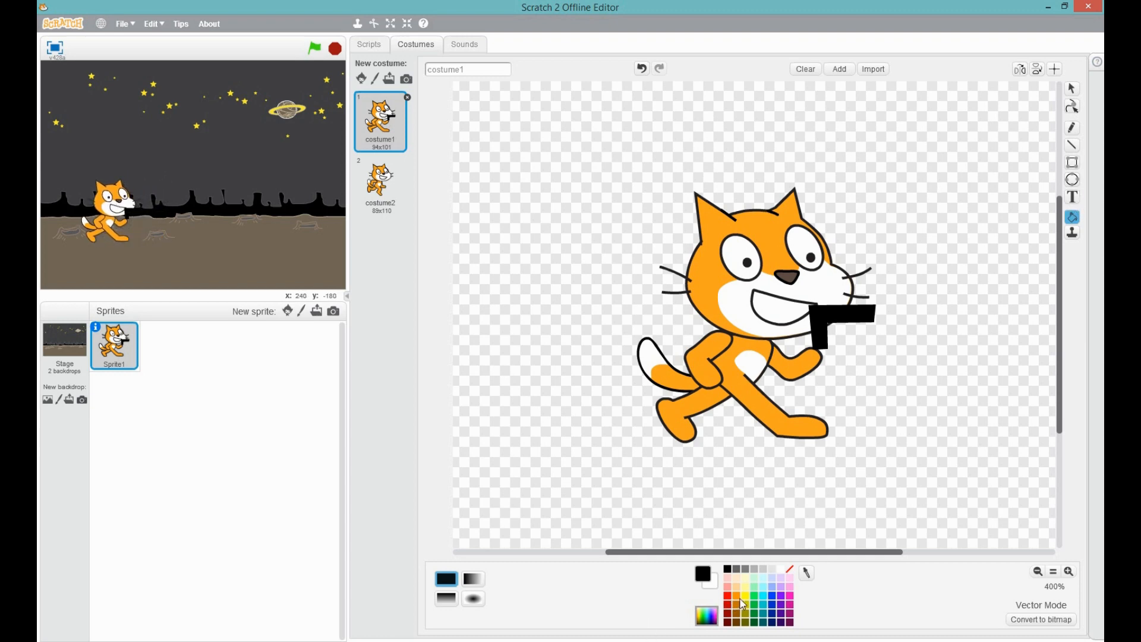
{"action": "left_click", "coordinate": [732, 604]}
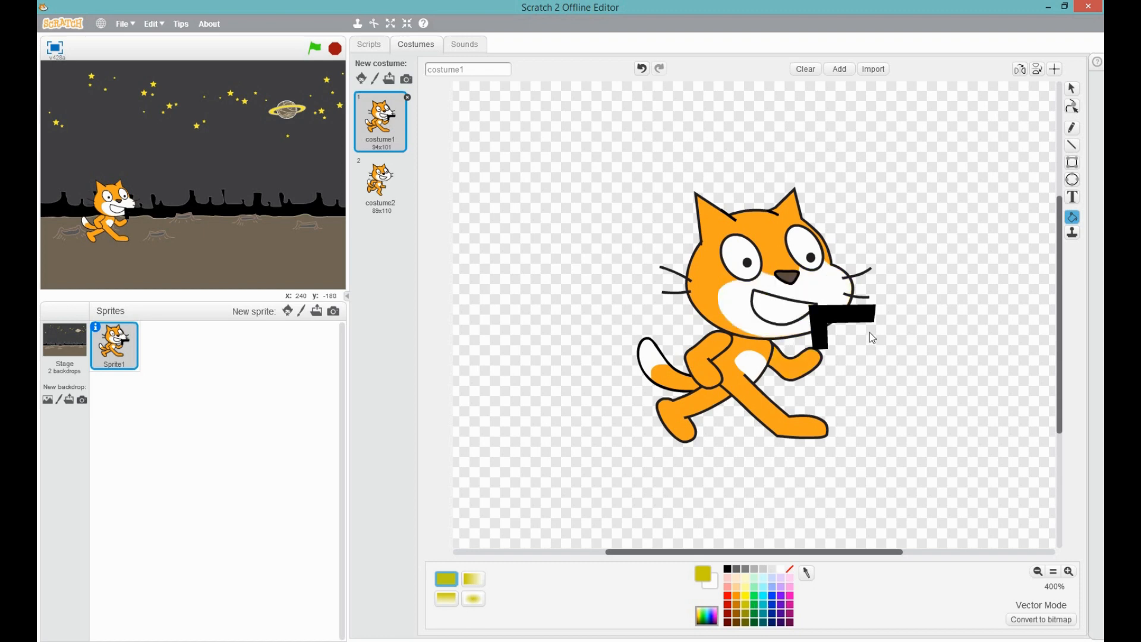
{"action": "left_click", "coordinate": [838, 325]}
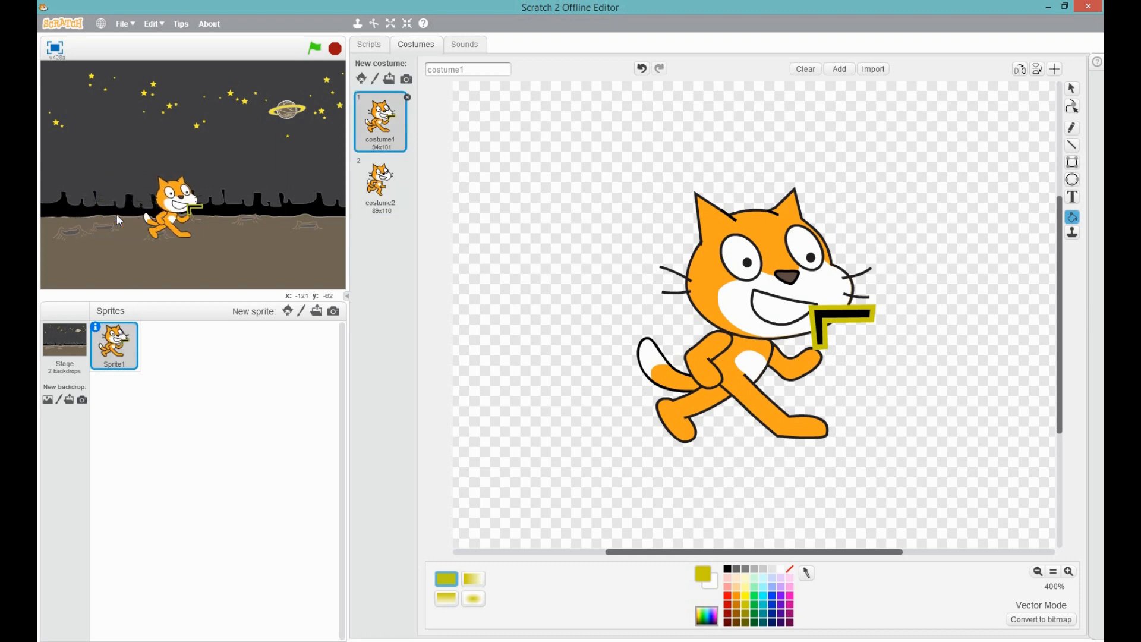
{"action": "left_click", "coordinate": [380, 183]}
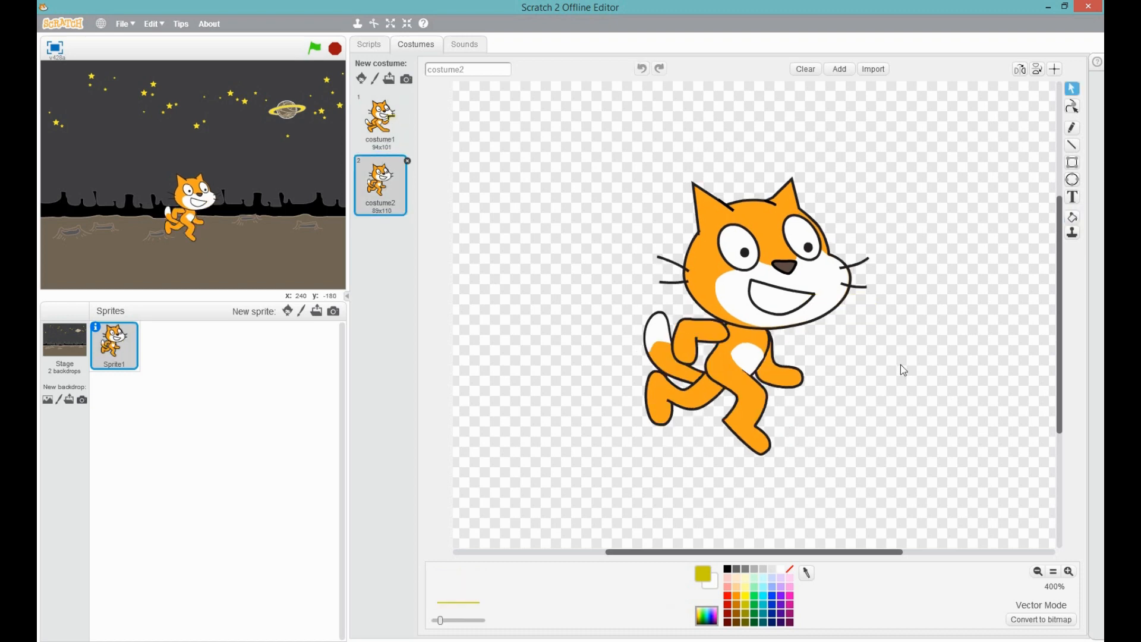
{"action": "mouse_move", "coordinate": [1072, 145]}
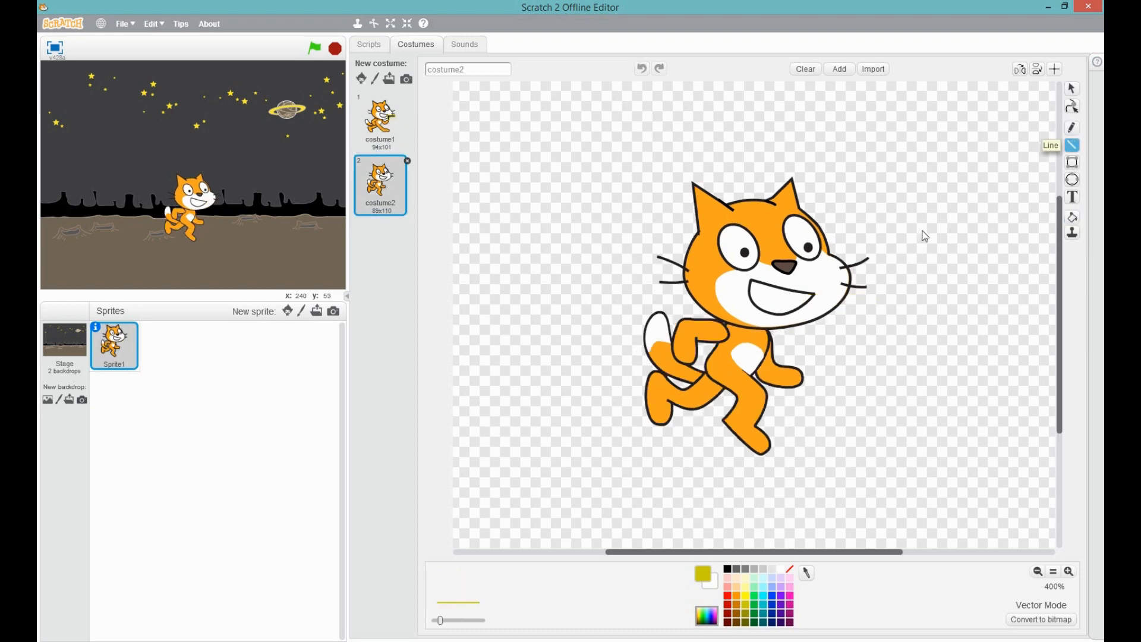
{"action": "mouse_move", "coordinate": [797, 356]}
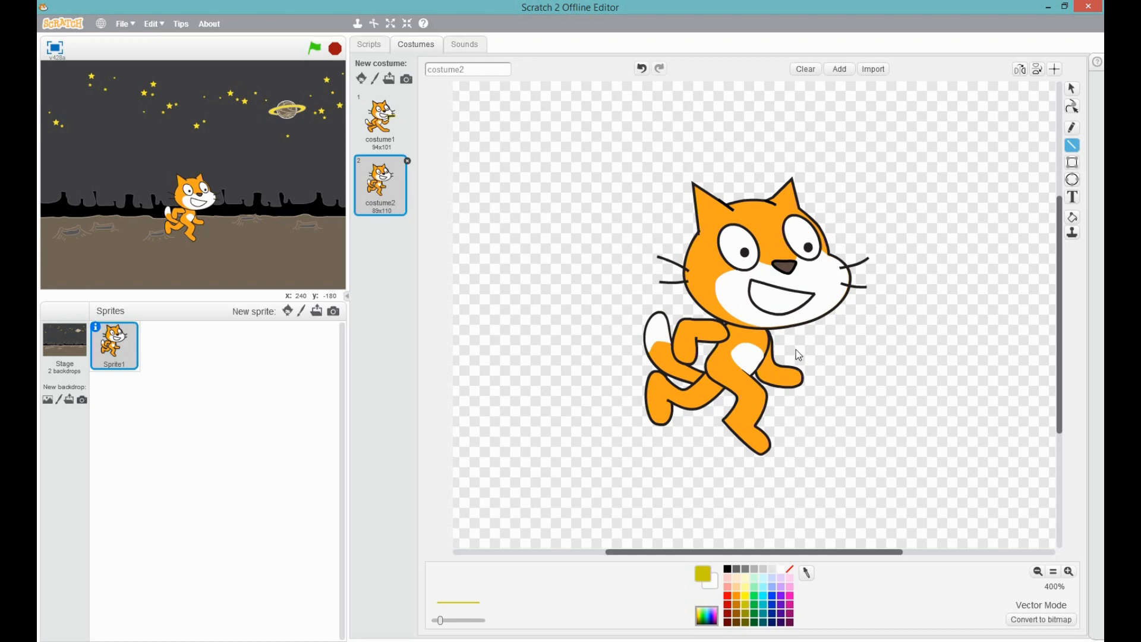
{"action": "mouse_move", "coordinate": [791, 385]}
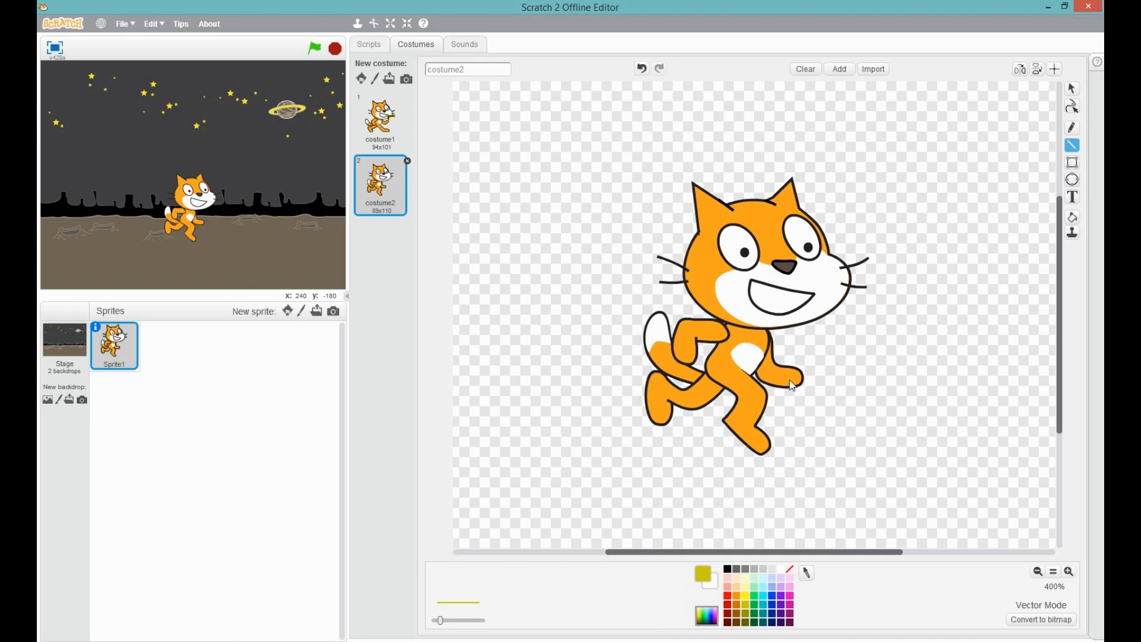
{"action": "mouse_move", "coordinate": [796, 356]}
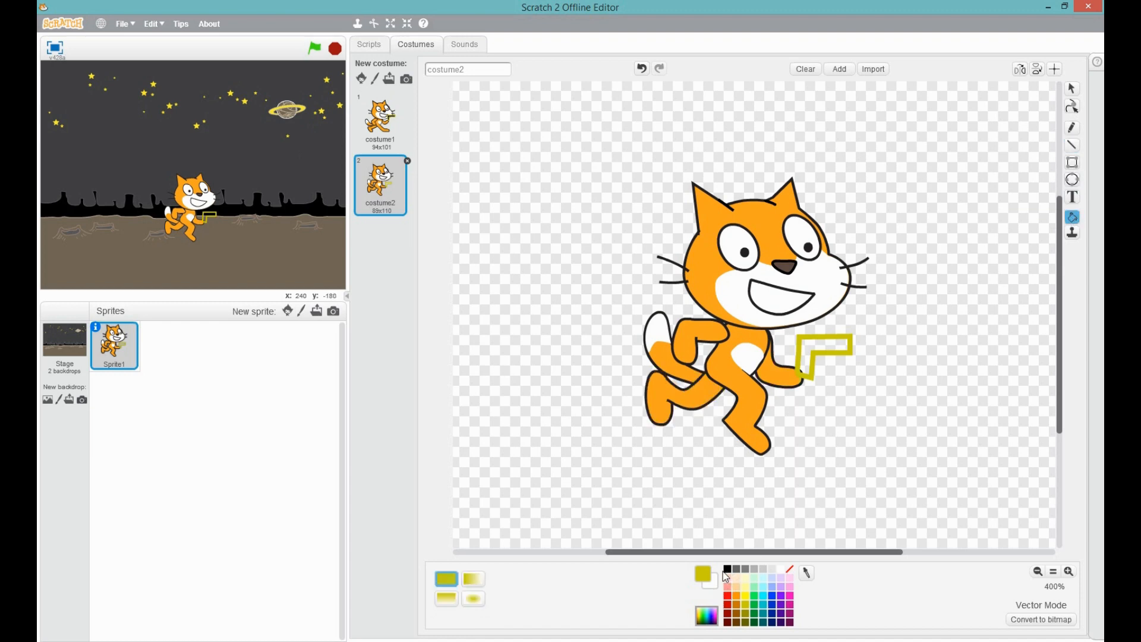
Fill costume2's gun black, then switch back to costume1.
{"action": "left_click", "coordinate": [726, 569]}
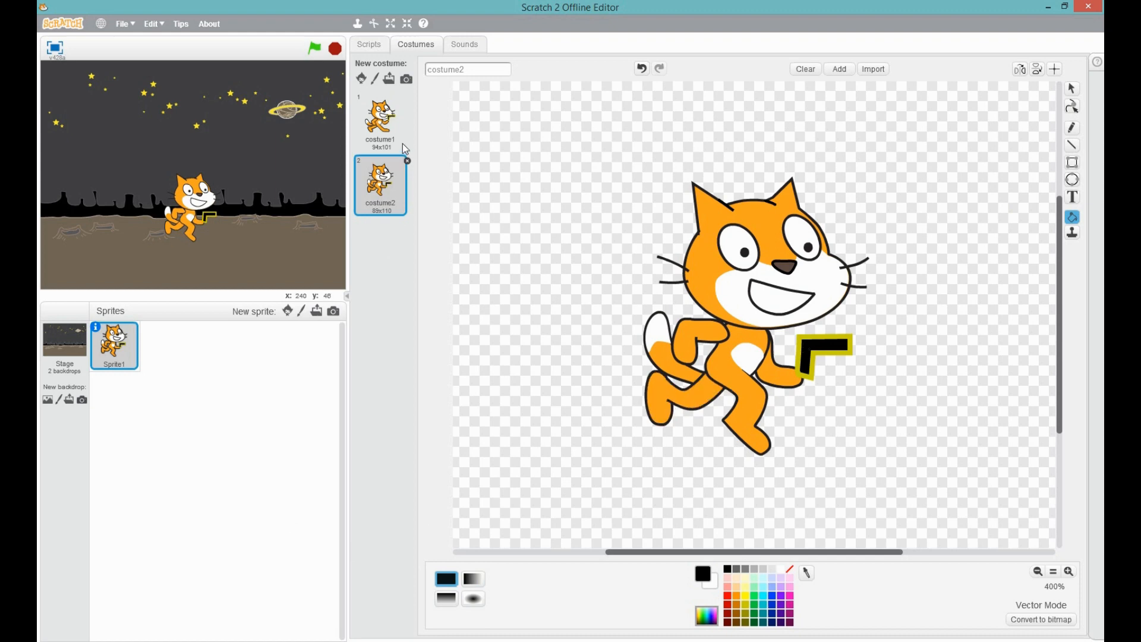
{"action": "left_click", "coordinate": [380, 119]}
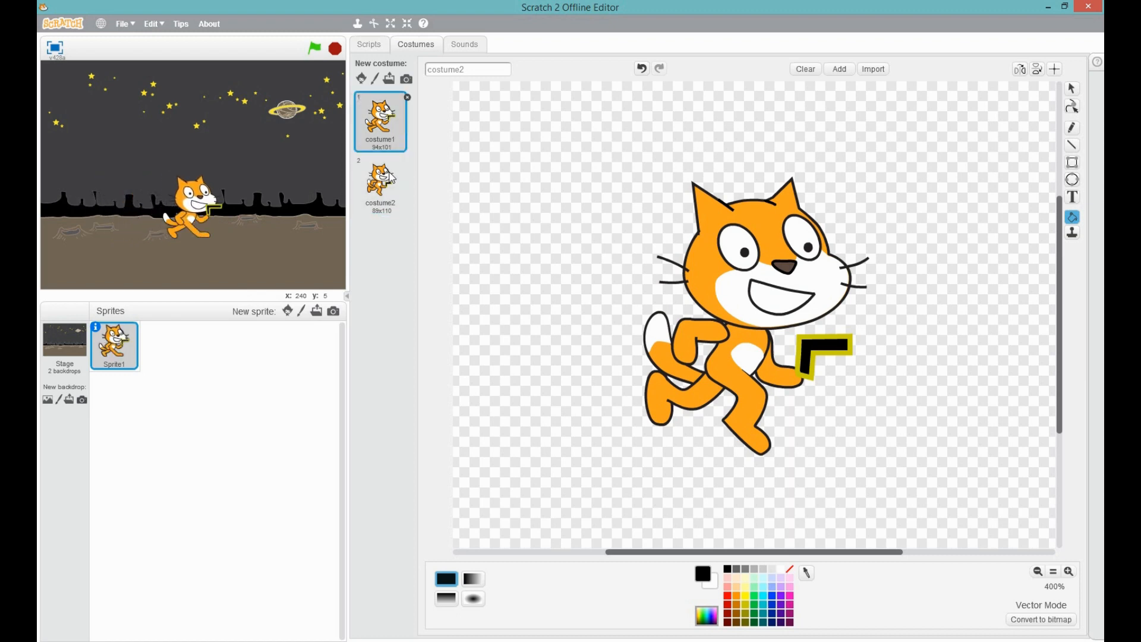
Return to the cat's scripts and set the third if block's key to up arrow.
{"action": "left_click", "coordinate": [368, 44]}
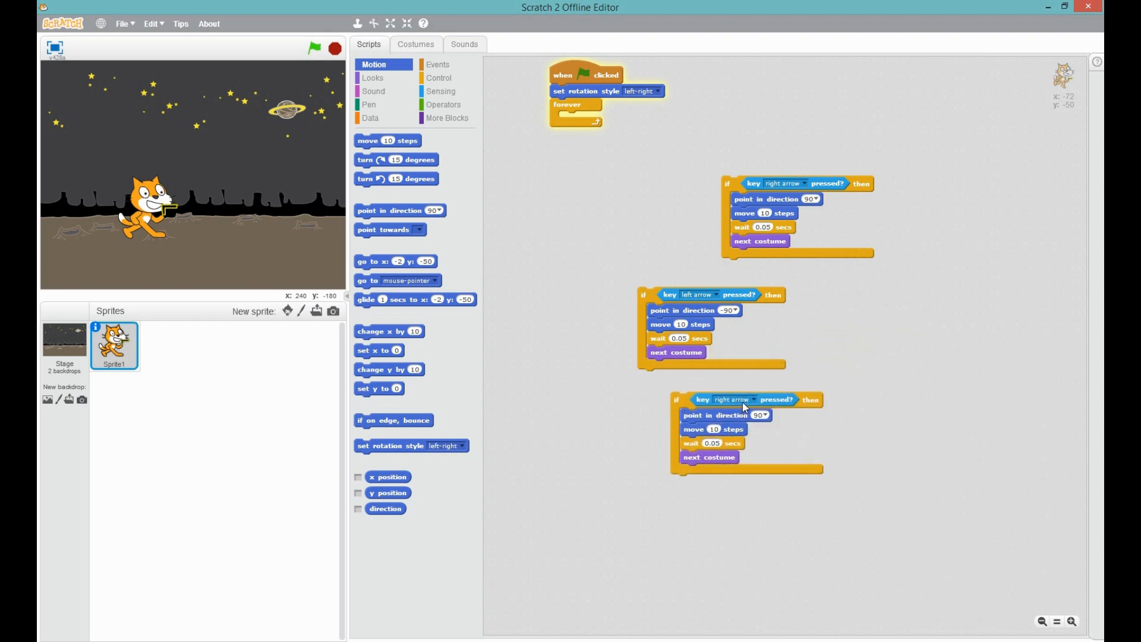
{"action": "left_click", "coordinate": [749, 400]}
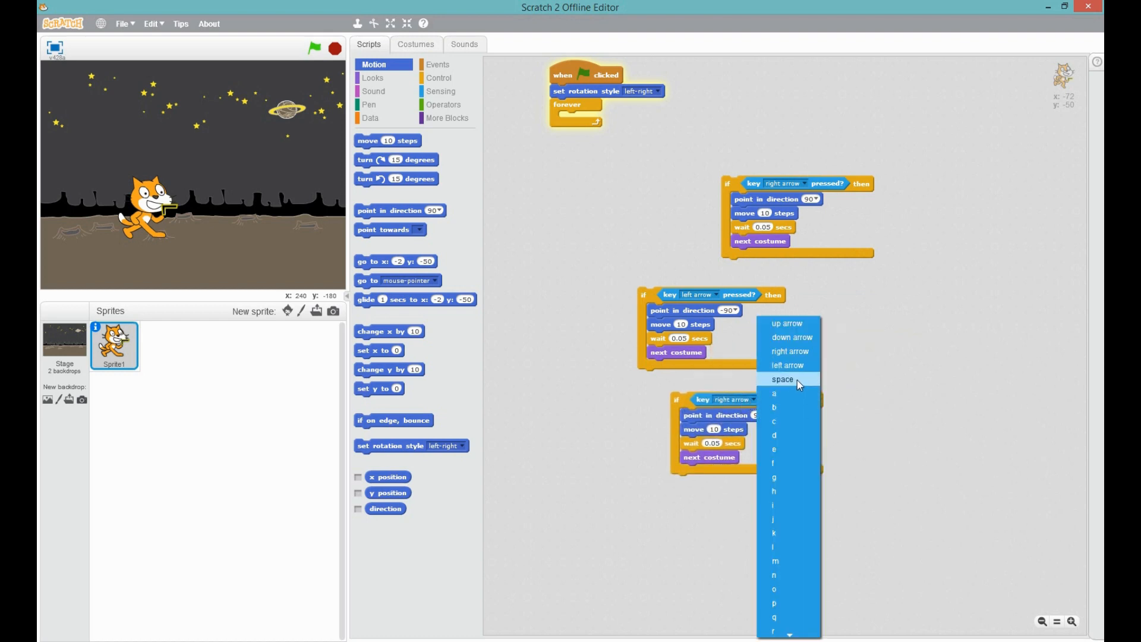
{"action": "left_click", "coordinate": [785, 323]}
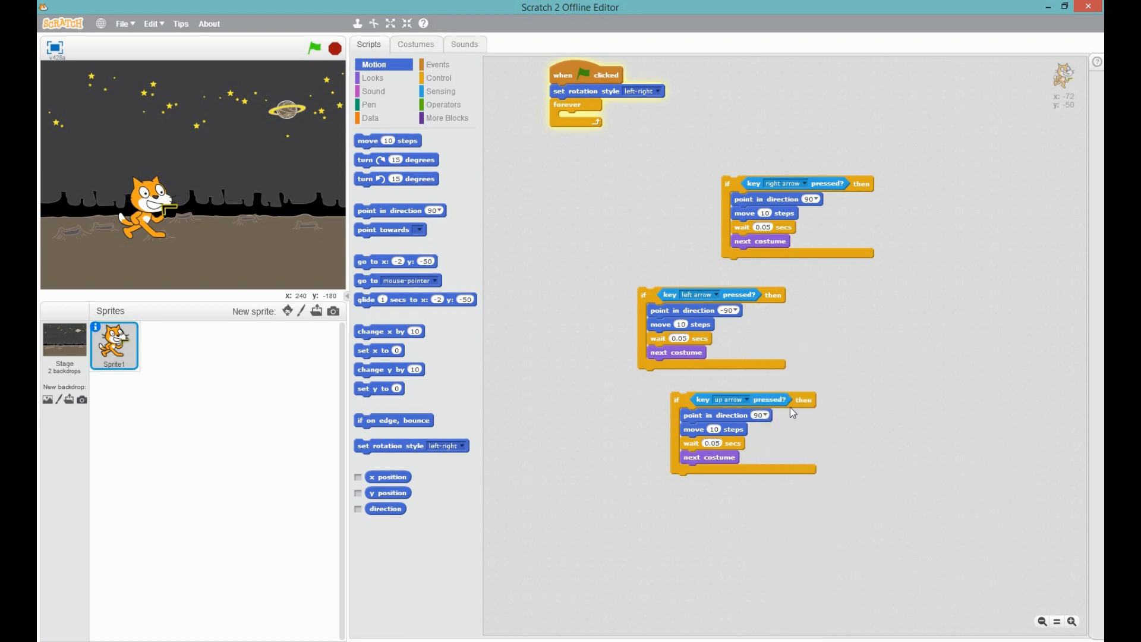
{"action": "mouse_move", "coordinate": [734, 422]}
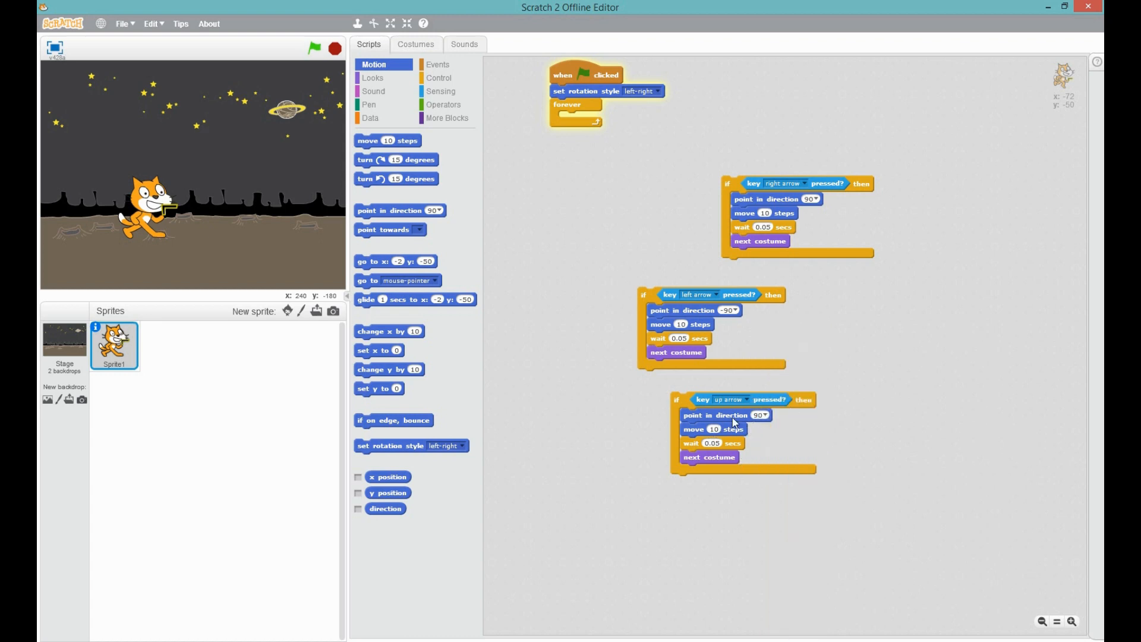
{"action": "mouse_move", "coordinate": [766, 421]}
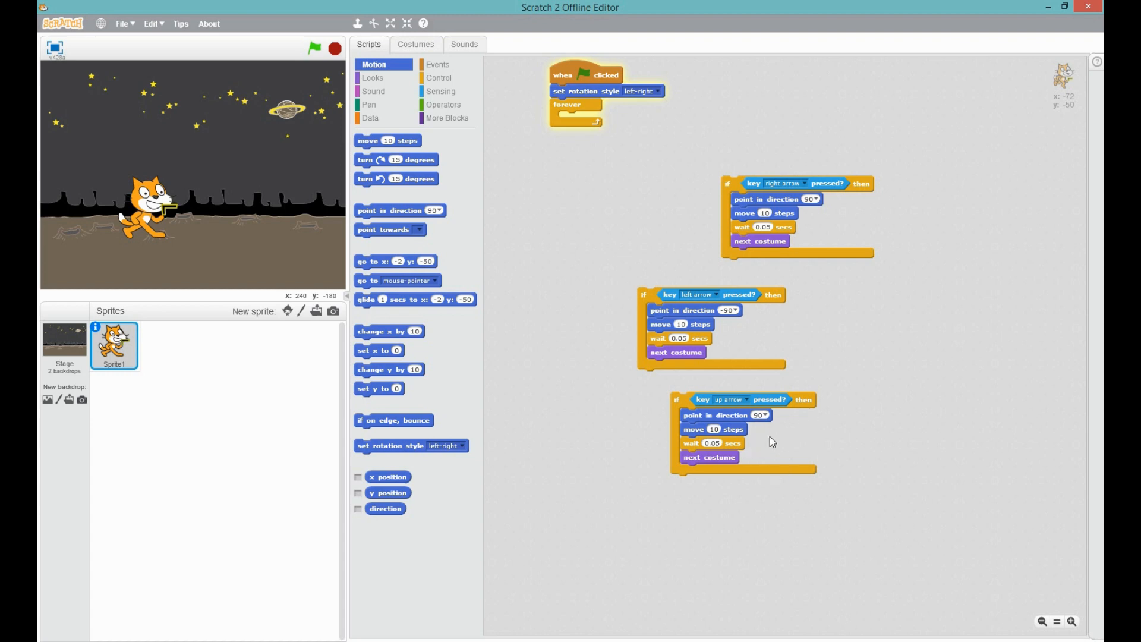
Drag the direction, move, wait and costume blocks out of the up-arrow check and delete them.
{"action": "left_click_drag", "start_coordinate": [692, 429], "coordinate": [692, 470]}
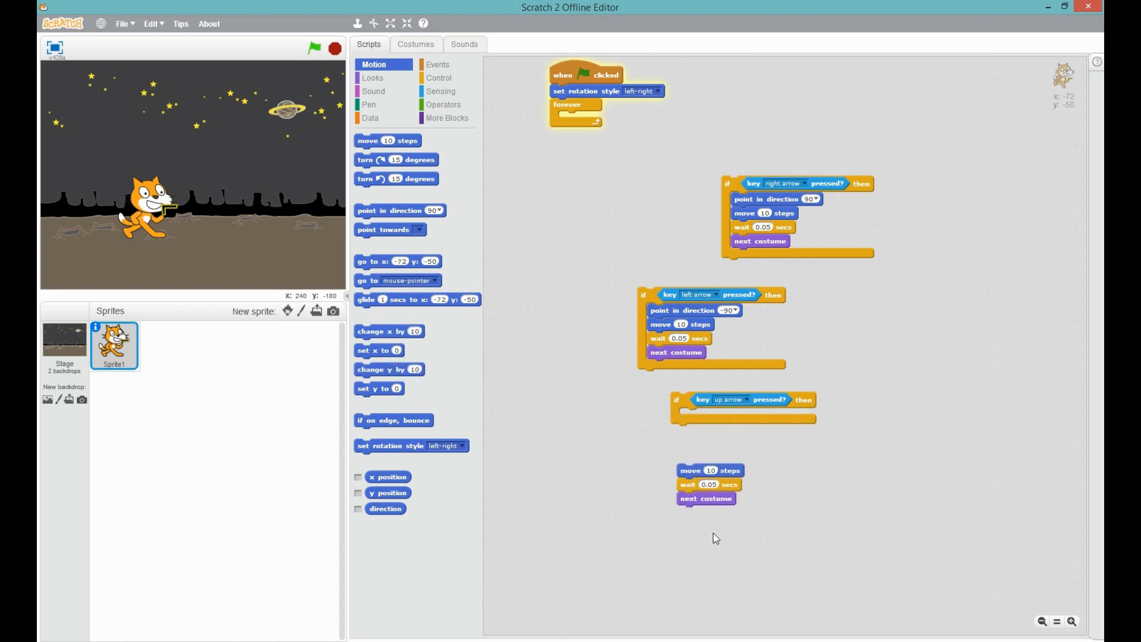
{"action": "left_click_drag", "start_coordinate": [710, 470], "coordinate": [706, 415]}
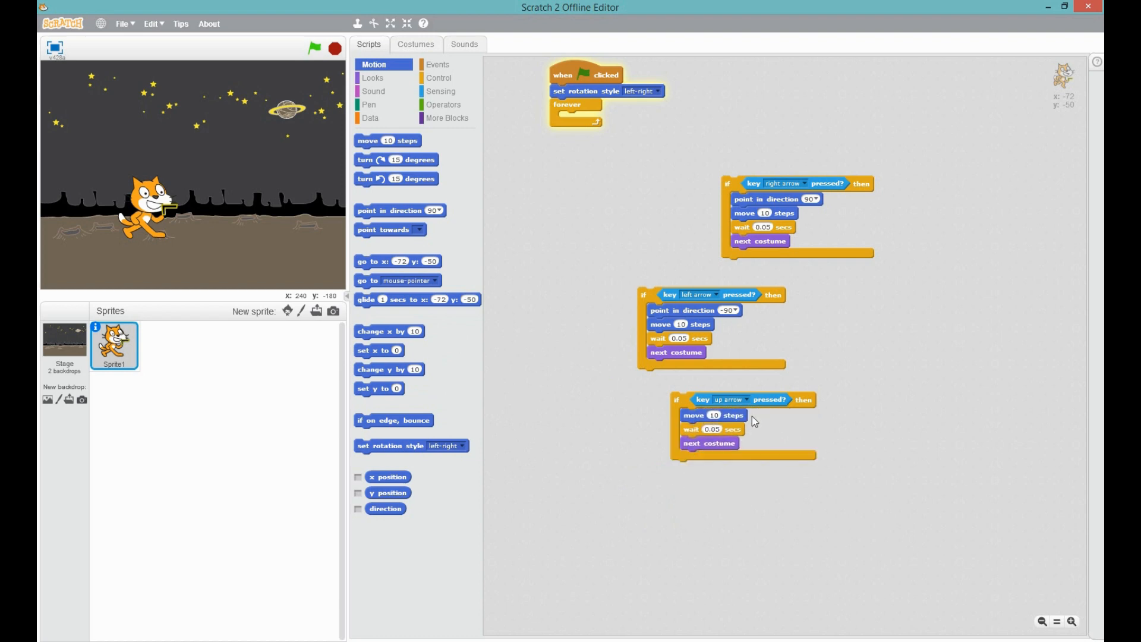
{"action": "mouse_move", "coordinate": [655, 397]}
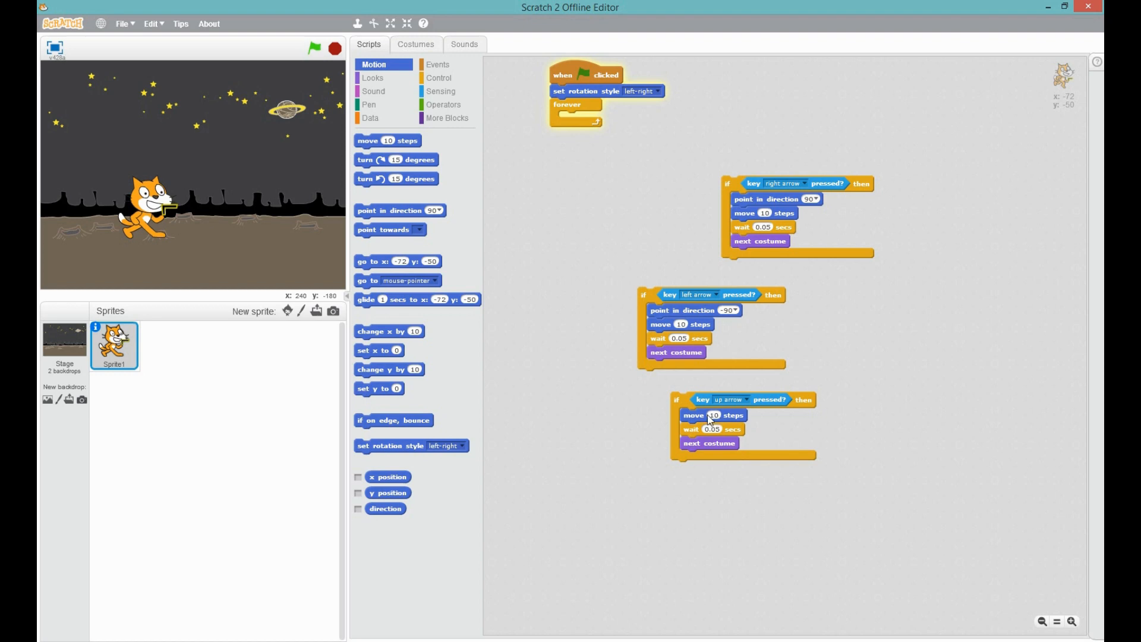
{"action": "left_click_drag", "start_coordinate": [703, 415], "coordinate": [745, 450]}
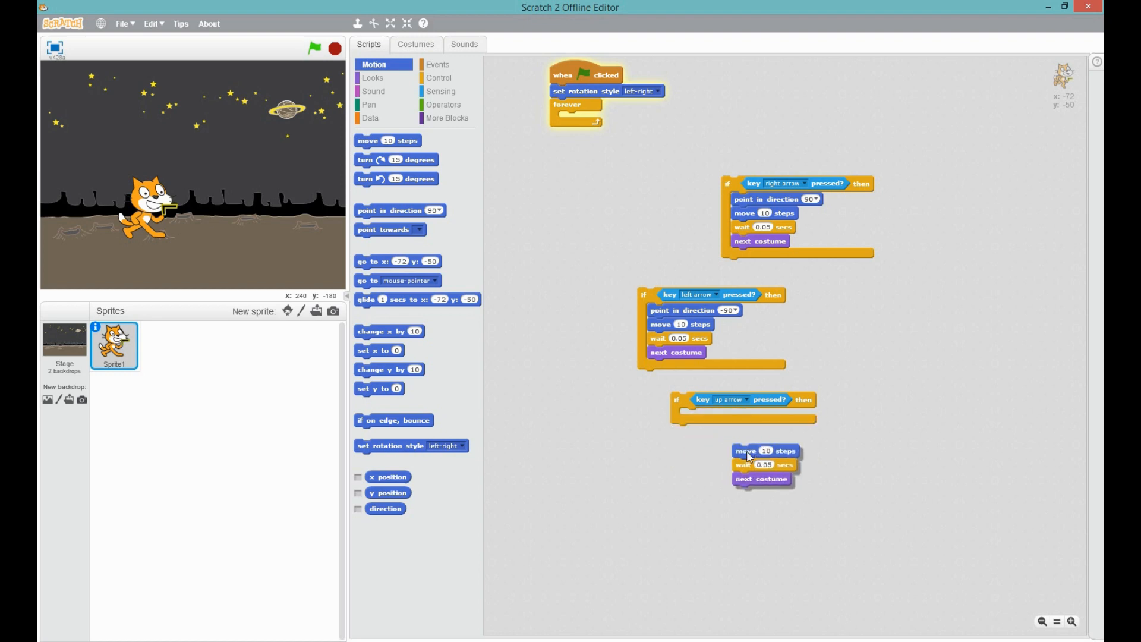
{"action": "left_click_drag", "start_coordinate": [745, 450], "coordinate": [443, 386]}
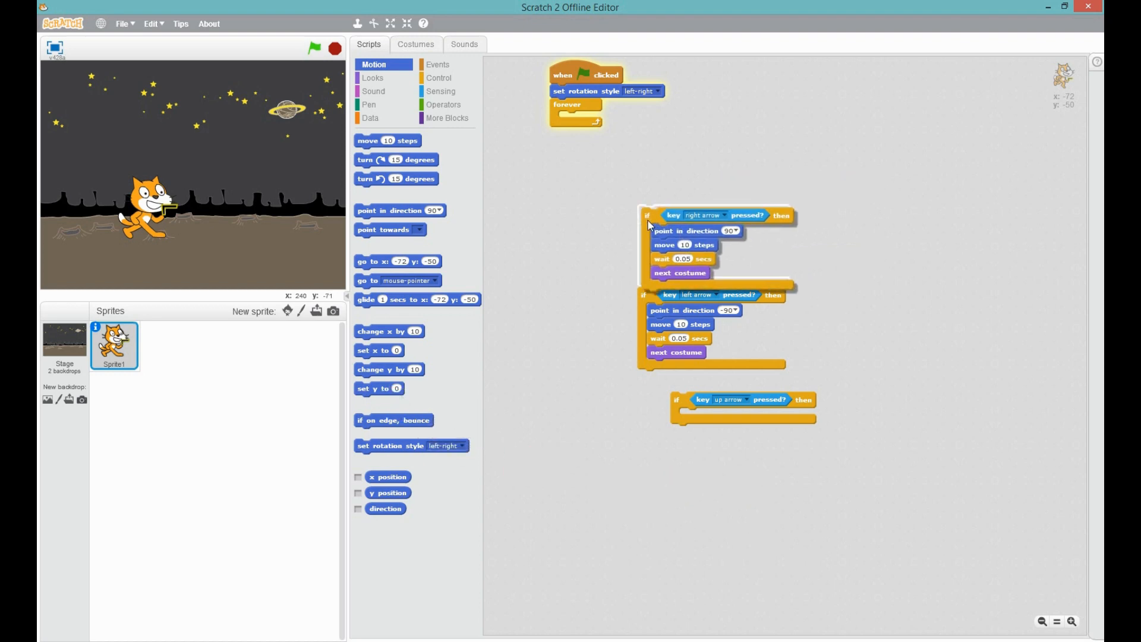
Fill the up-arrow check with 'change y by 10', a wait, and 'change y by -10'.
{"action": "left_click_drag", "start_coordinate": [646, 215], "coordinate": [571, 120]}
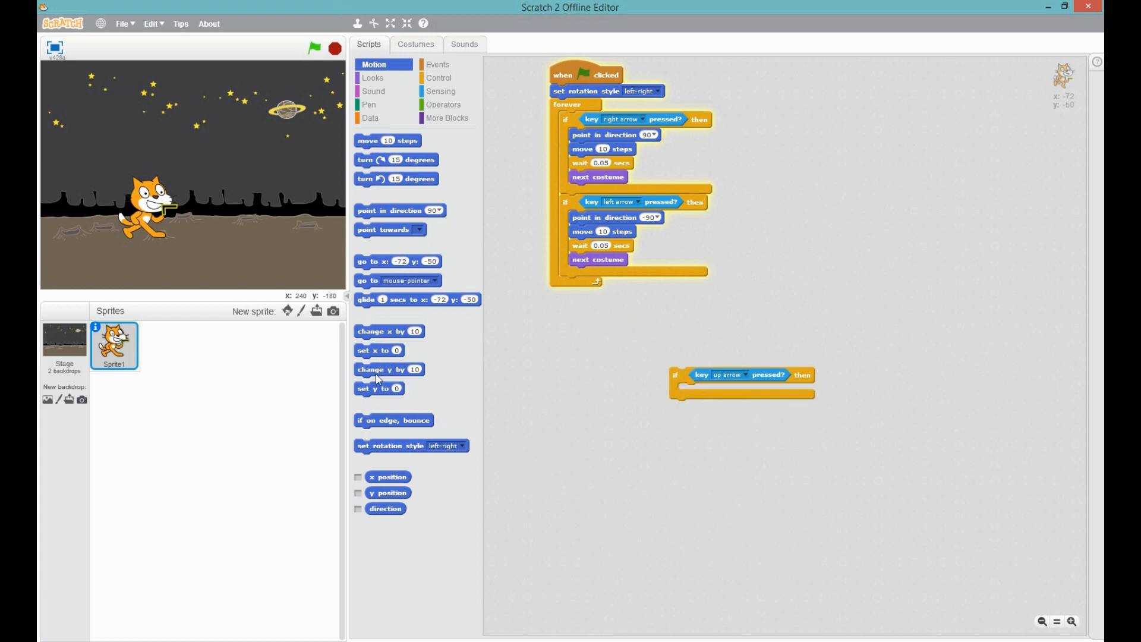
{"action": "left_click_drag", "start_coordinate": [390, 369], "coordinate": [694, 390]}
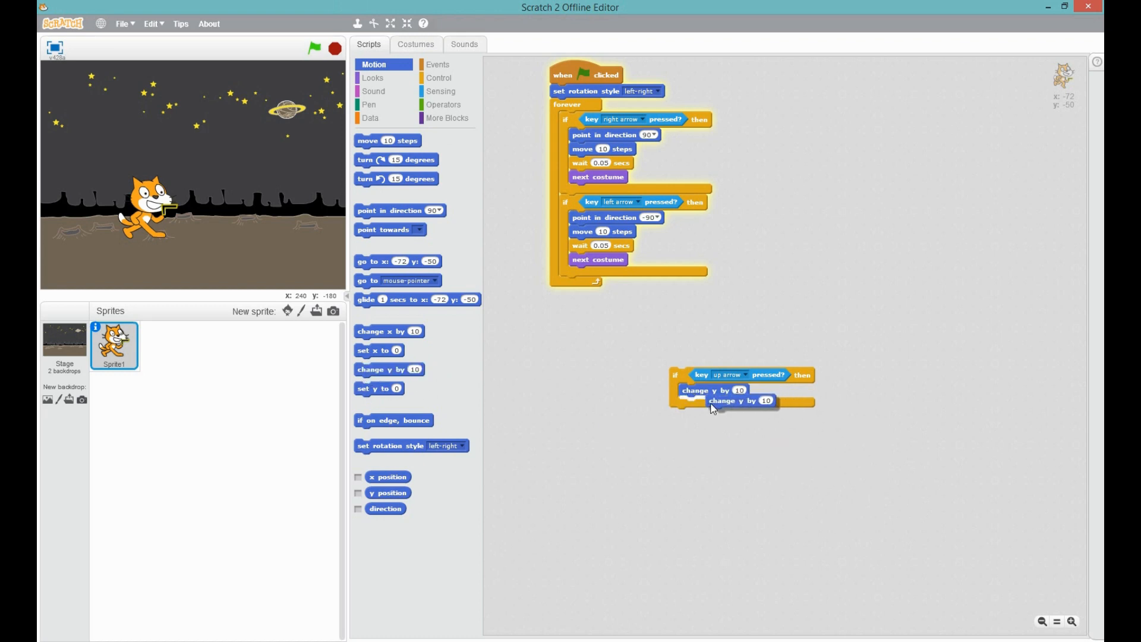
{"action": "left_click_drag", "start_coordinate": [739, 400], "coordinate": [694, 404]}
{"action": "type", "text": "-10"}
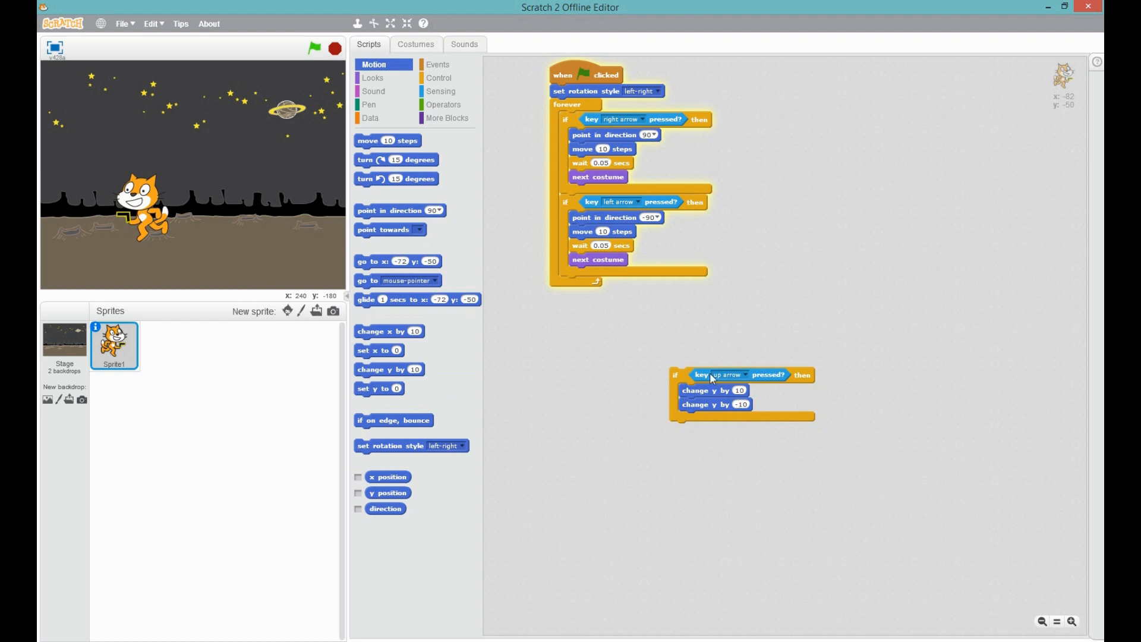
{"action": "left_click", "coordinate": [438, 64]}
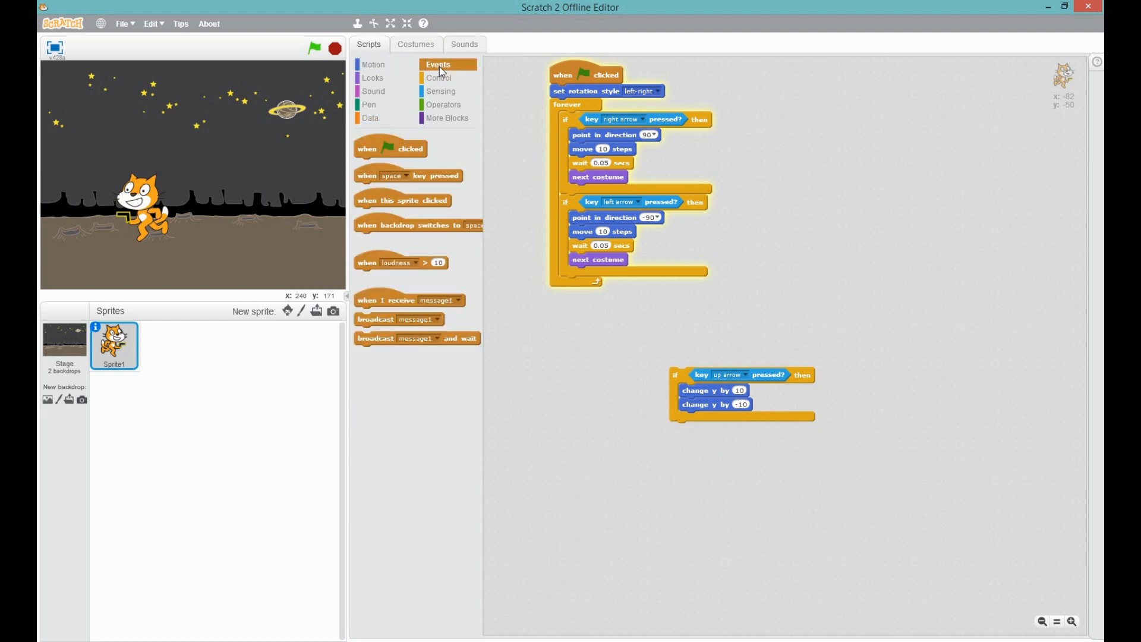
{"action": "left_click", "coordinate": [438, 77]}
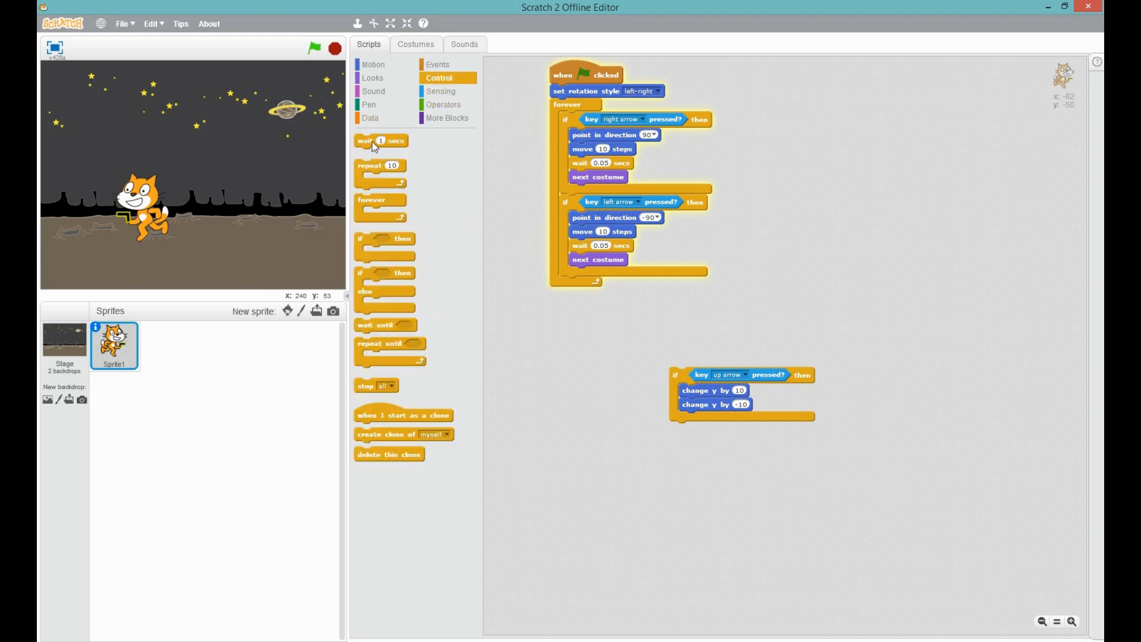
{"action": "left_click_drag", "start_coordinate": [380, 140], "coordinate": [706, 405]}
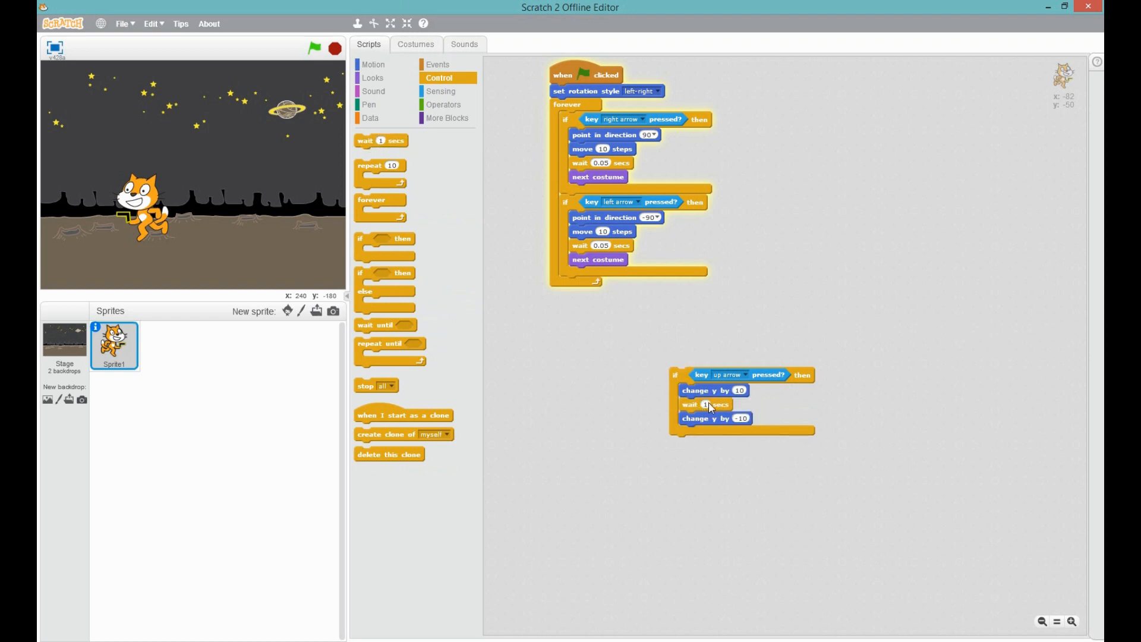
{"action": "mouse_move", "coordinate": [857, 440]}
{"action": "type", "text": "0.1"}
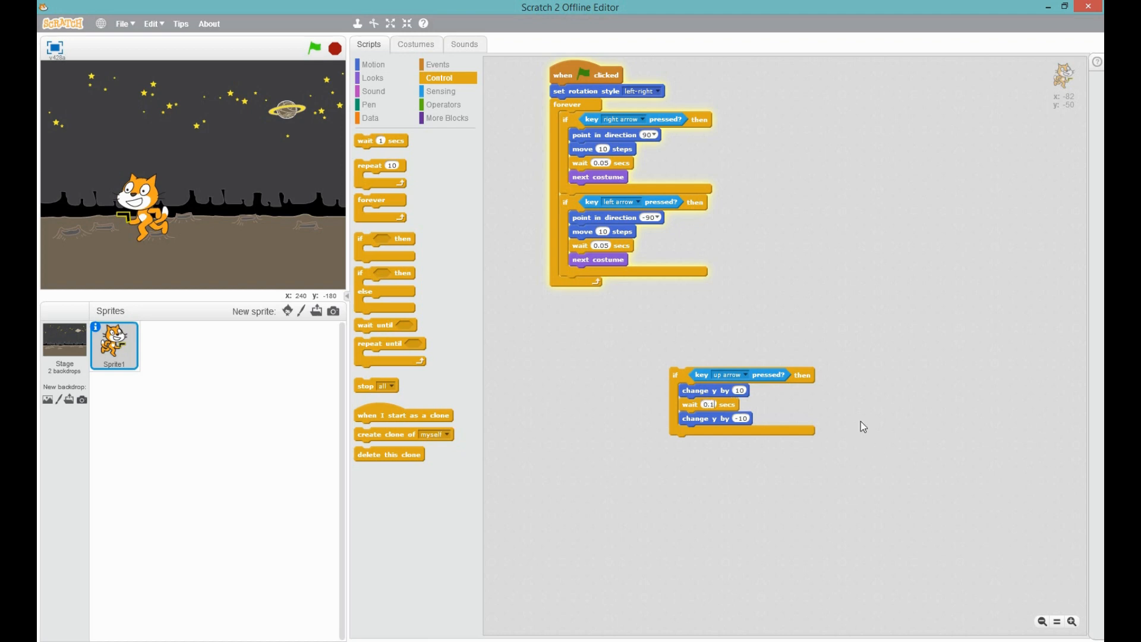
{"action": "mouse_move", "coordinate": [684, 378]}
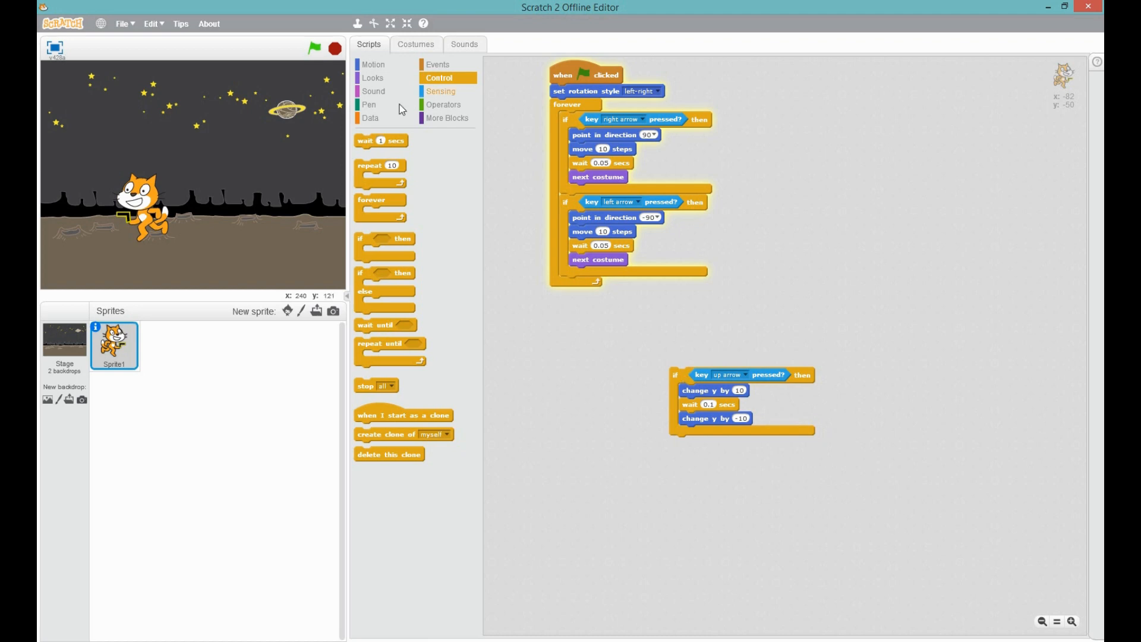
Move the up-arrow check into the forever loop and duplicate the wait/y pair for steps 30, 10, -10, -30.
{"action": "left_click_drag", "start_coordinate": [674, 374], "coordinate": [582, 285]}
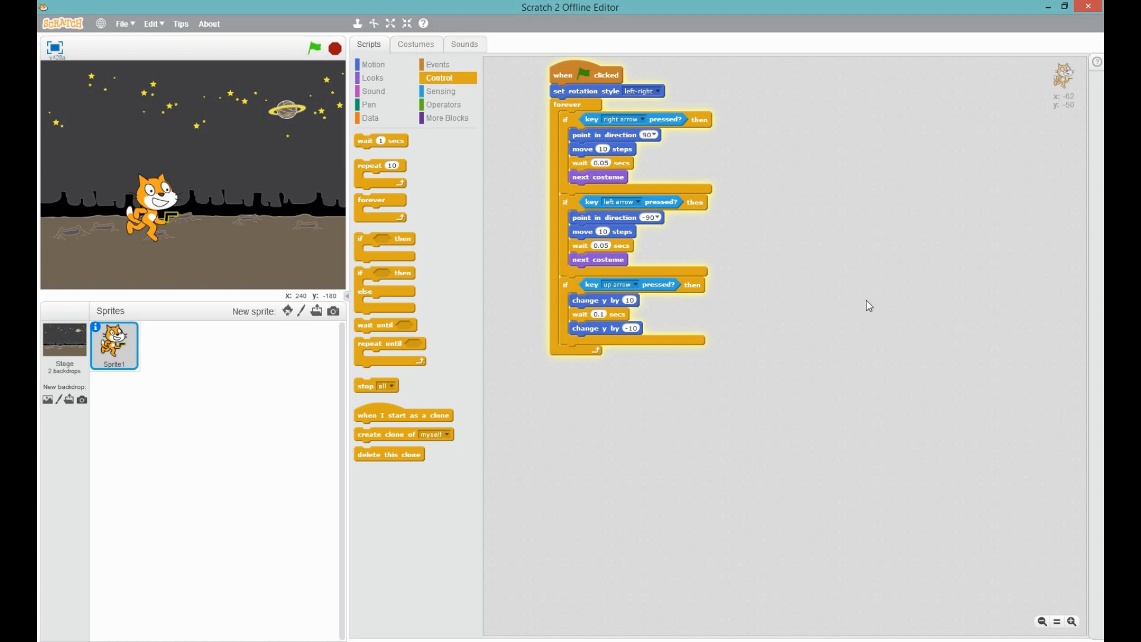
{"action": "left_click", "coordinate": [628, 300]}
{"action": "type", "text": "20"}
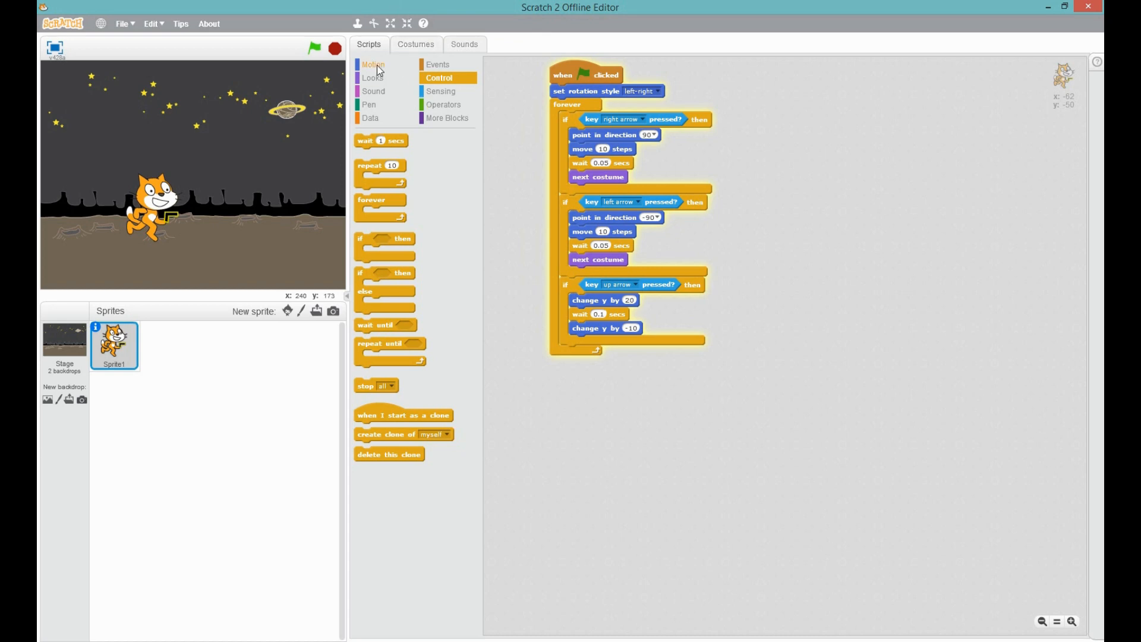
{"action": "left_click", "coordinate": [372, 65]}
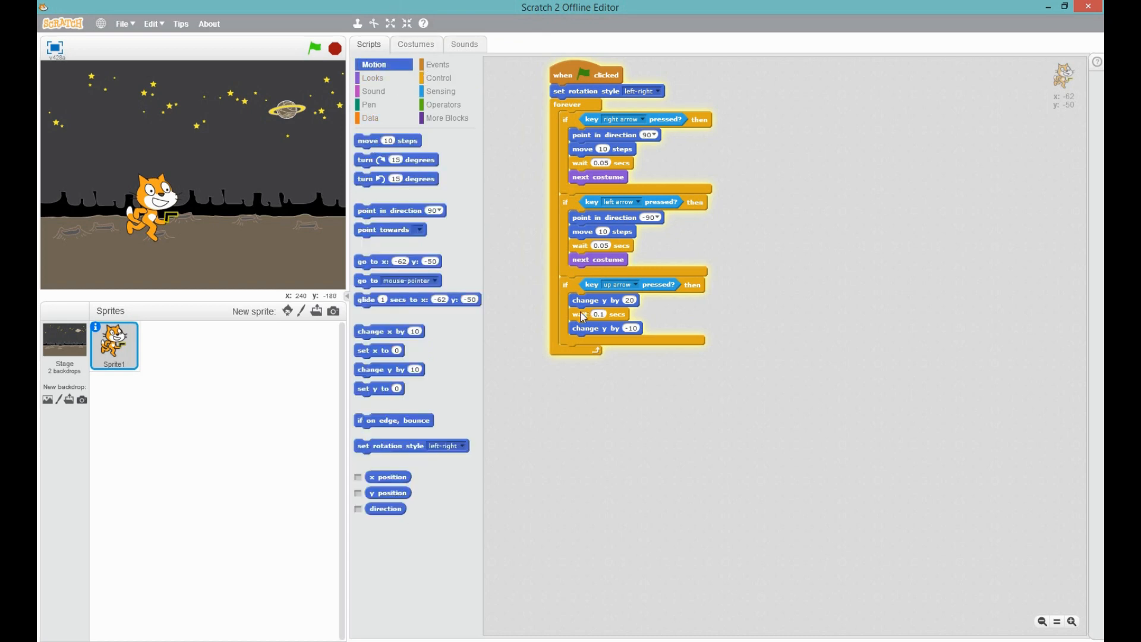
{"action": "right_click", "coordinate": [588, 314]}
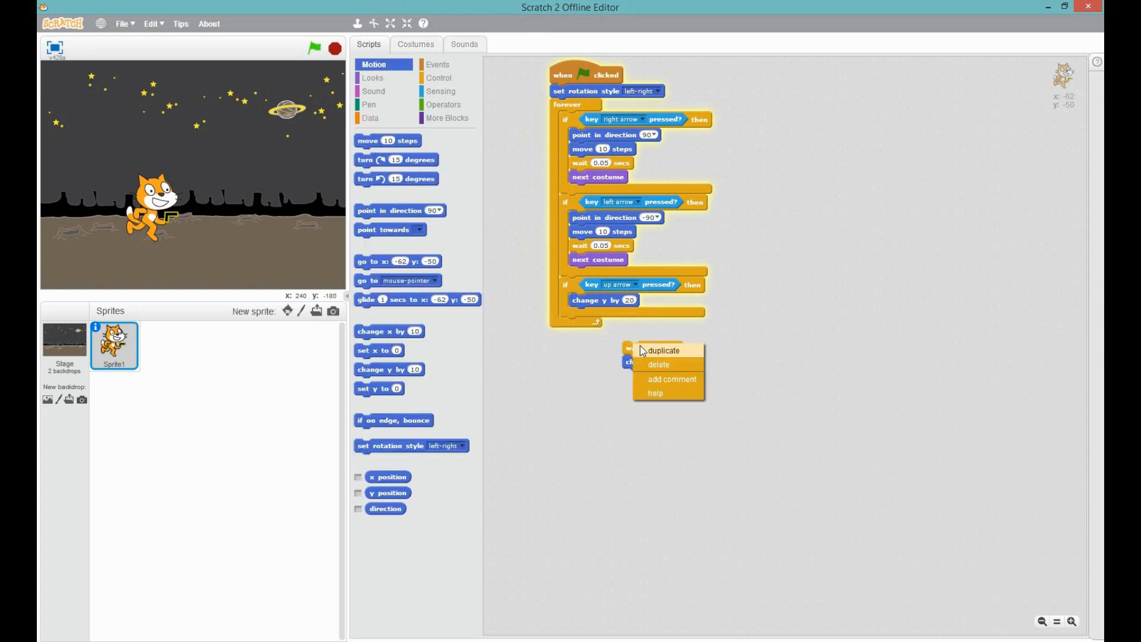
{"action": "left_click", "coordinate": [663, 350]}
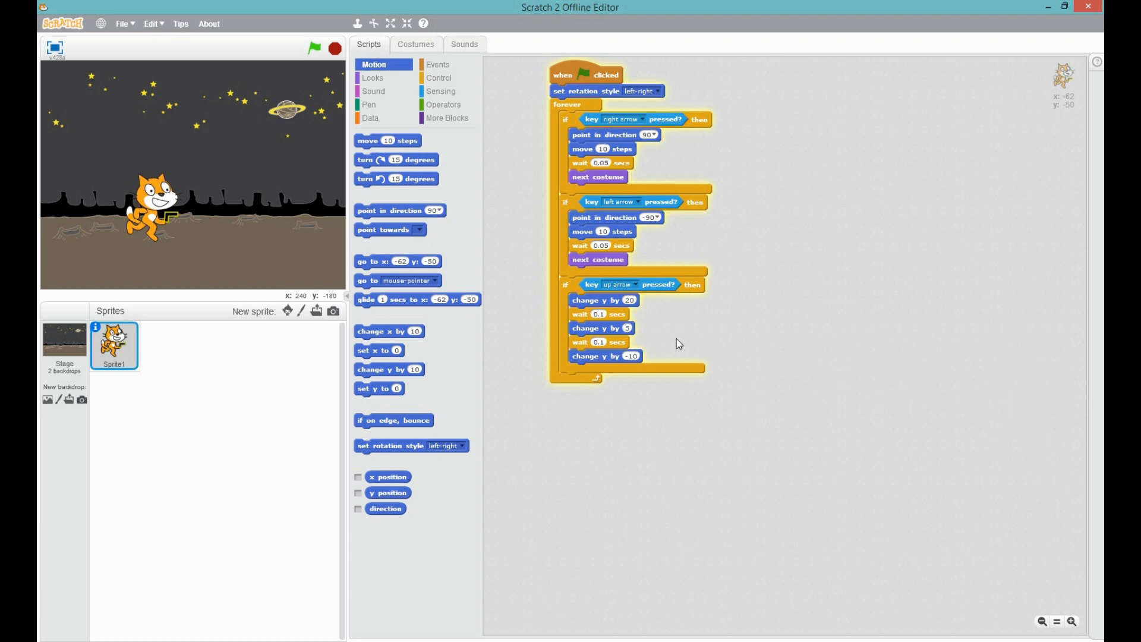
{"action": "mouse_move", "coordinate": [634, 362]}
{"action": "type", "text": "-5"}
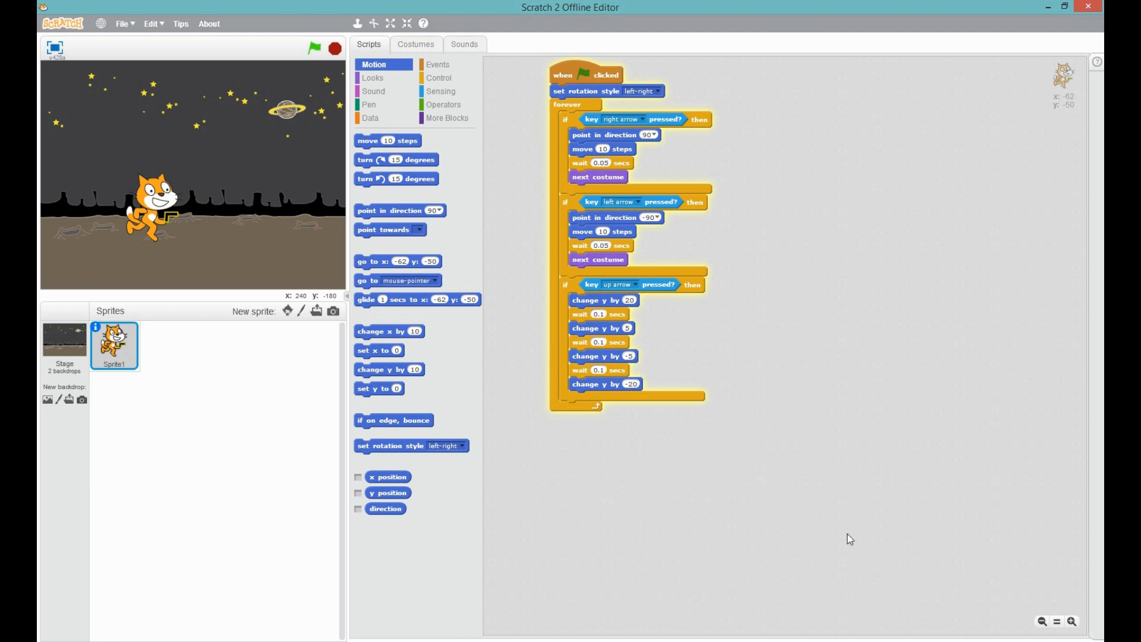
{"action": "mouse_move", "coordinate": [750, 475]}
{"action": "type", "text": "-10"}
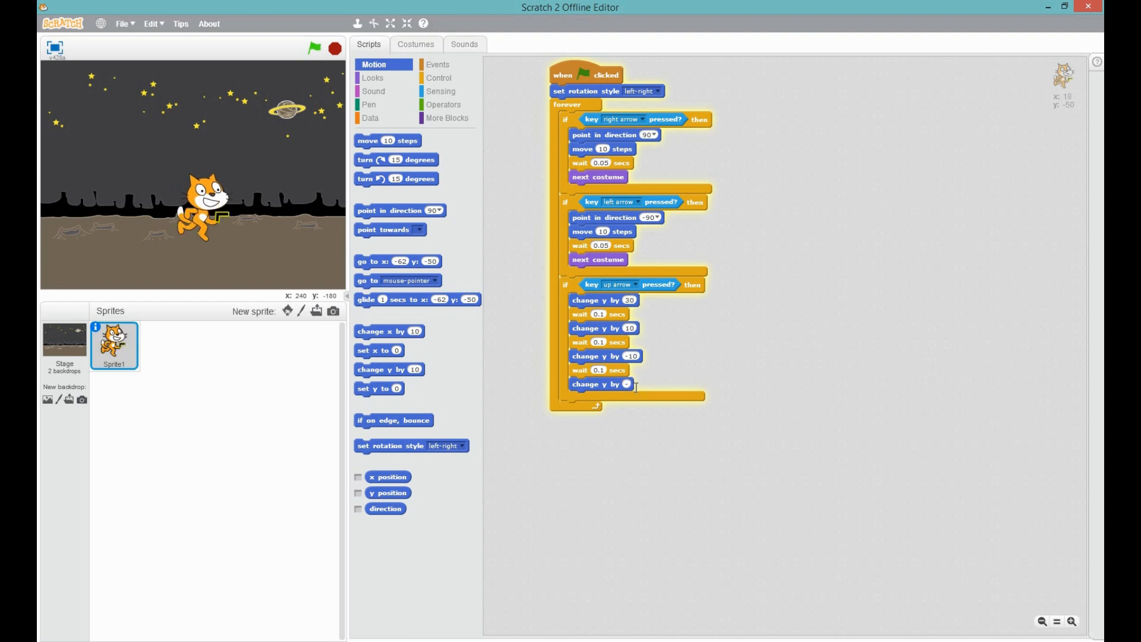
{"action": "type", "text": "-30"}
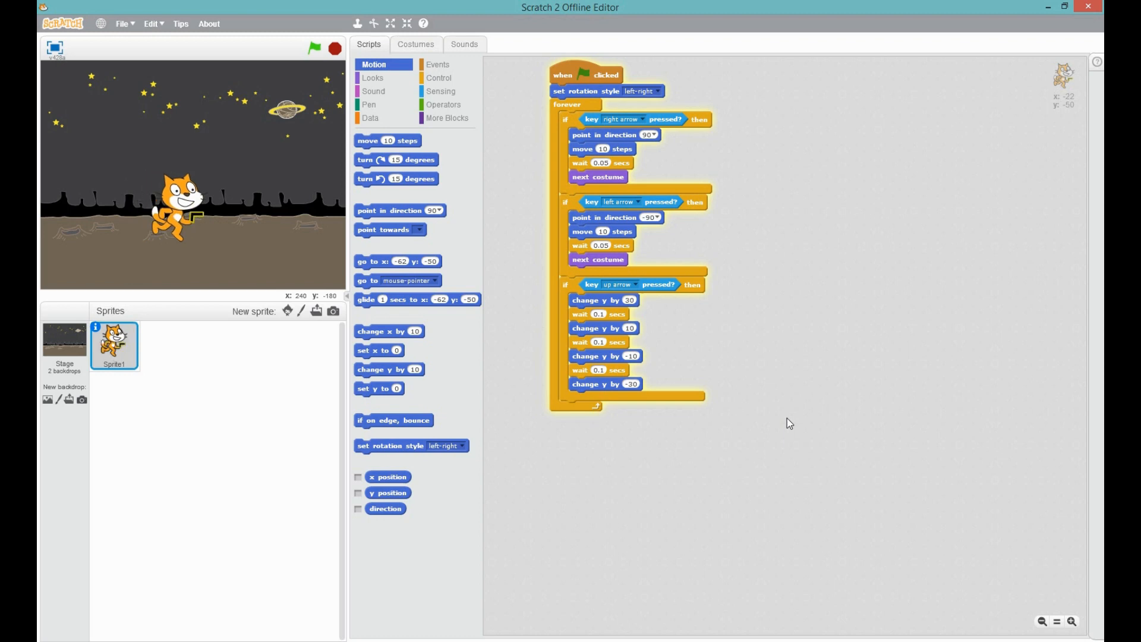
{"action": "key", "text": "up"}
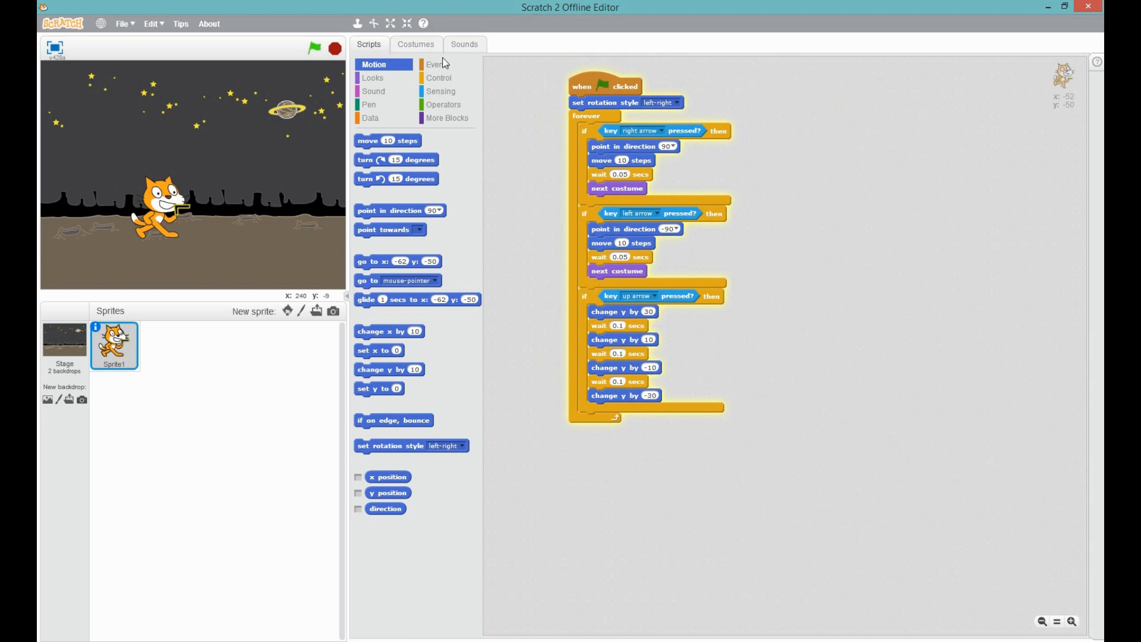
Add an 'if key space pressed?' block at the bottom of the forever loop.
{"action": "left_click", "coordinate": [437, 77]}
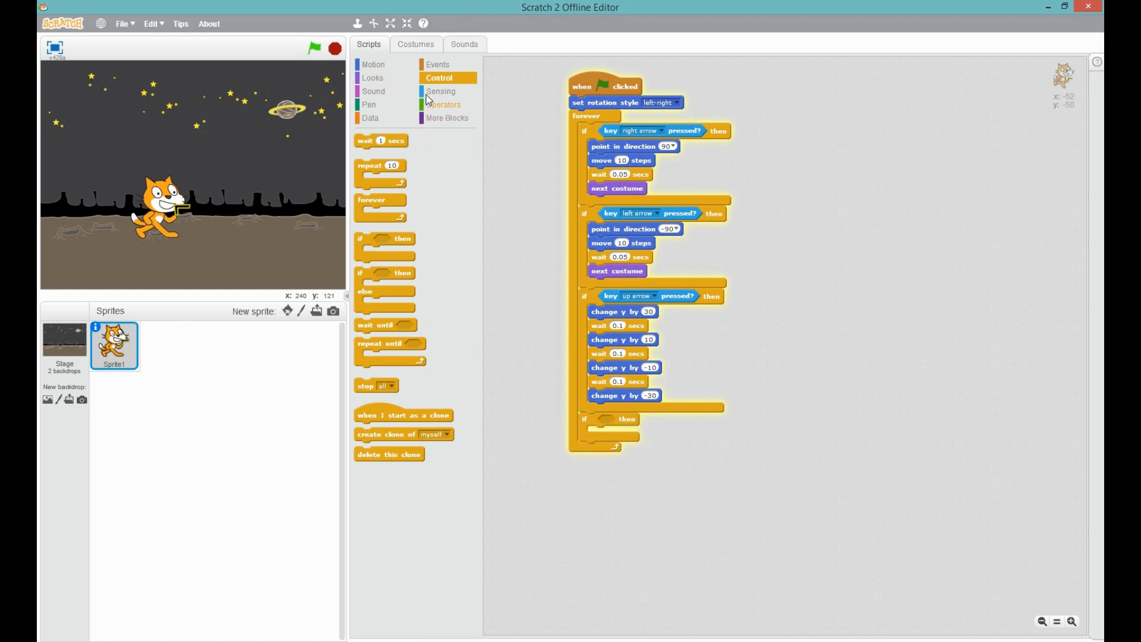
{"action": "left_click", "coordinate": [440, 91]}
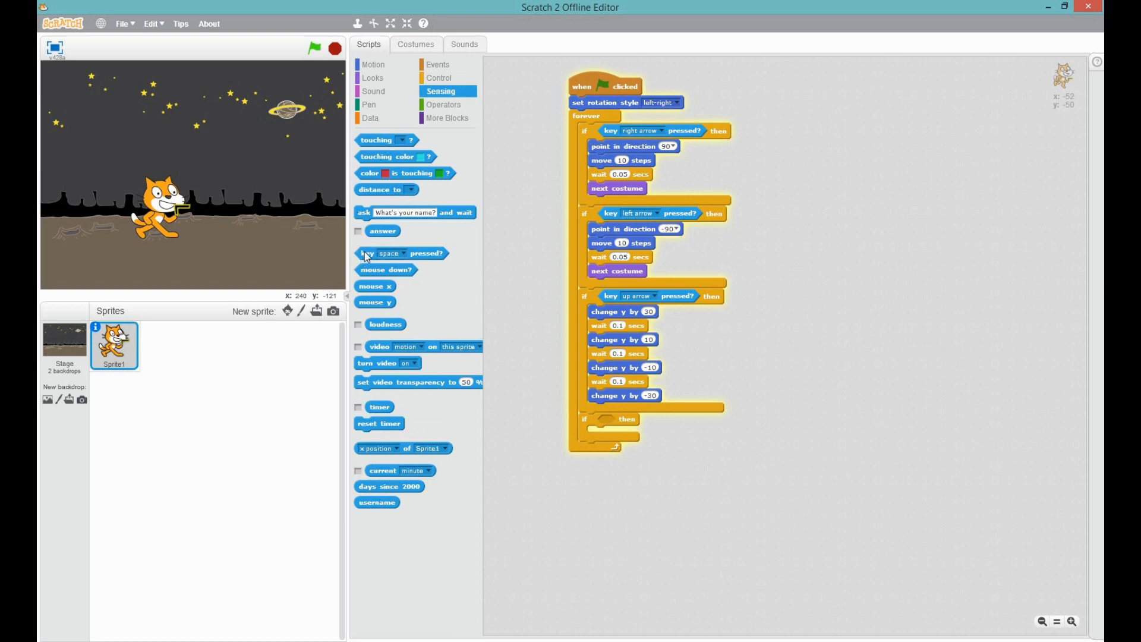
{"action": "left_click_drag", "start_coordinate": [382, 252], "coordinate": [626, 420]}
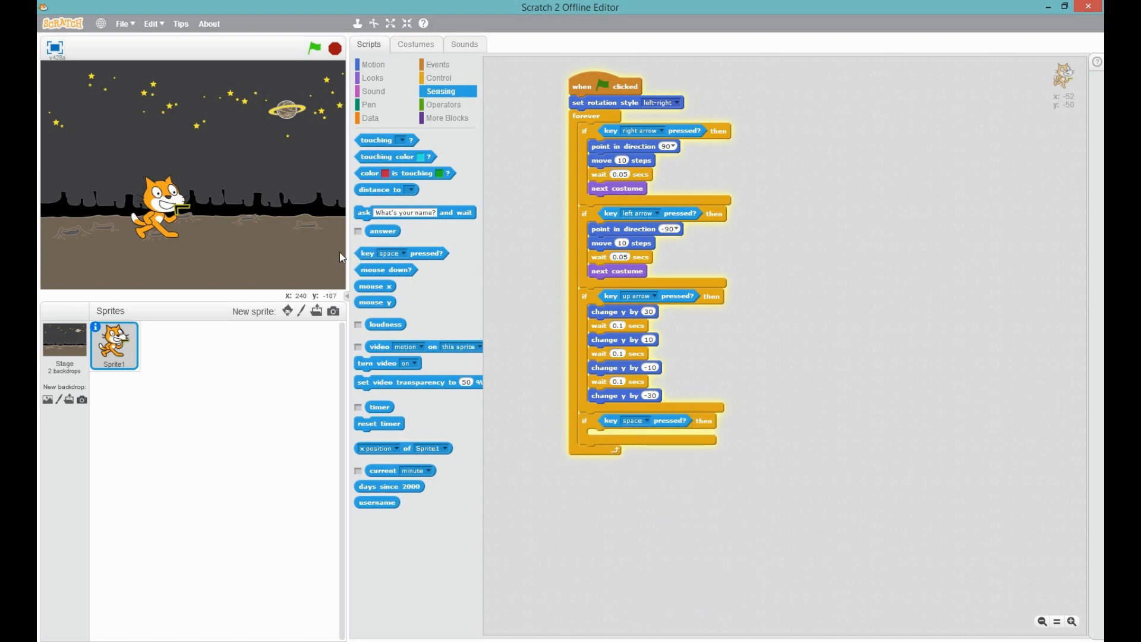
{"action": "mouse_move", "coordinate": [289, 288]}
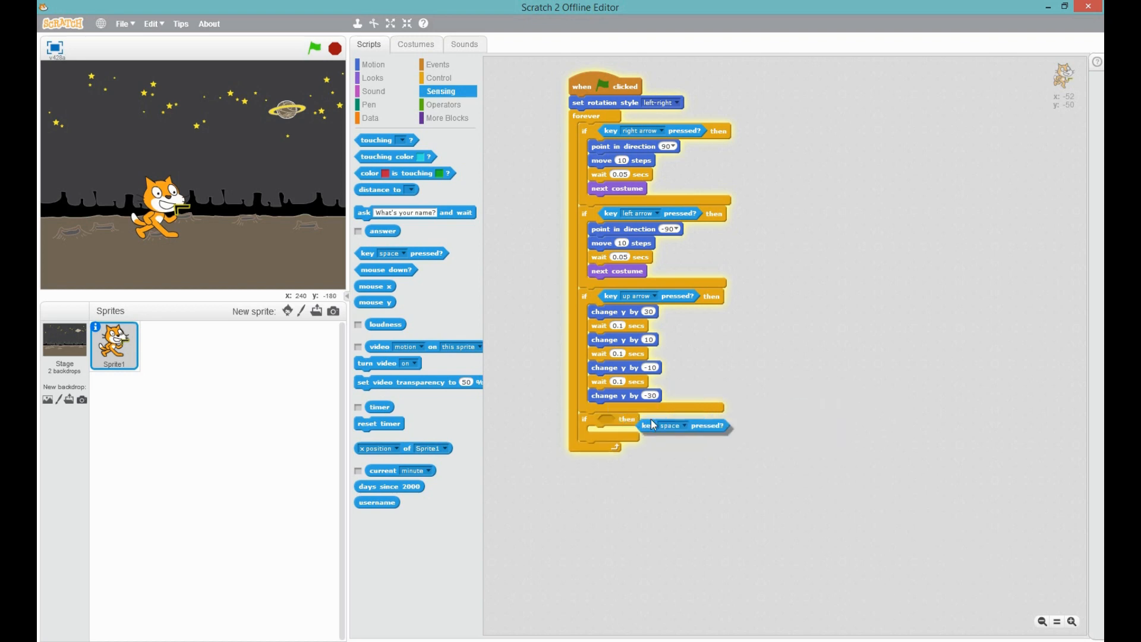
{"action": "left_click_drag", "start_coordinate": [684, 425], "coordinate": [640, 420]}
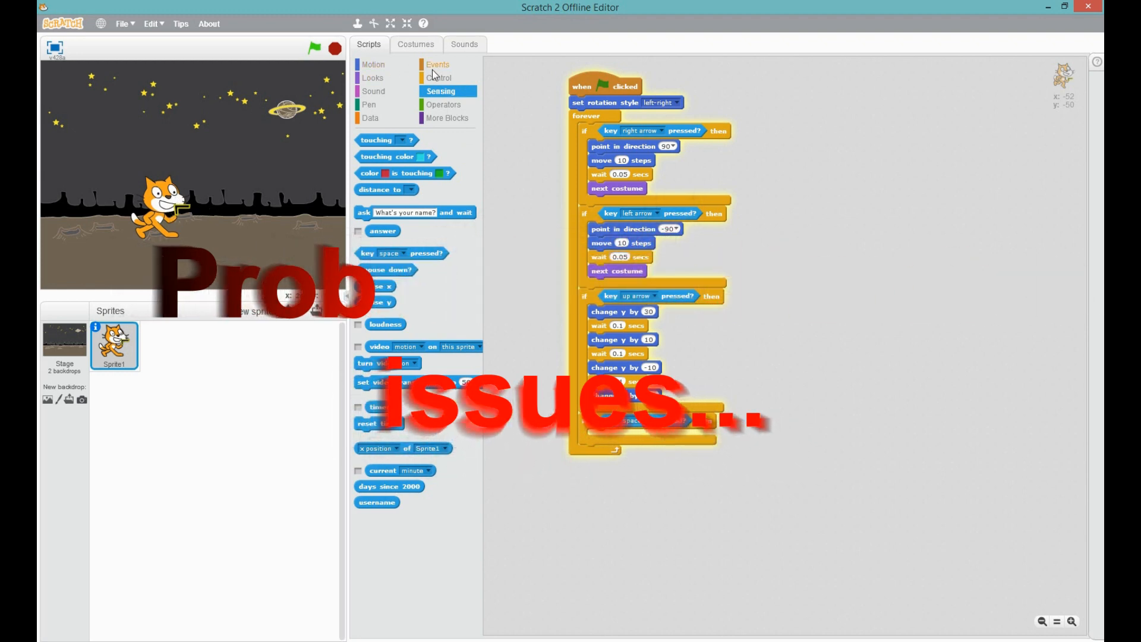
Put a broadcast block in the space-key check and name a new message 'bull'.
{"action": "left_click", "coordinate": [437, 65]}
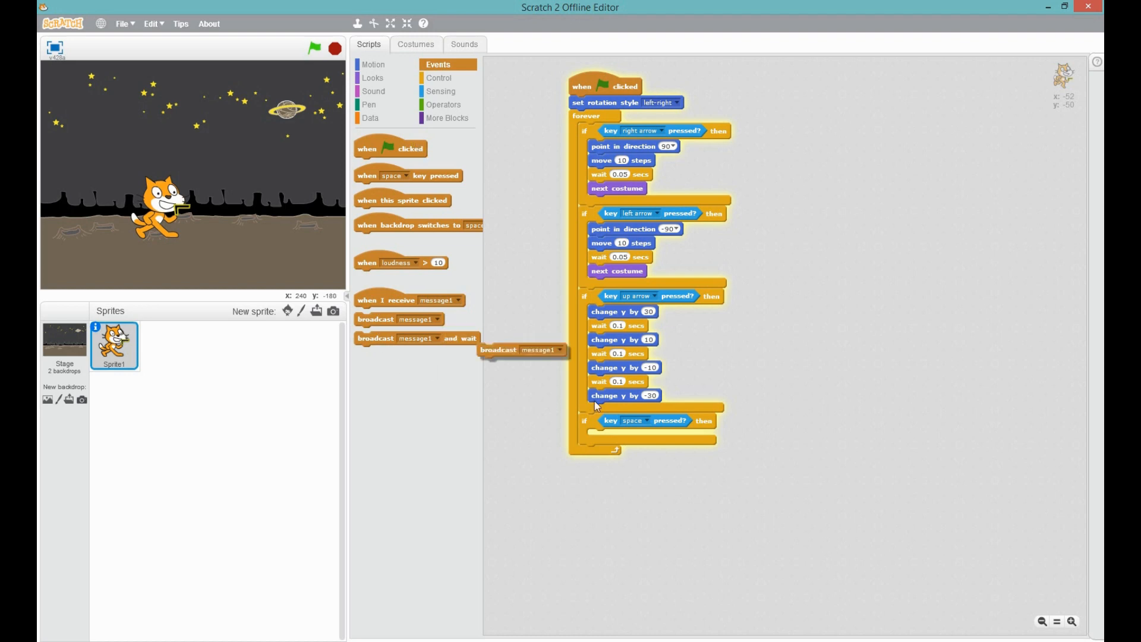
{"action": "left_click_drag", "start_coordinate": [521, 349], "coordinate": [633, 435]}
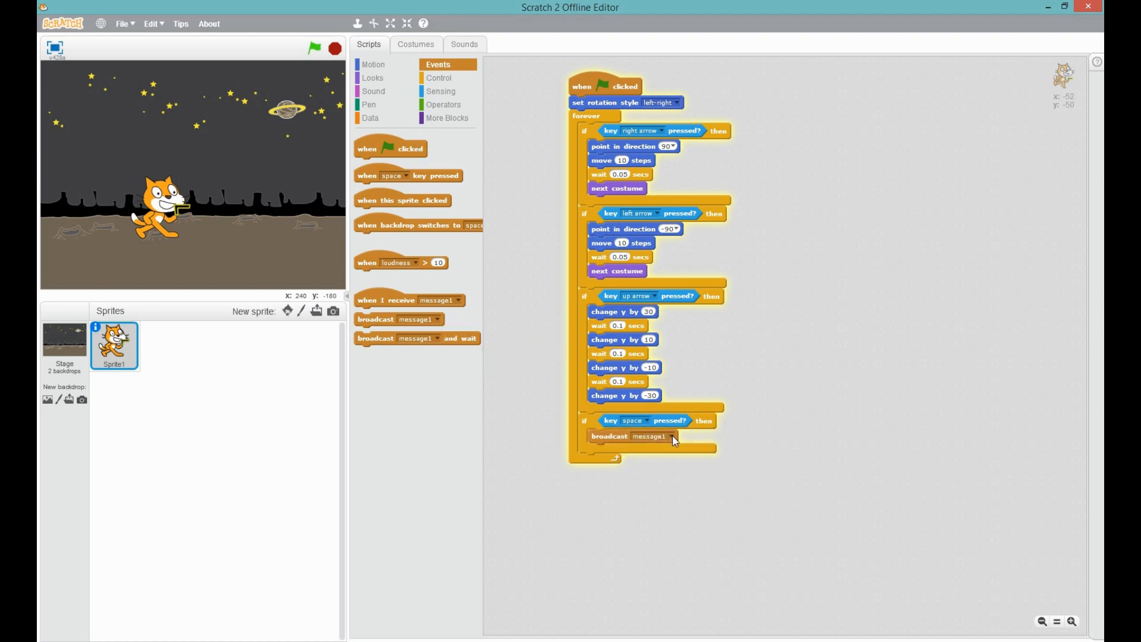
{"action": "left_click", "coordinate": [664, 436]}
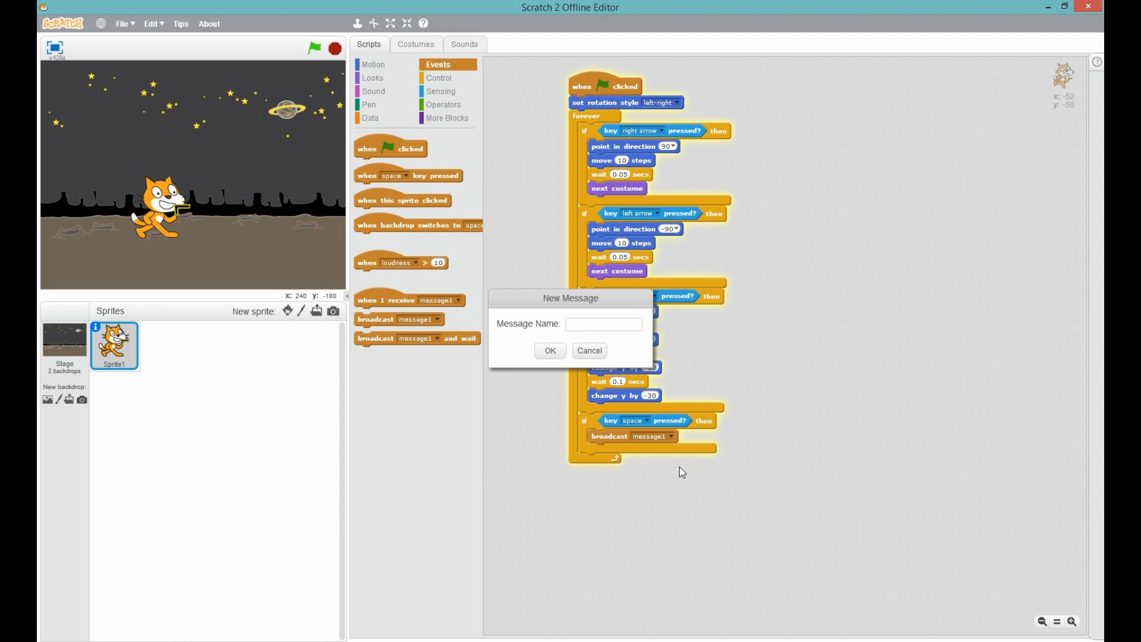
{"action": "left_click", "coordinate": [603, 323]}
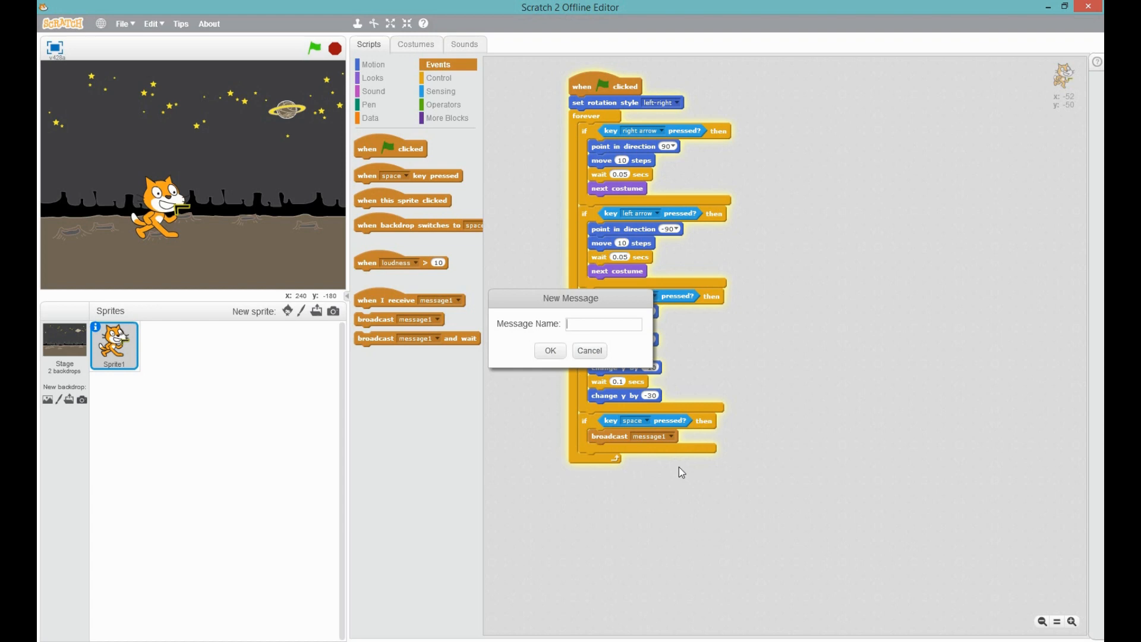
{"action": "type", "text": "bull"}
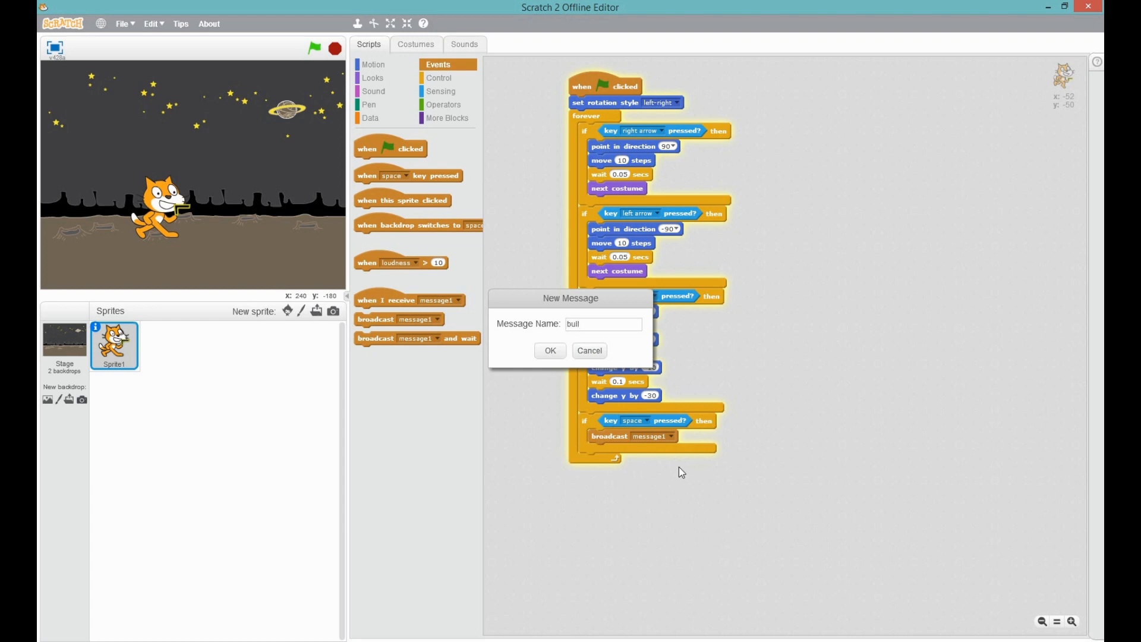